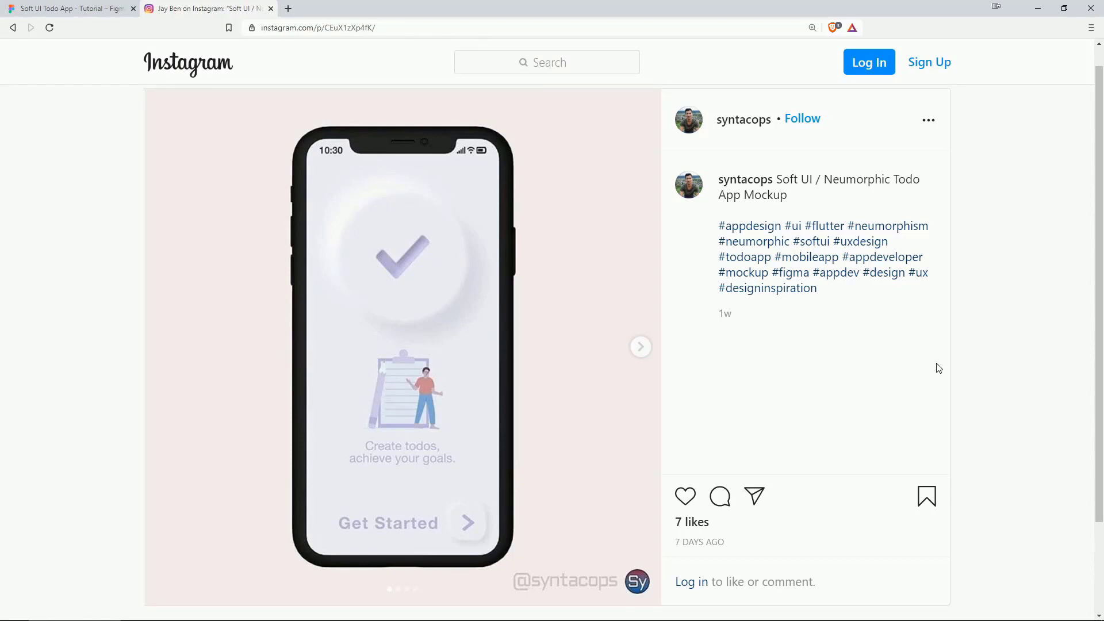
mouse_move(639, 354)
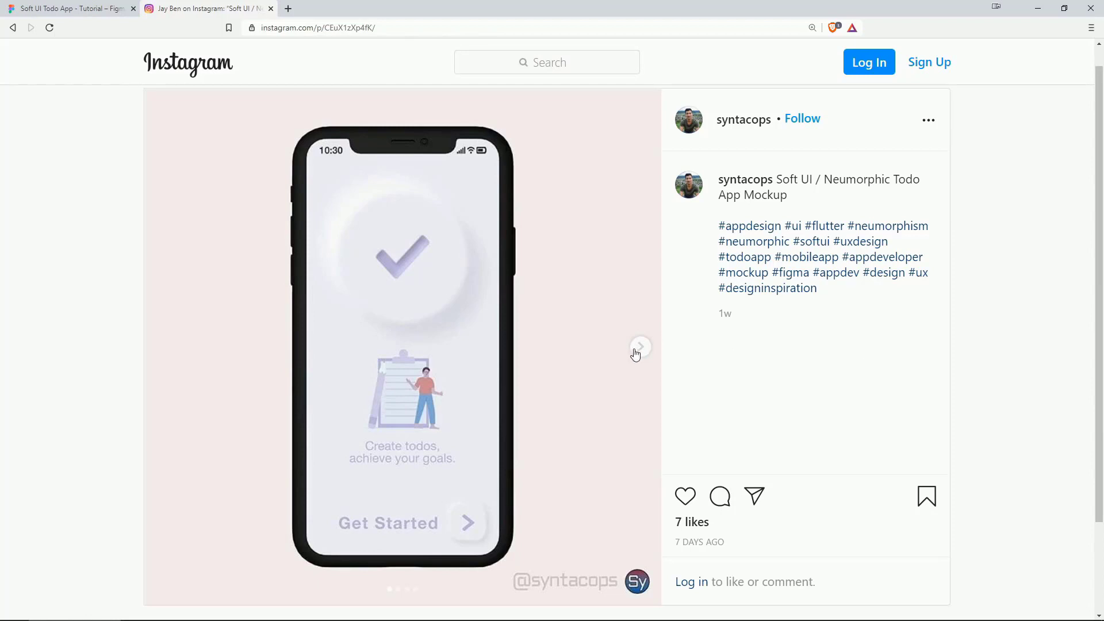
Advance the Soft UI post carousel past Welcome, Sign In and Sign Up to the to-do slide.
left_click(639, 345)
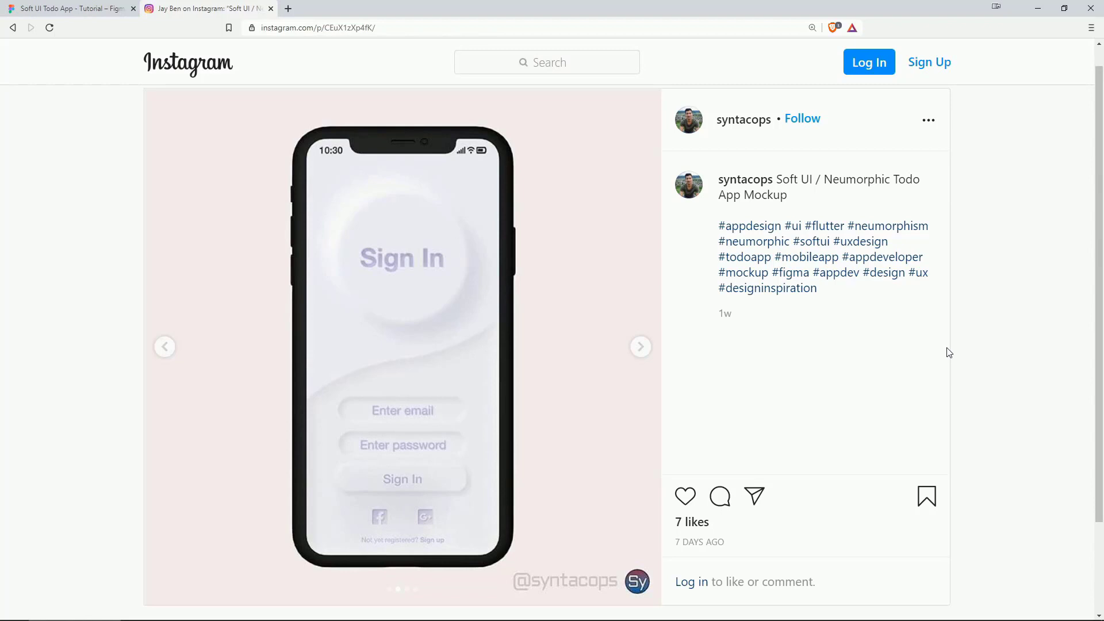
mouse_move(717, 352)
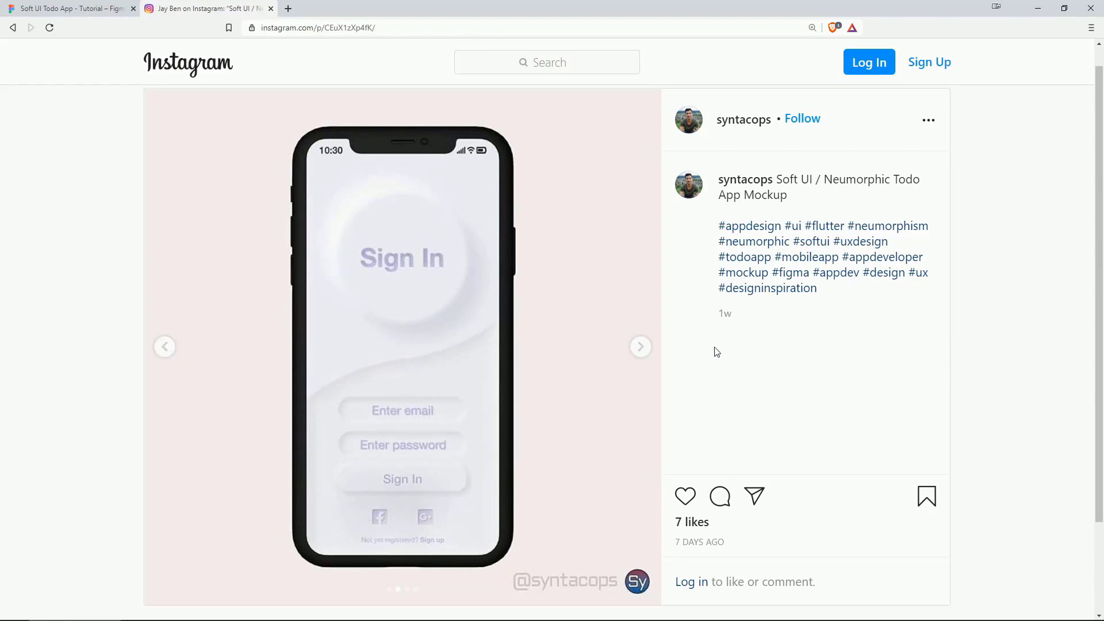
left_click(640, 345)
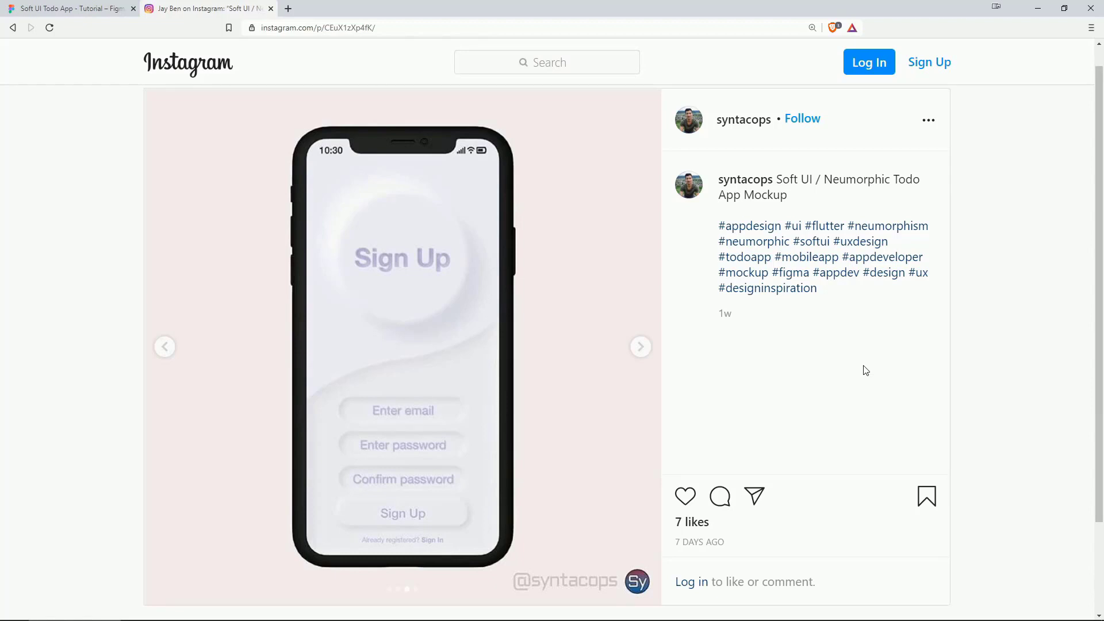
left_click(639, 346)
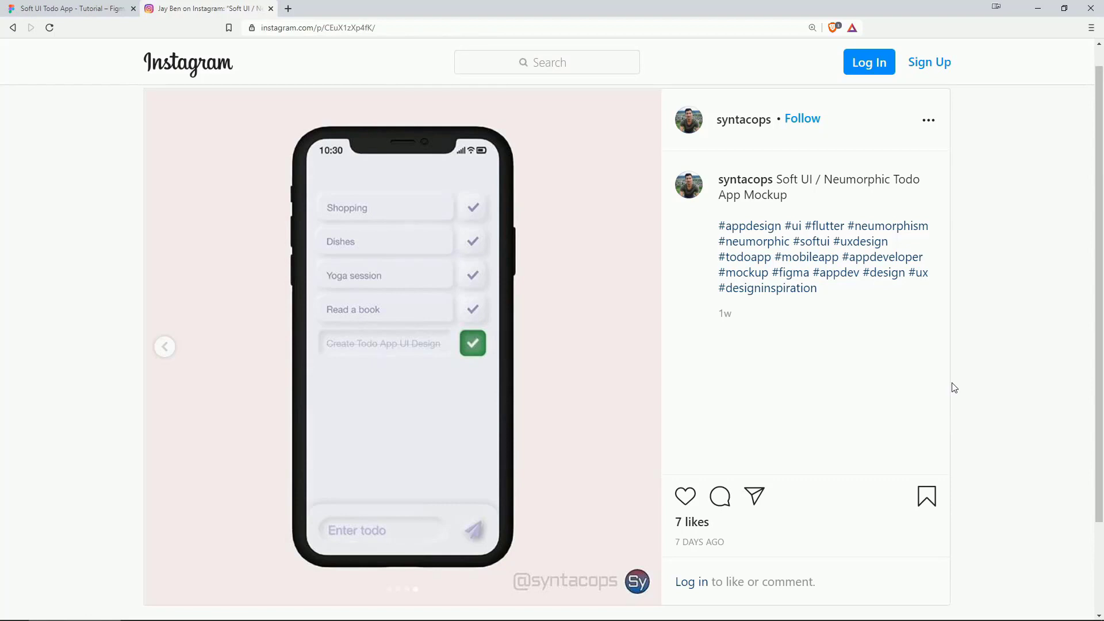
mouse_move(910, 361)
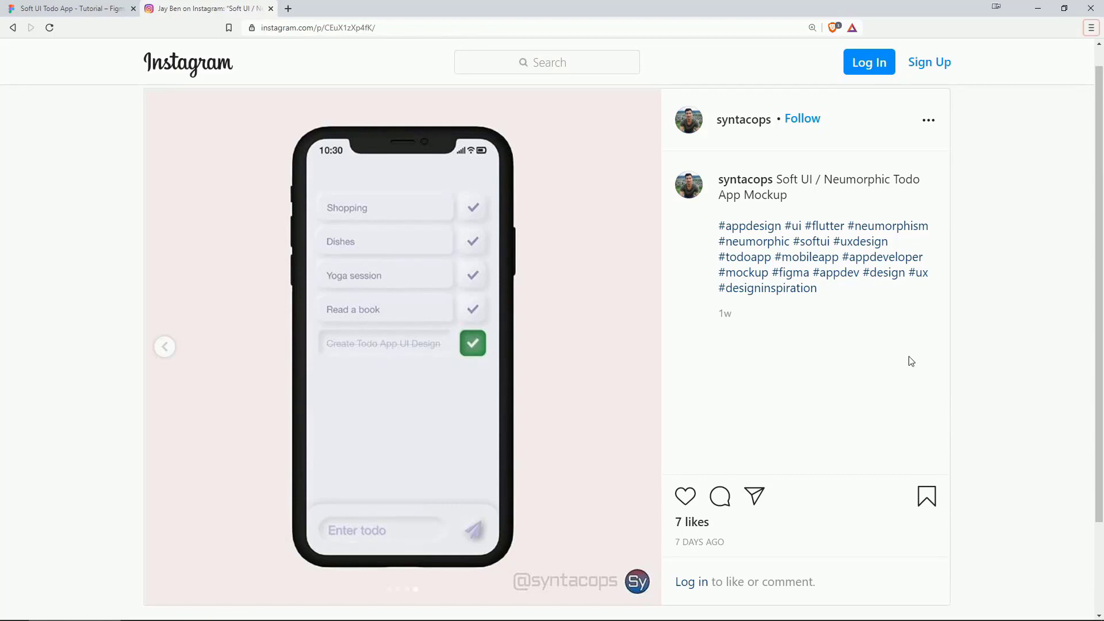
Back in Figma, duplicate the welcome screen frame into a third iPhone frame.
left_click(67, 7)
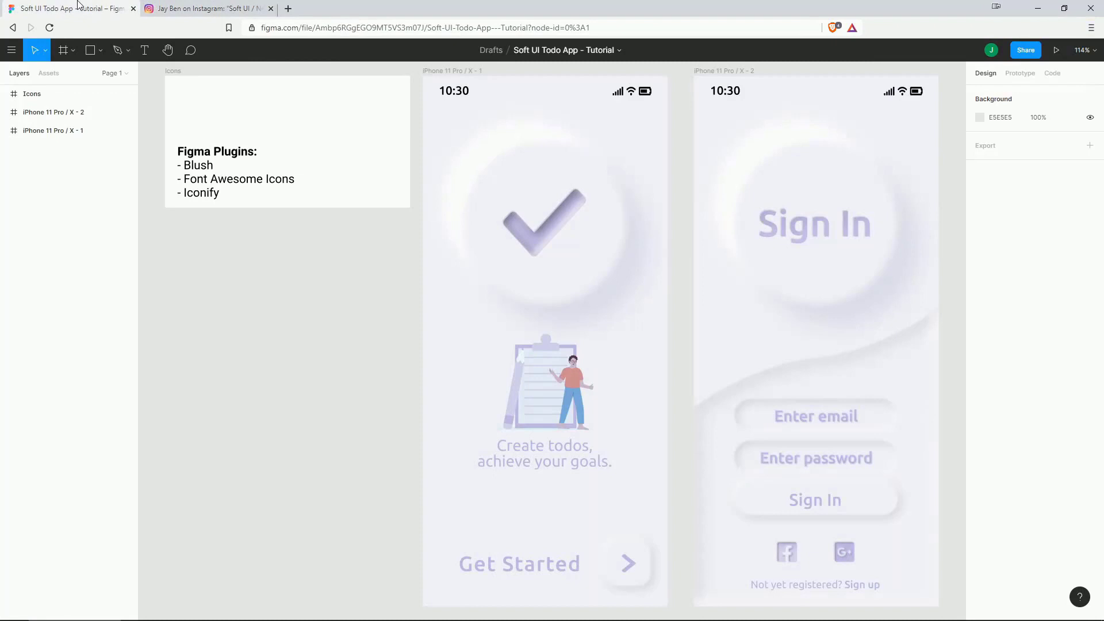
left_click(451, 70)
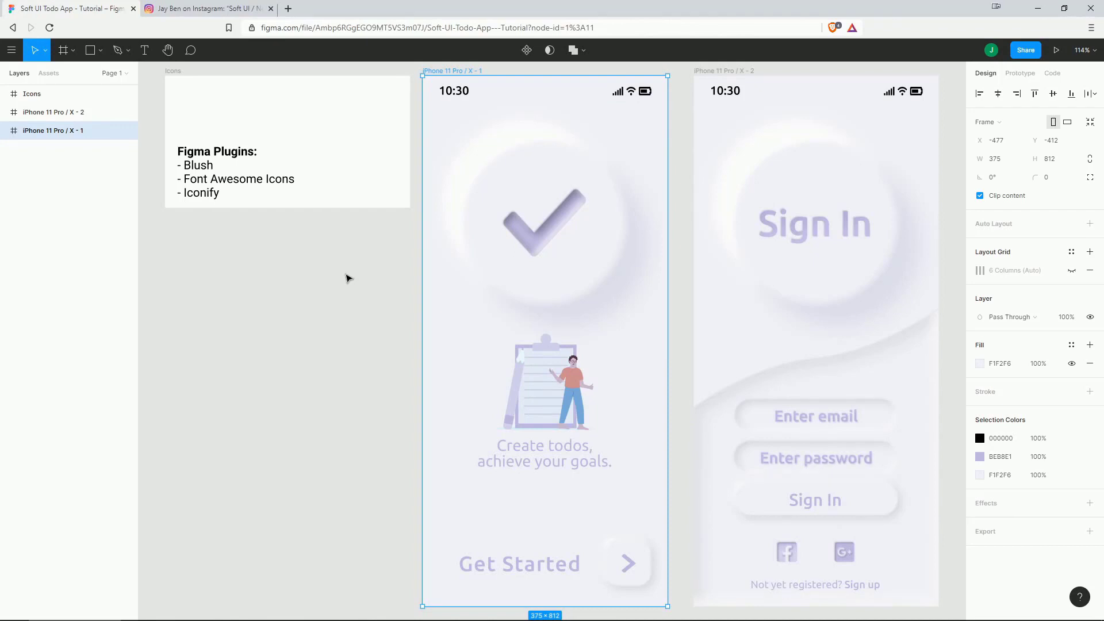
key("ctrl+d")
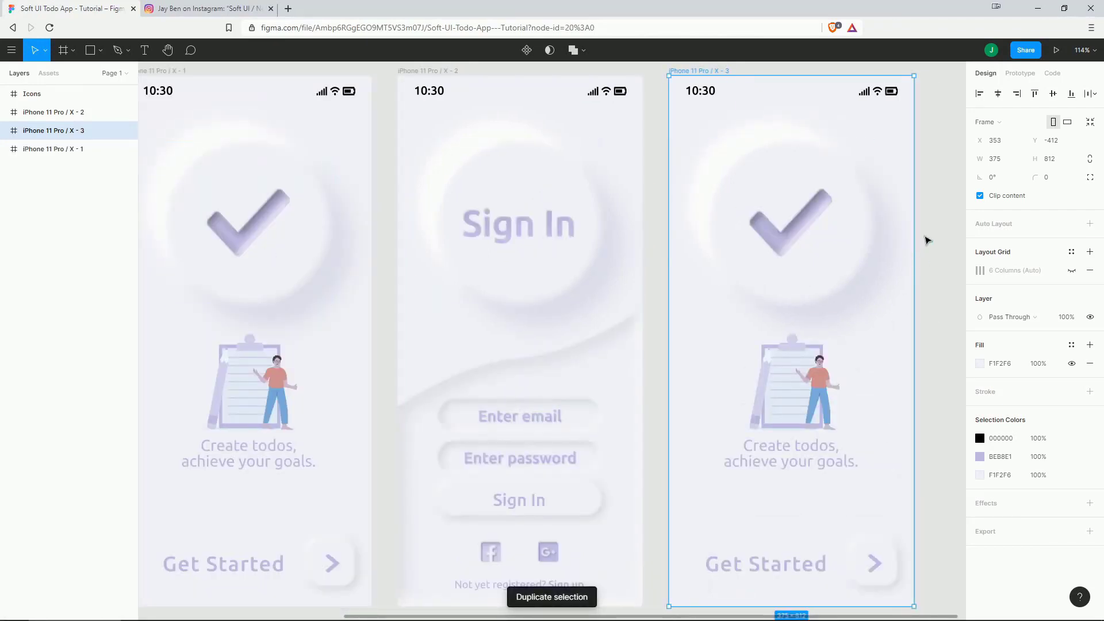
Remove the check circle, illustration and Get Started text from the copy.
left_click(788, 219)
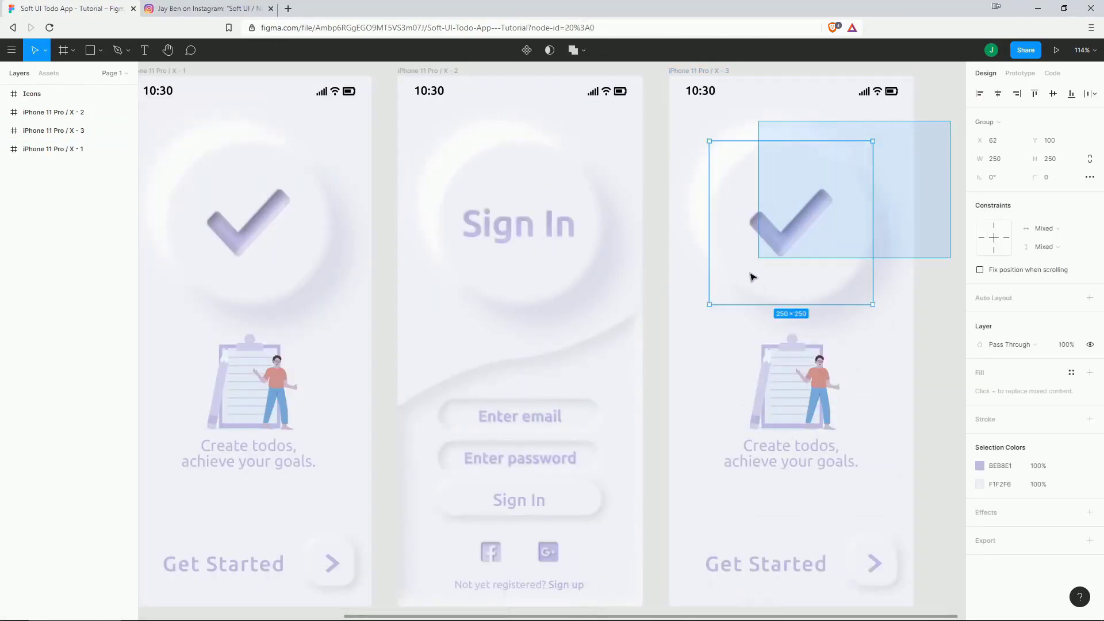
left_click(790, 387)
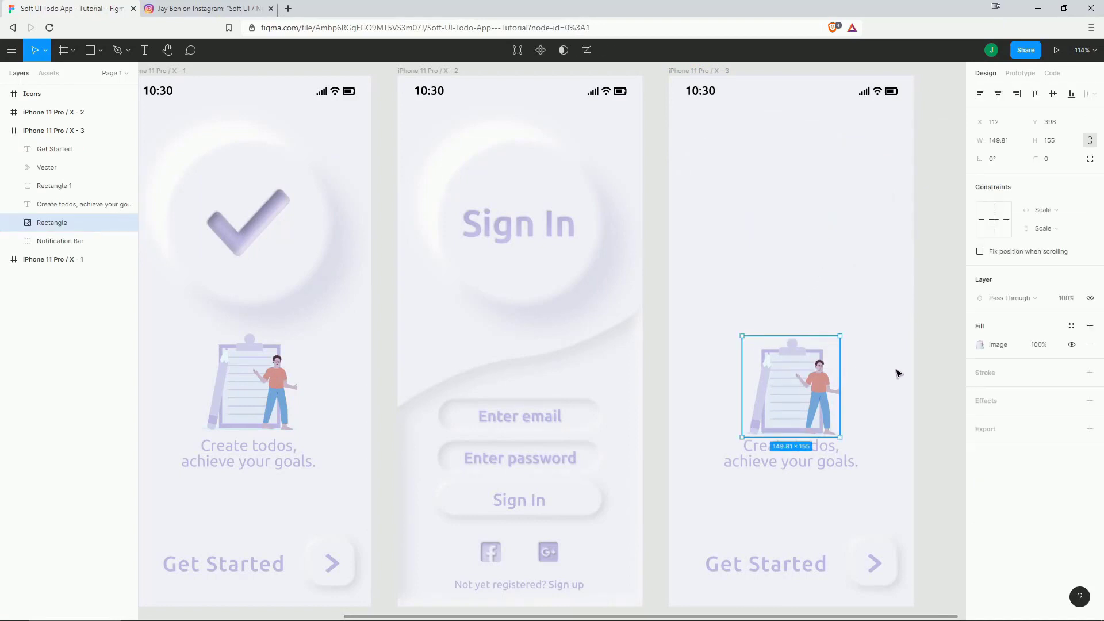
left_click(765, 563)
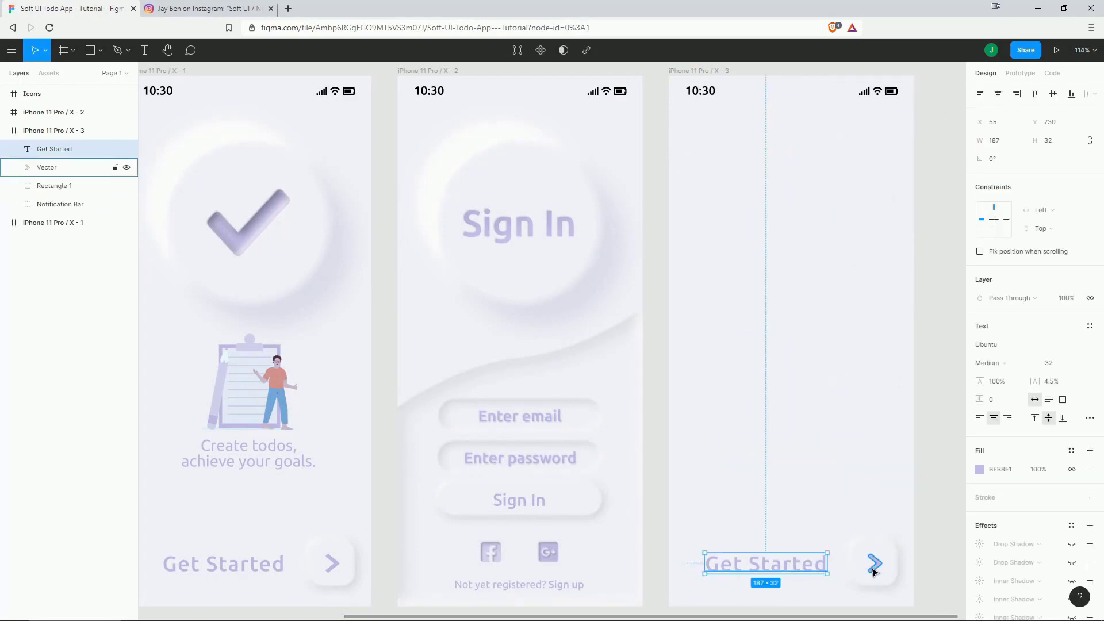
left_click(850, 235)
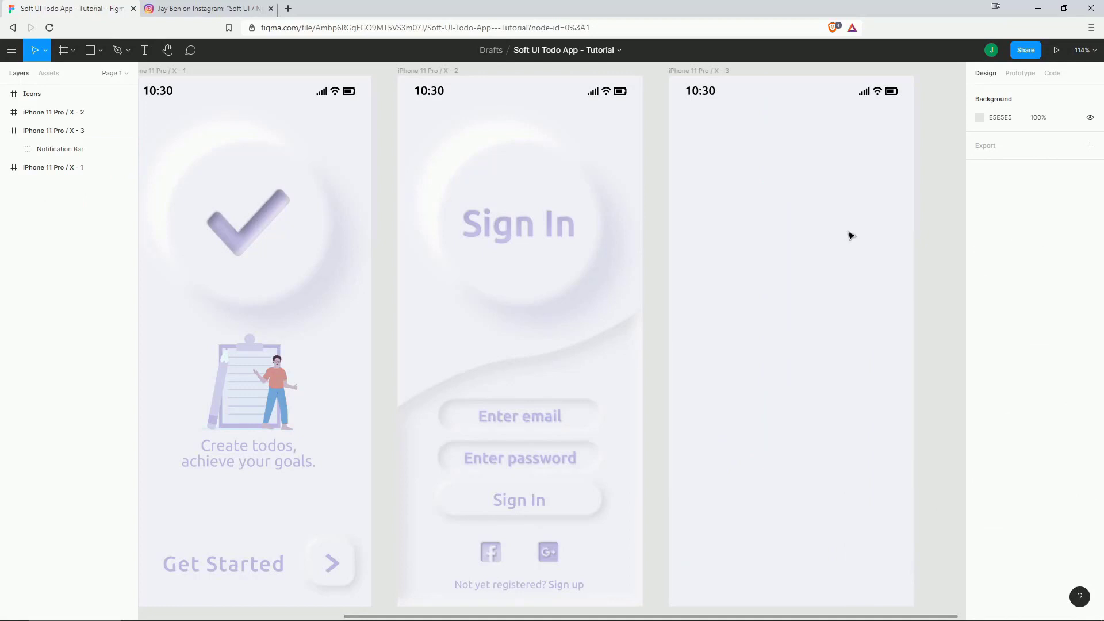
mouse_move(897, 98)
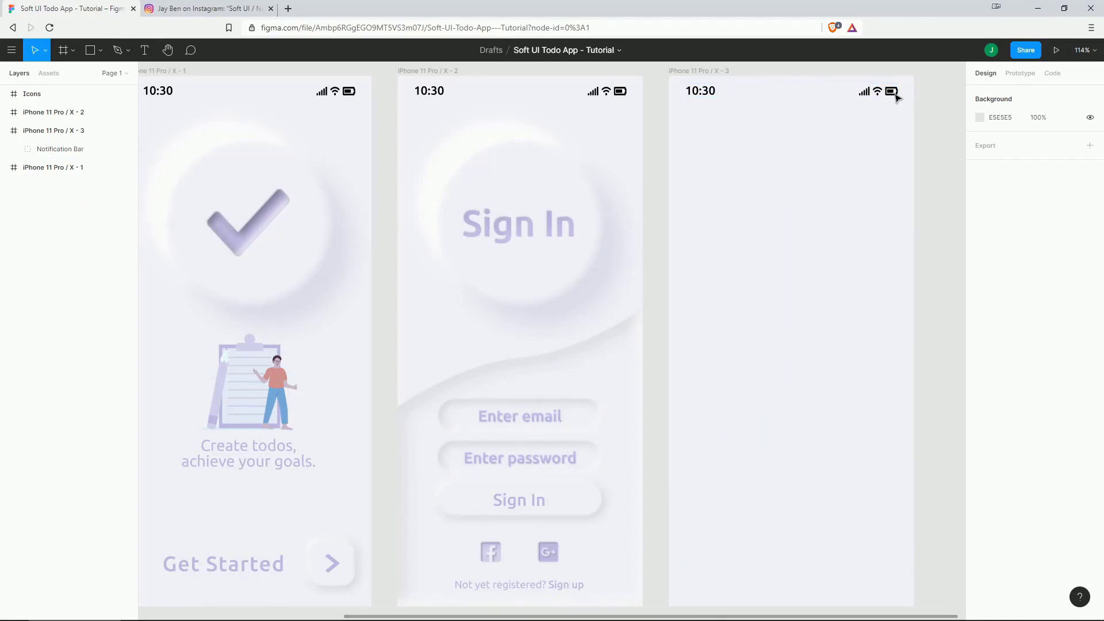
mouse_move(831, 316)
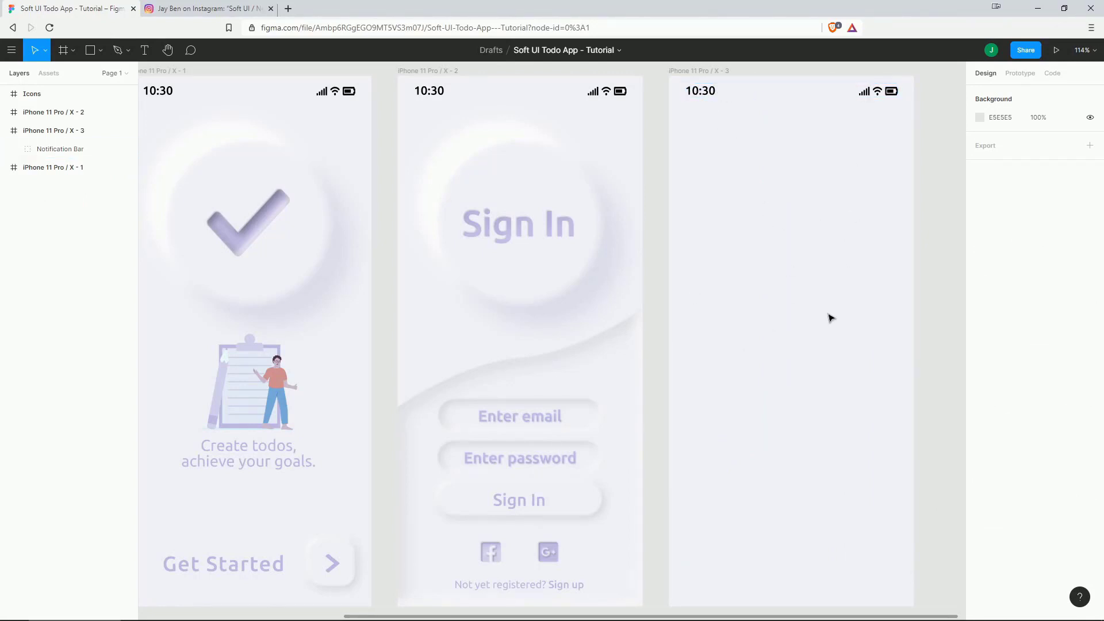
mouse_move(947, 423)
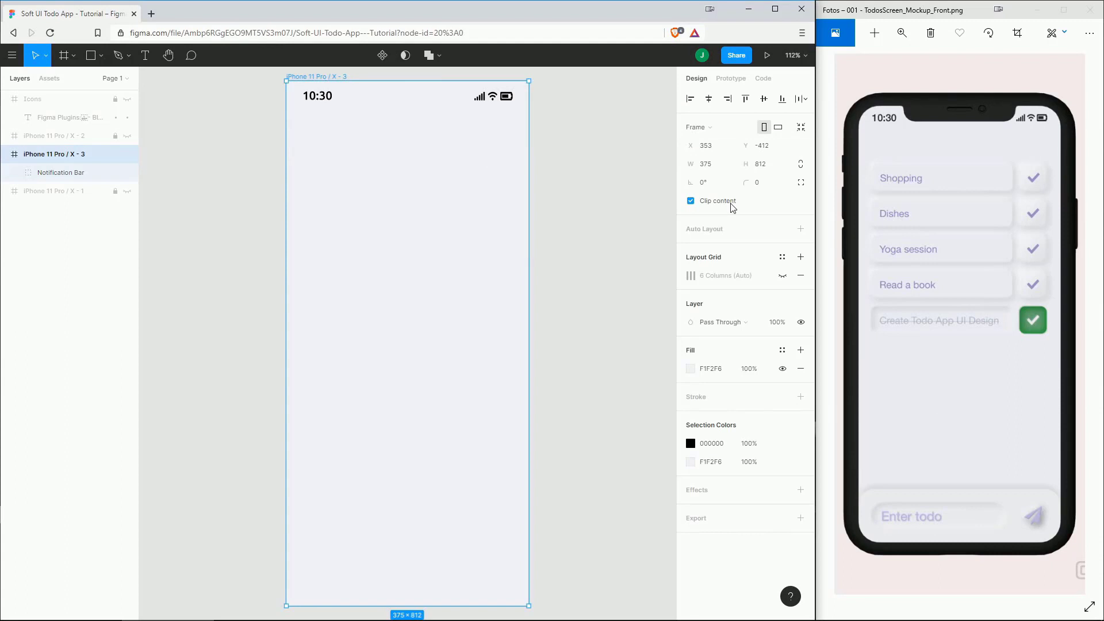
Show the six-column grid, position a grey bar at the top and duplicate it.
left_click(782, 275)
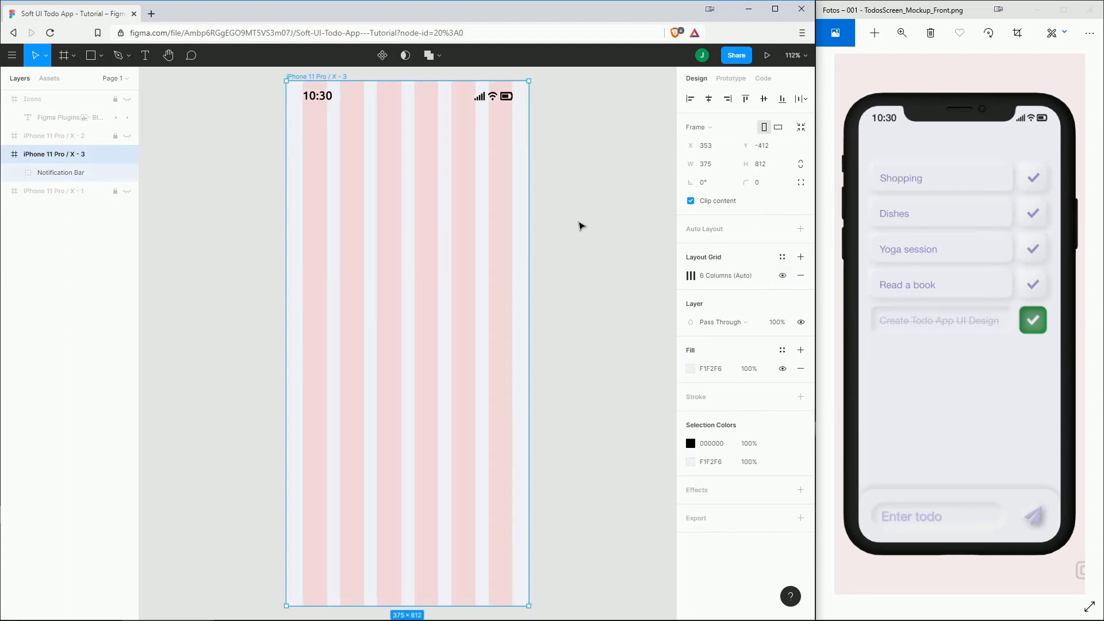
mouse_move(859, 195)
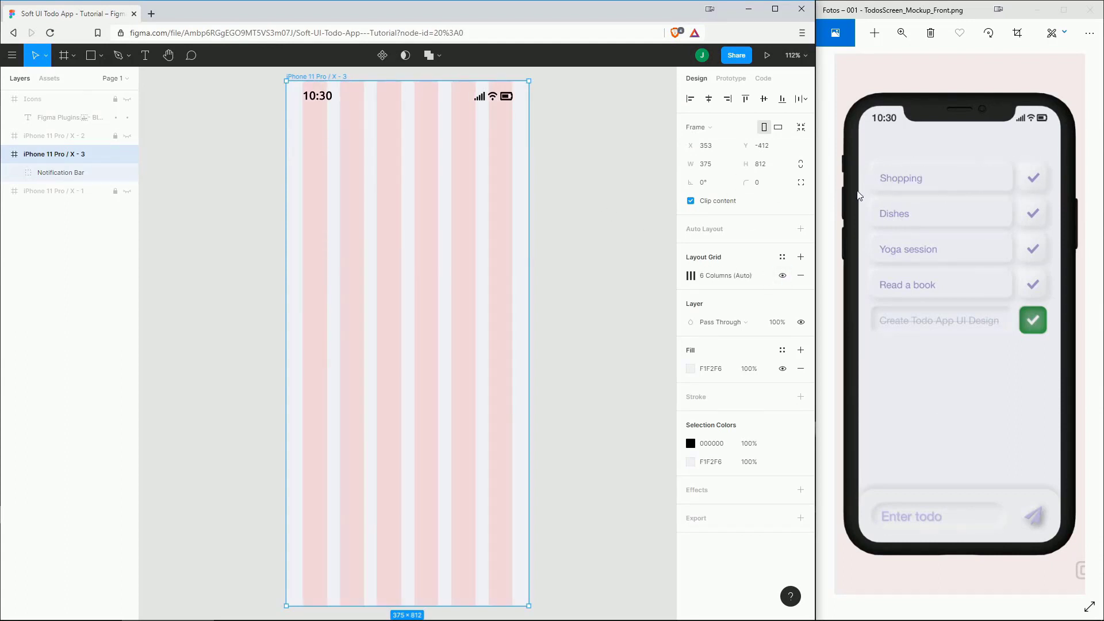
mouse_move(323, 141)
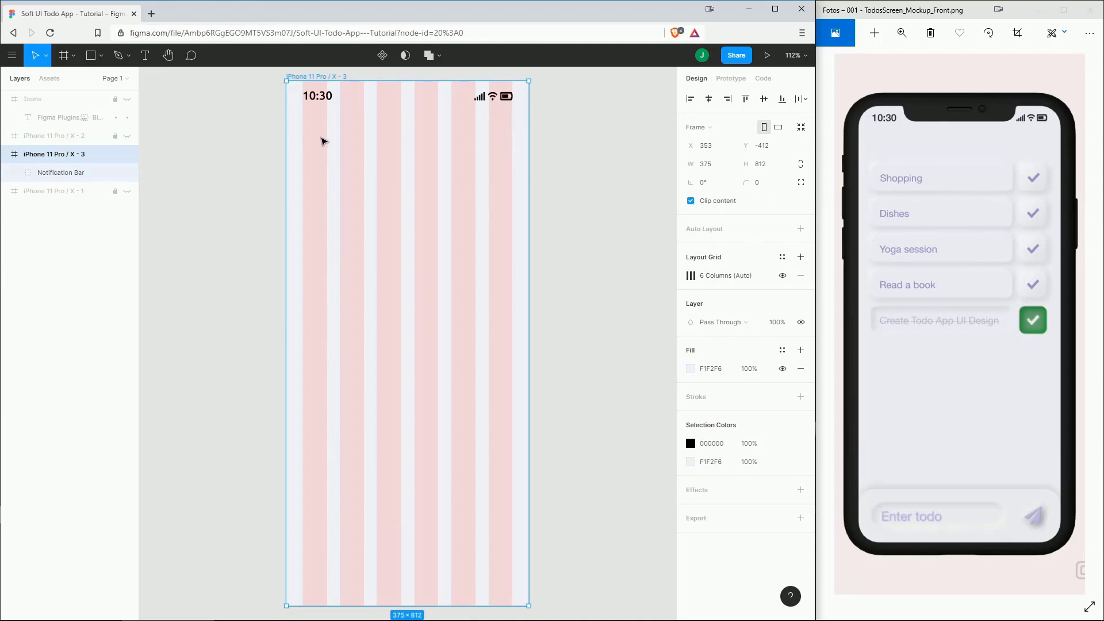
left_click(90, 55)
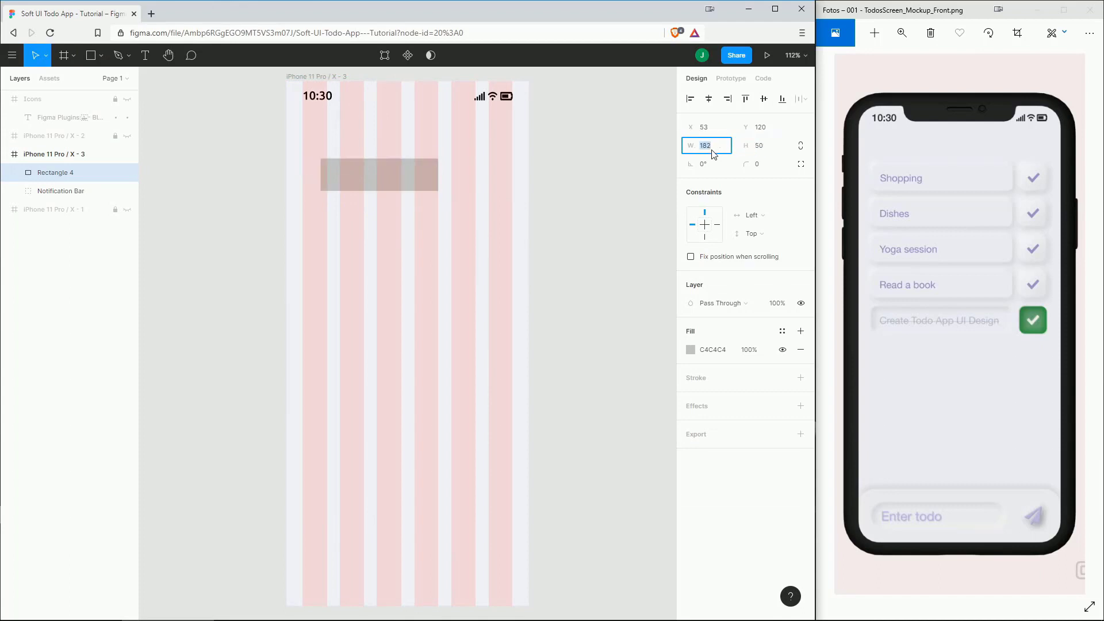
left_click_drag(379, 175, 364, 145)
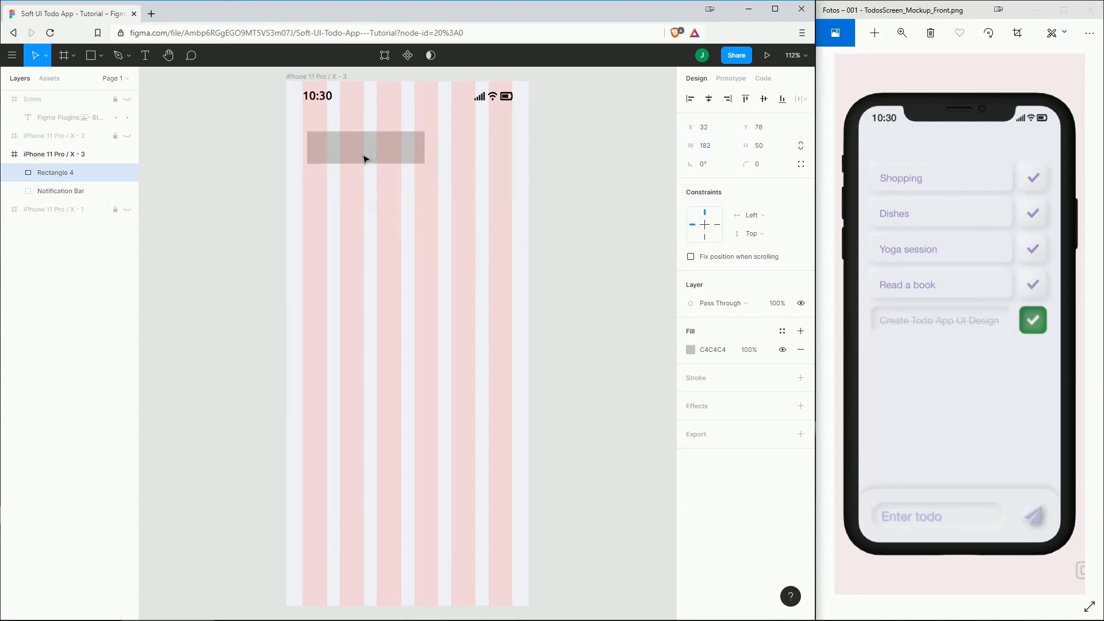
left_click_drag(424, 147, 465, 153)
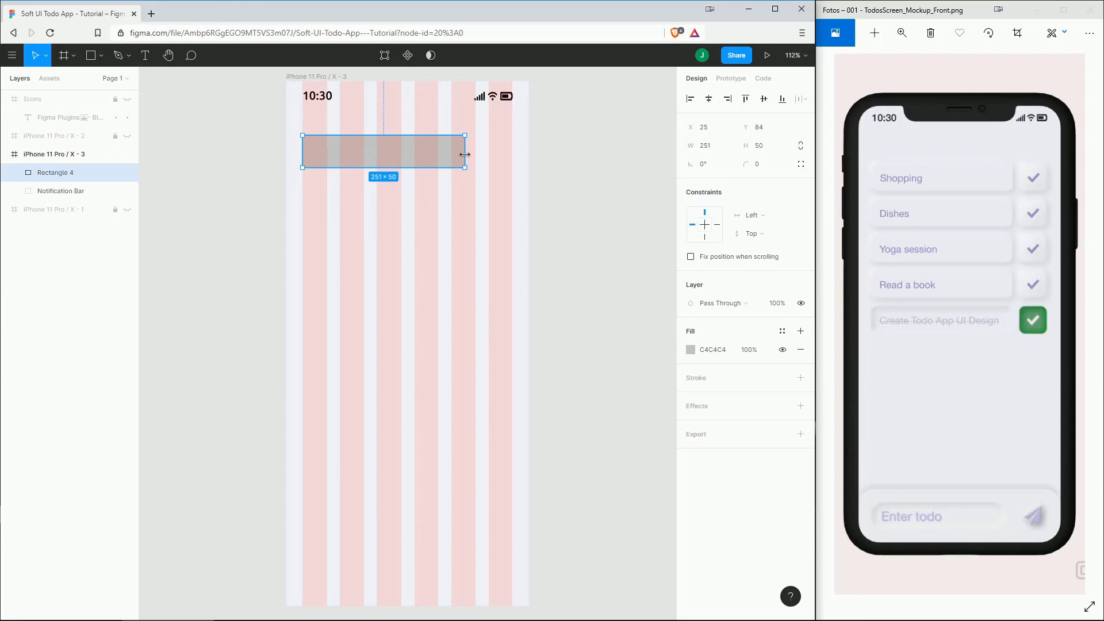
key("ctrl+v")
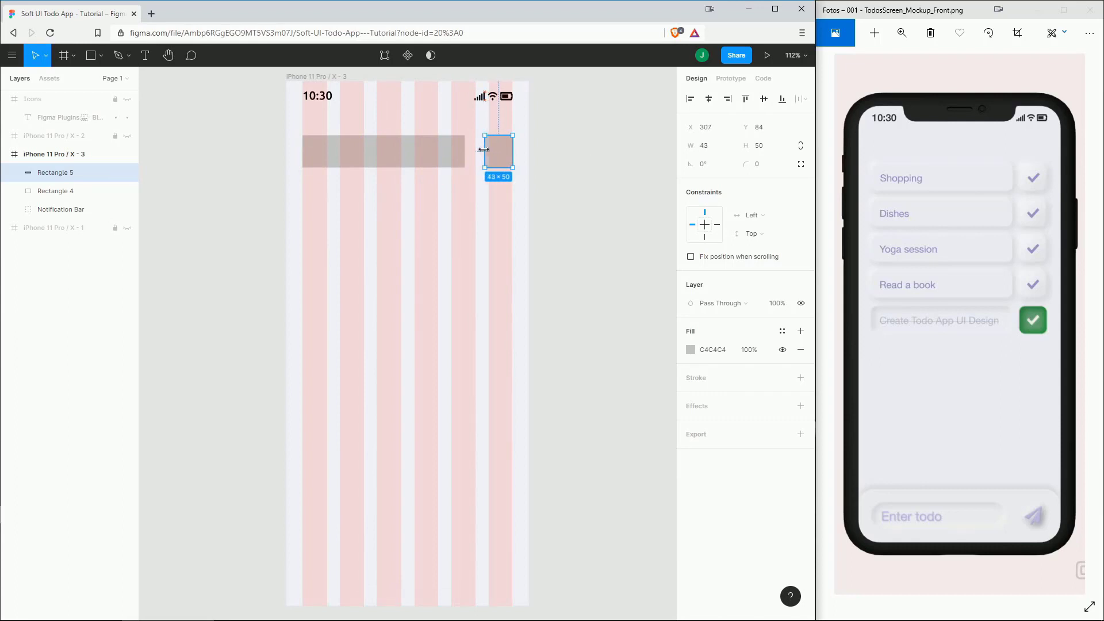
Widen the task bar to 260 and give the square a corner radius of 10.
left_click(705, 145)
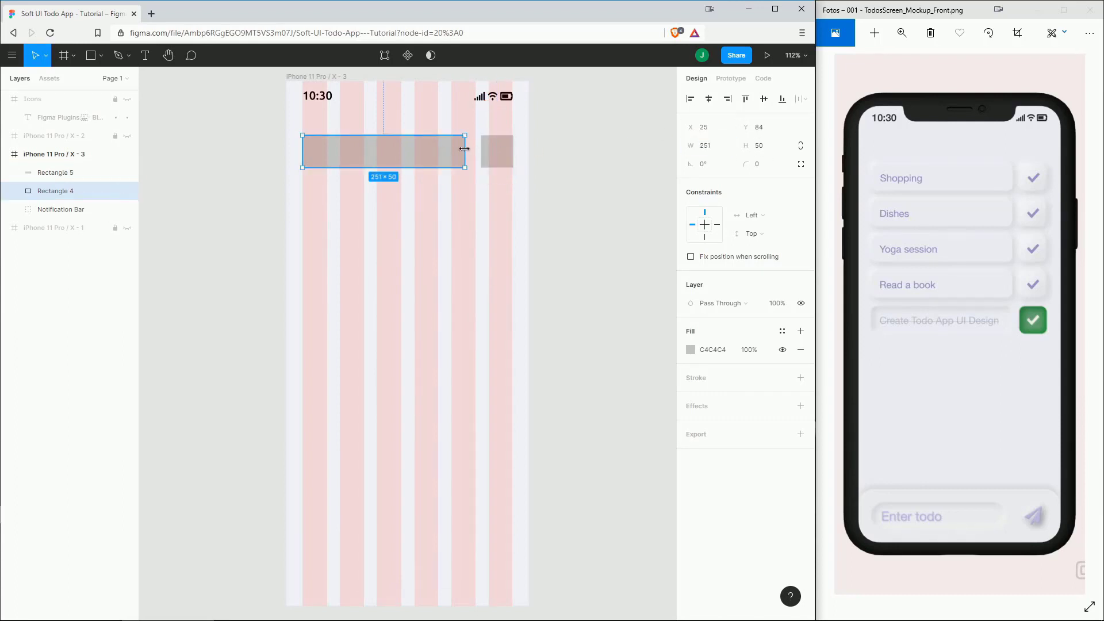
left_click_drag(464, 148, 470, 150)
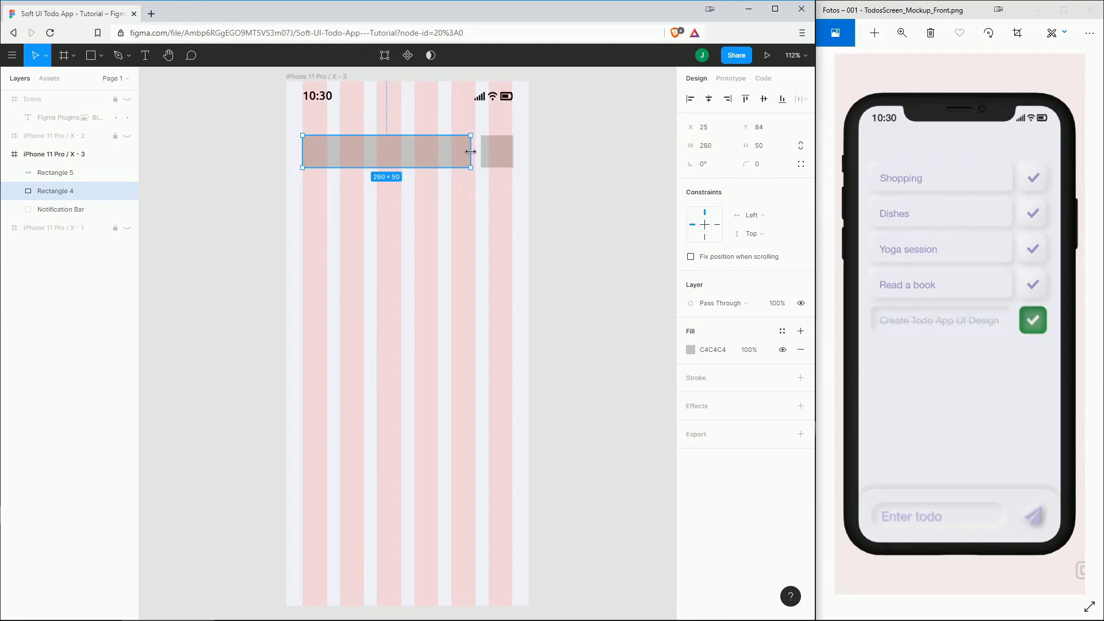
left_click(583, 194)
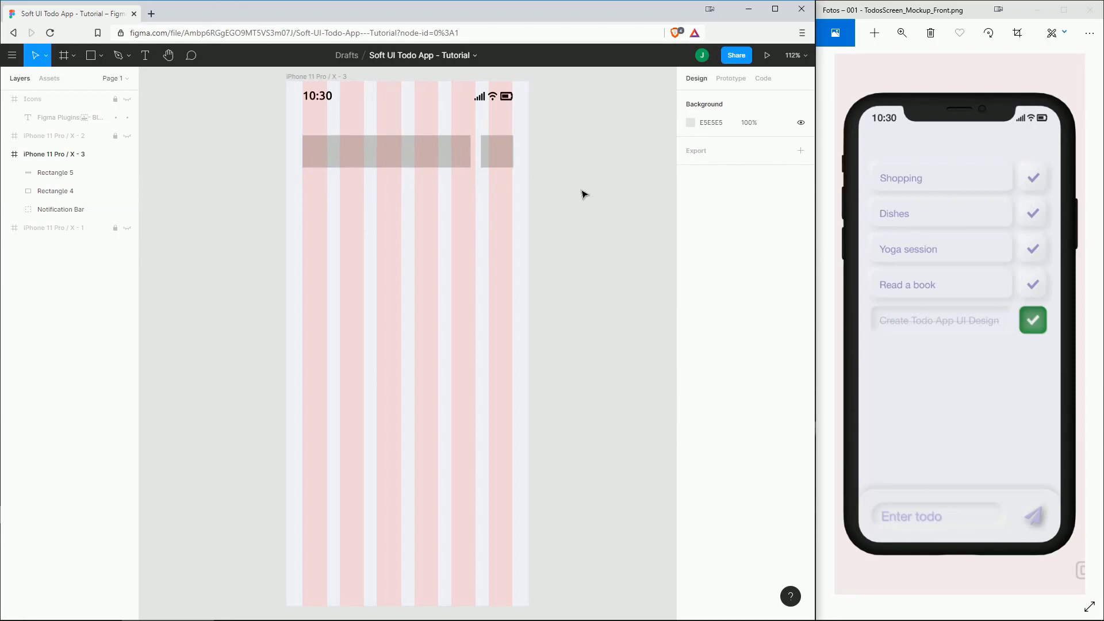
left_click(496, 151)
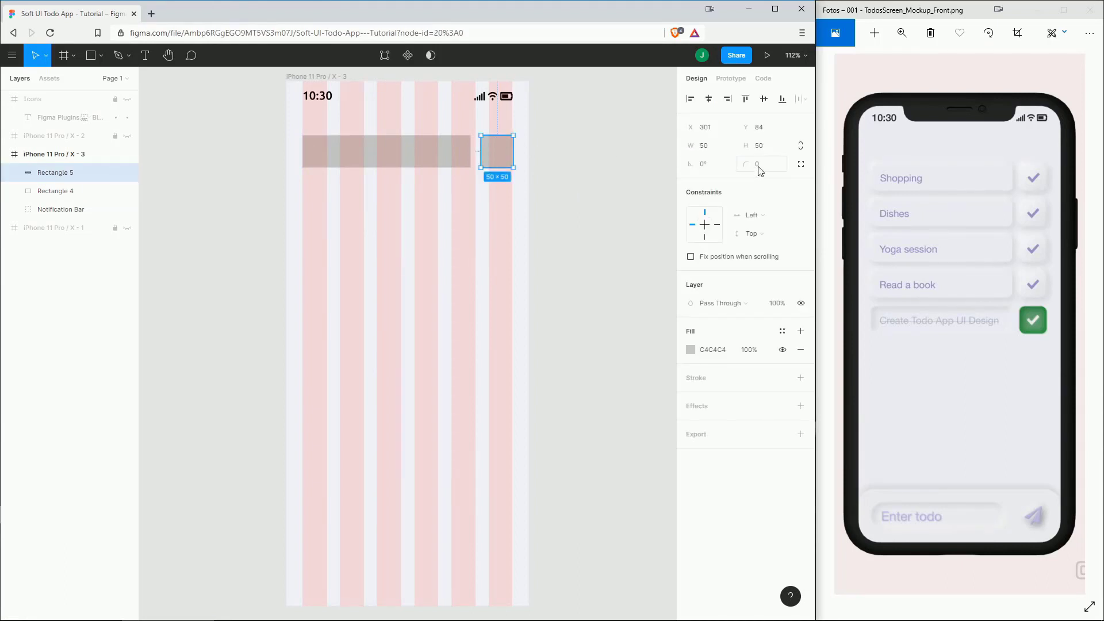
left_click(761, 163)
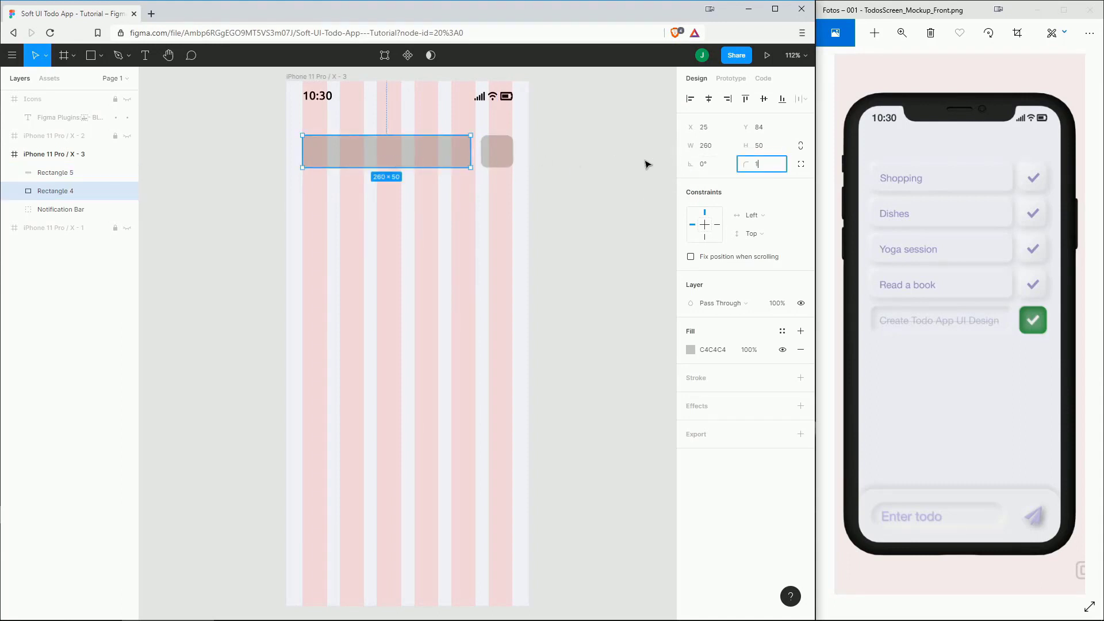
type("10")
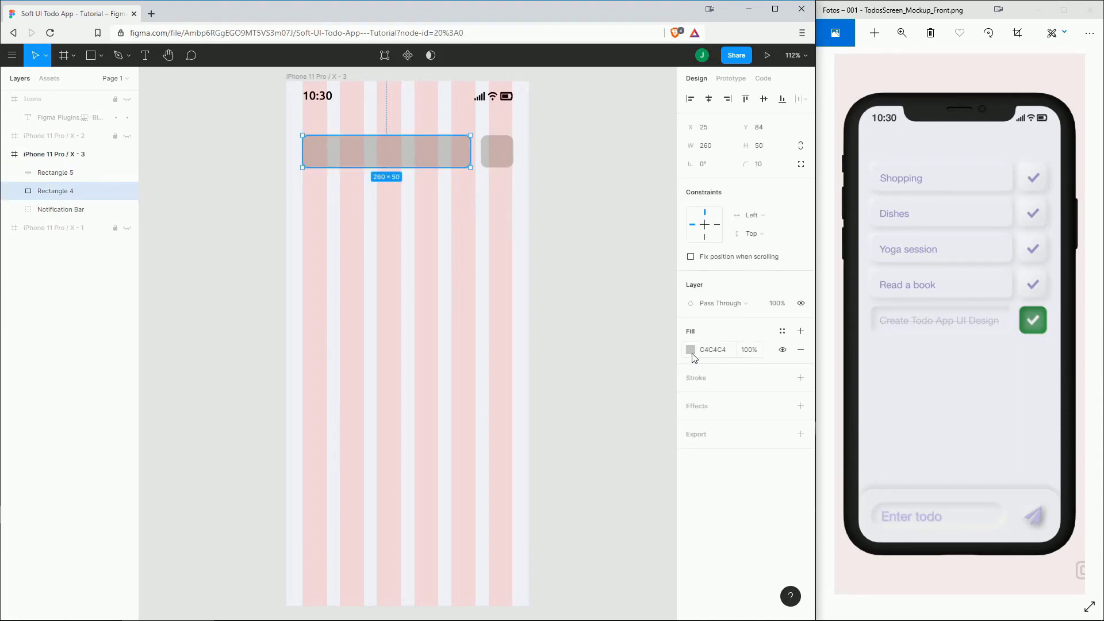
Change the 260×50 task bar's fill to hex F1F2F6.
left_click(691, 350)
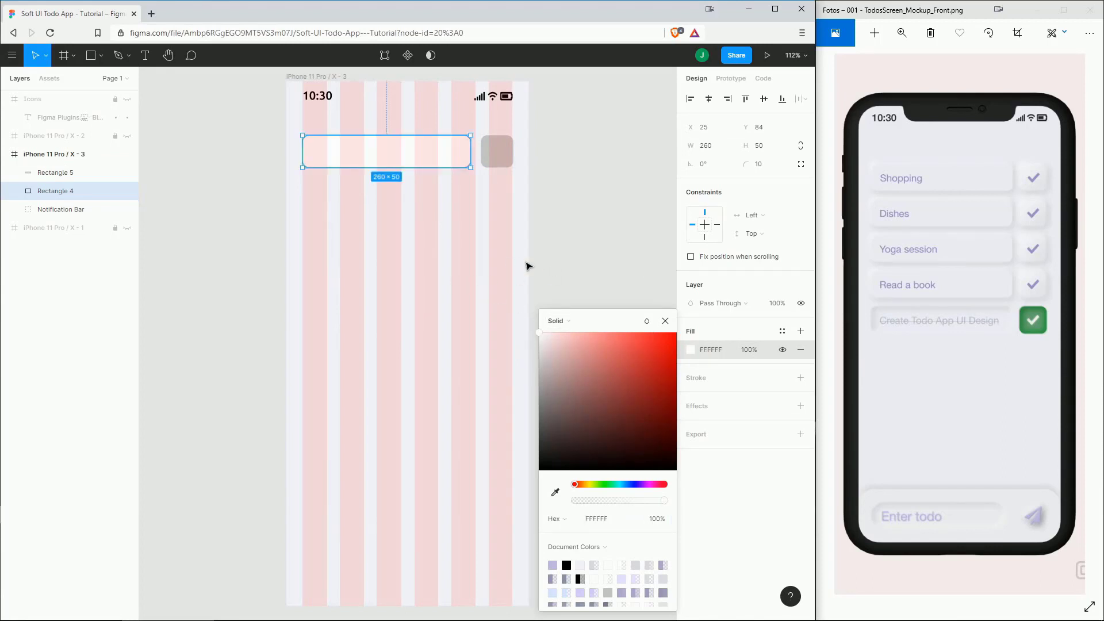
left_click(664, 321)
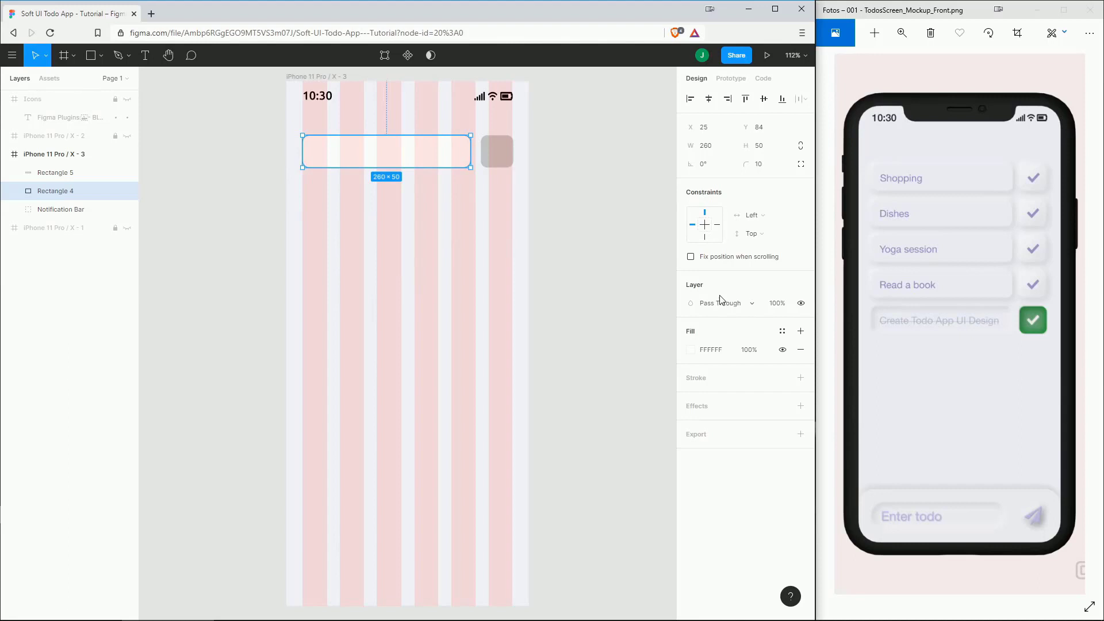
left_click(689, 349)
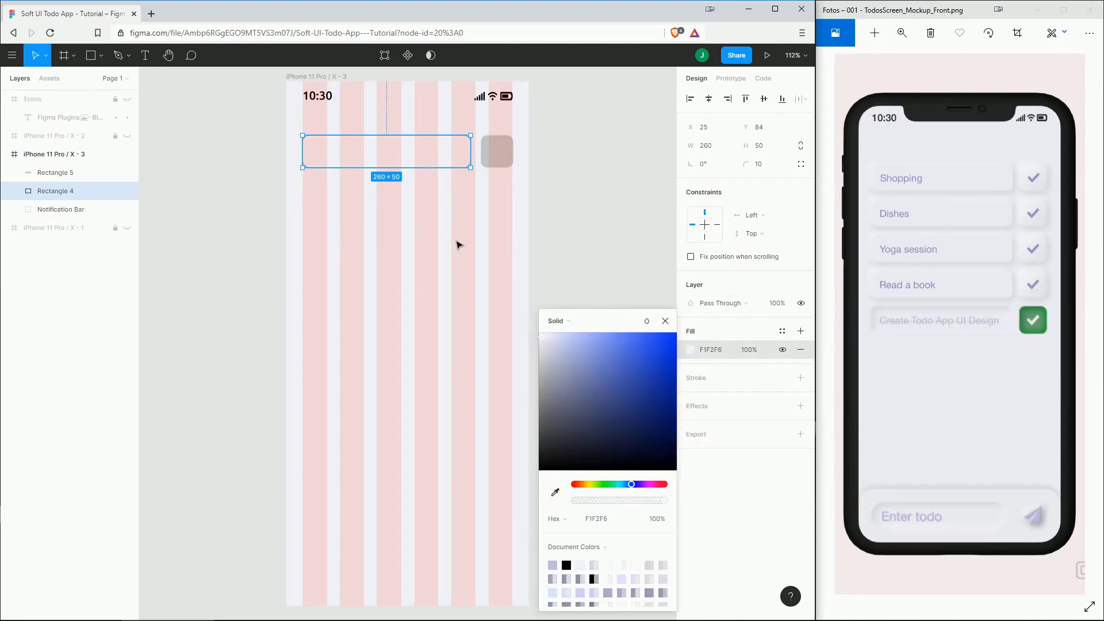
left_click(496, 151)
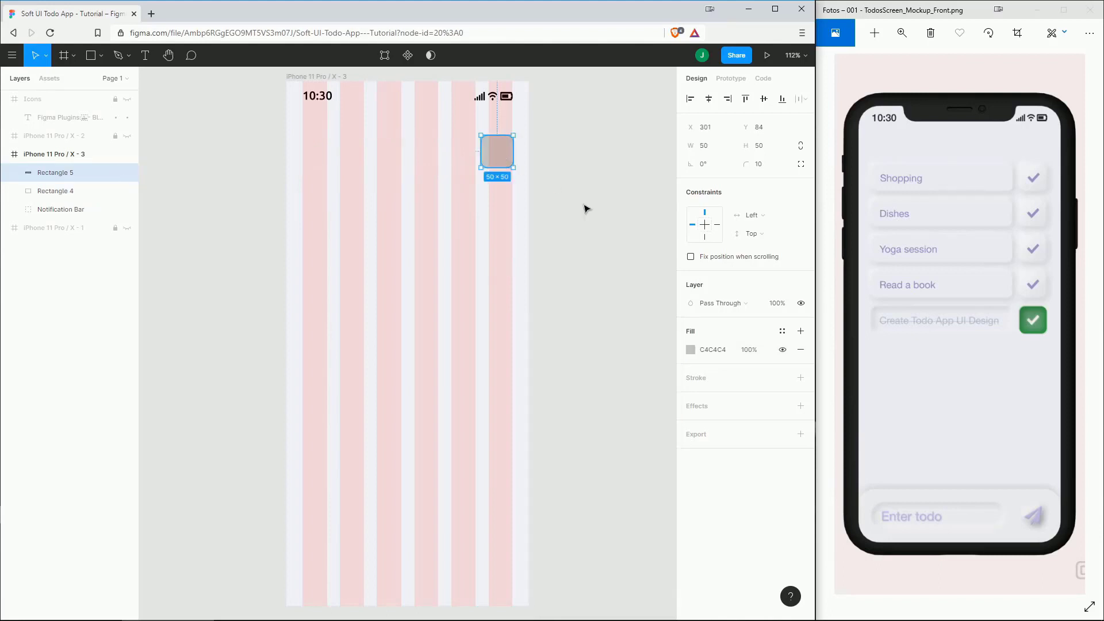
left_click(691, 349)
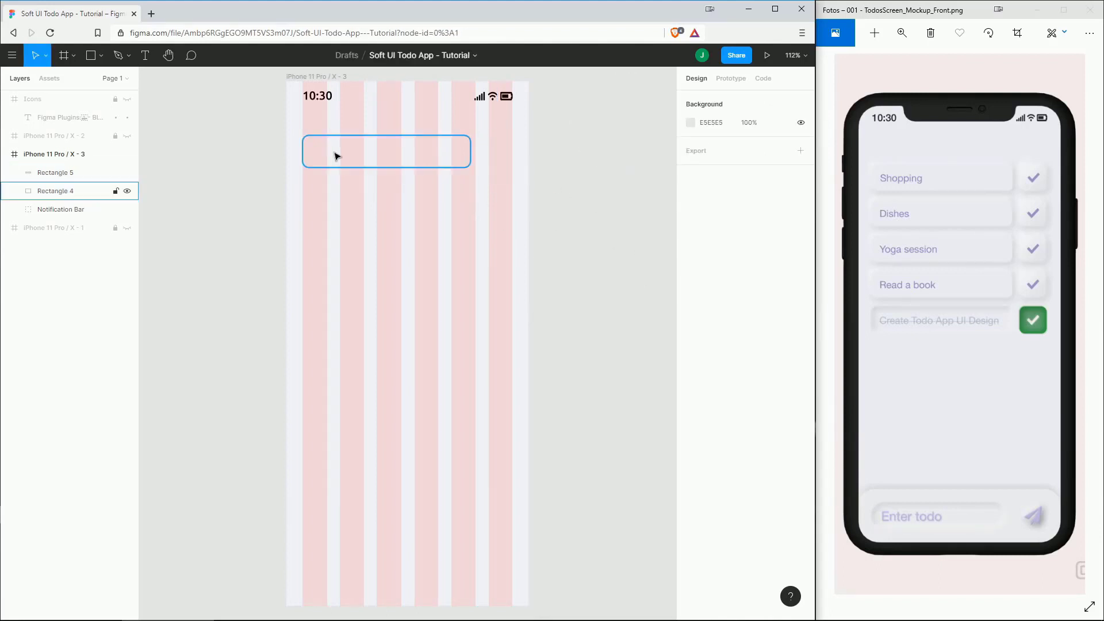
left_click(386, 151)
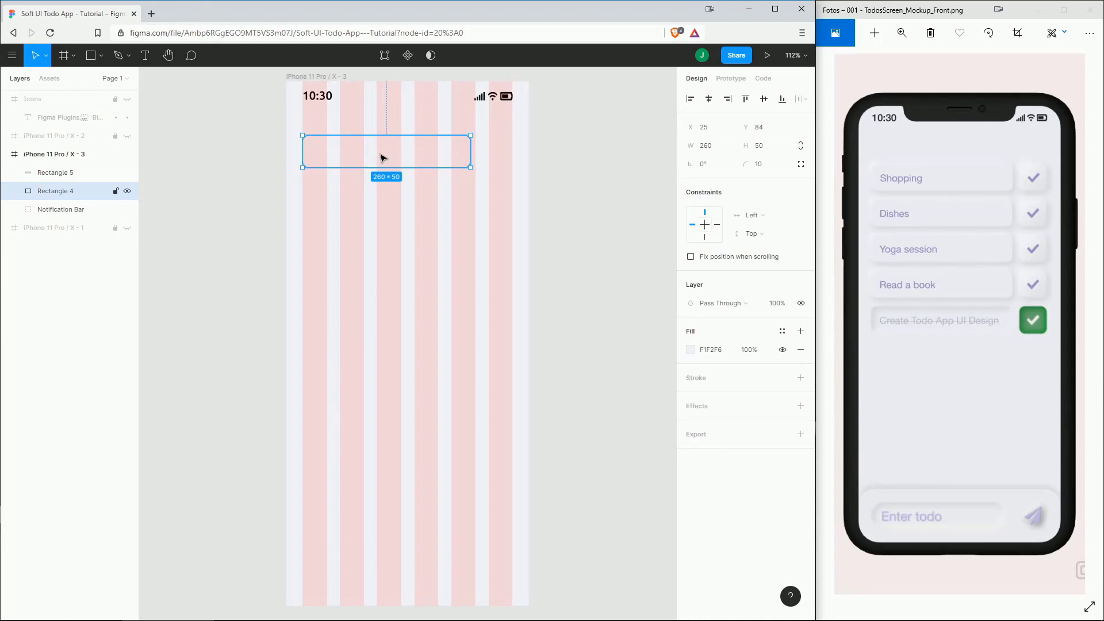
Apply neumorphic inner and drop shadows to the wide bar with the Neumorphism plugin.
right_click(383, 156)
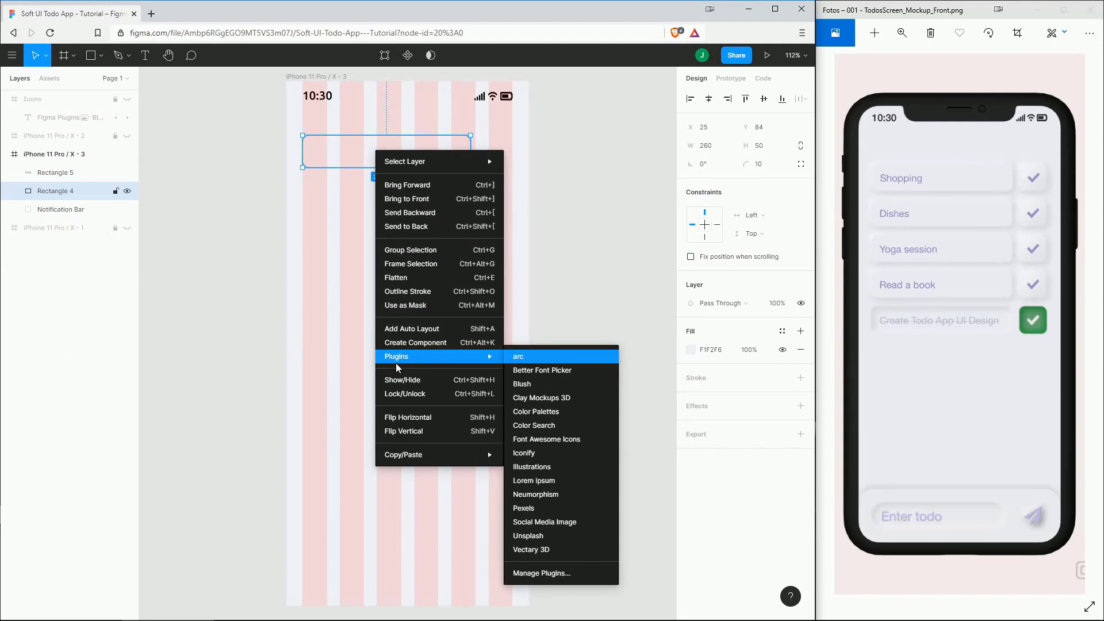
mouse_move(544, 495)
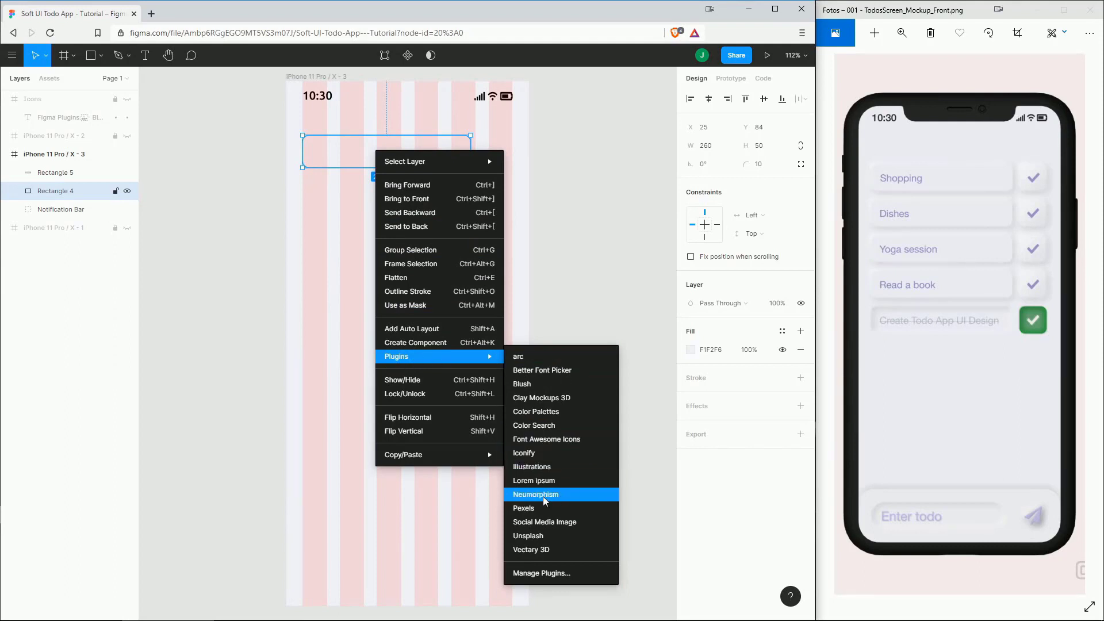
left_click(535, 493)
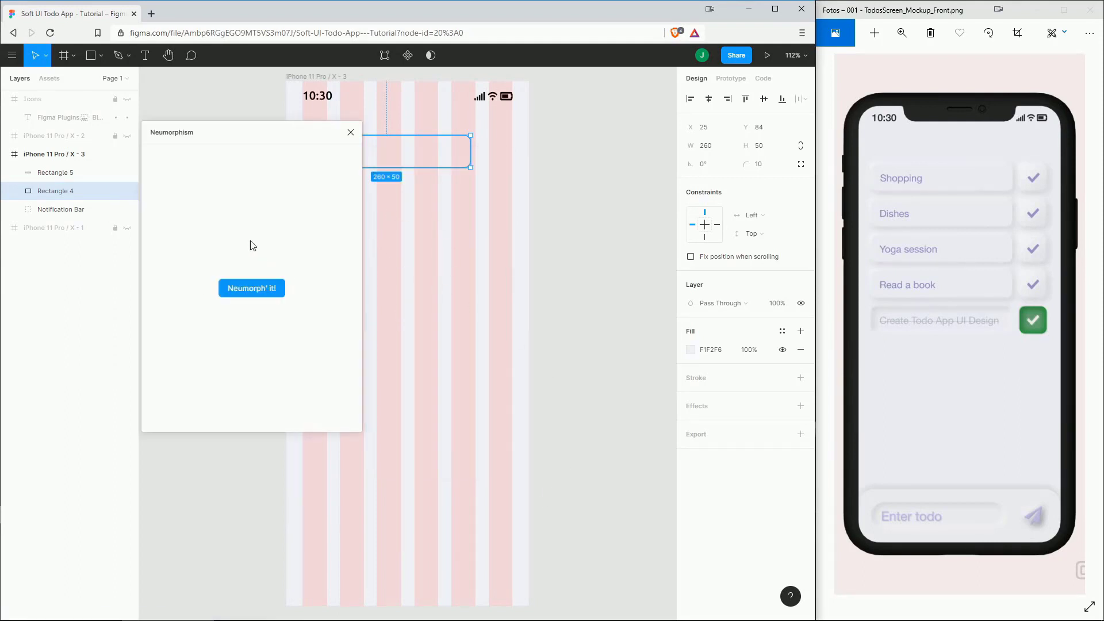
left_click(251, 288)
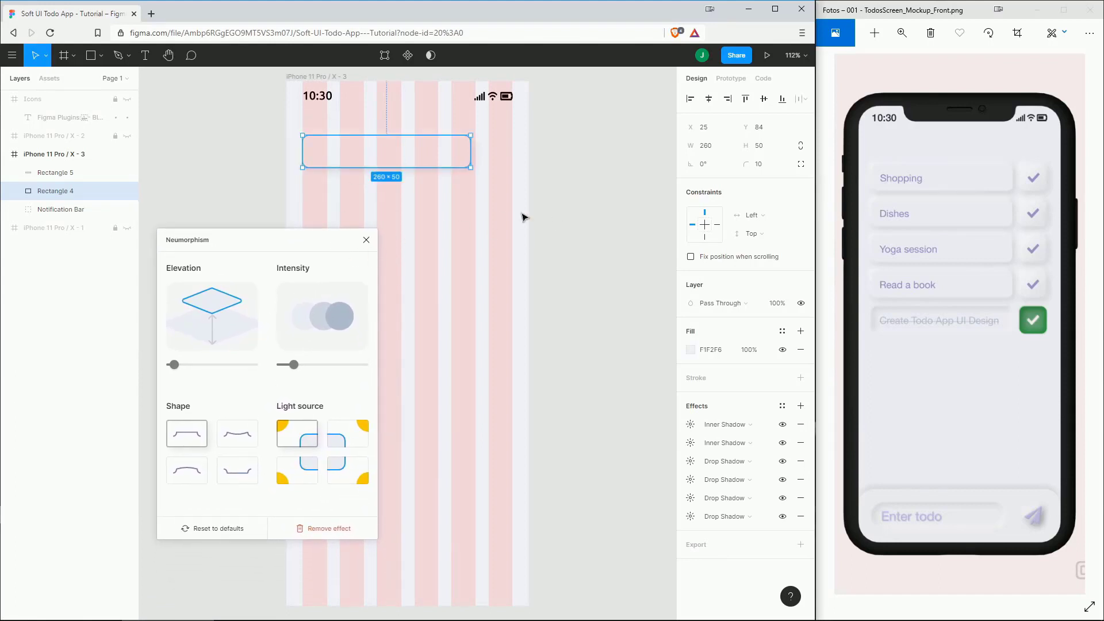
mouse_move(337, 357)
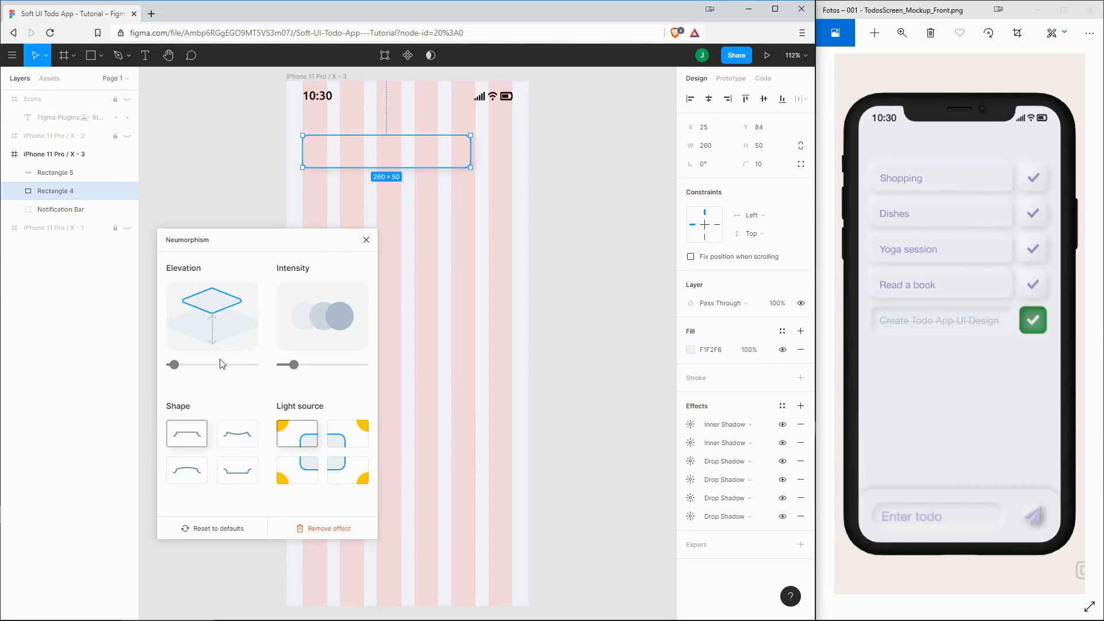
left_click(366, 239)
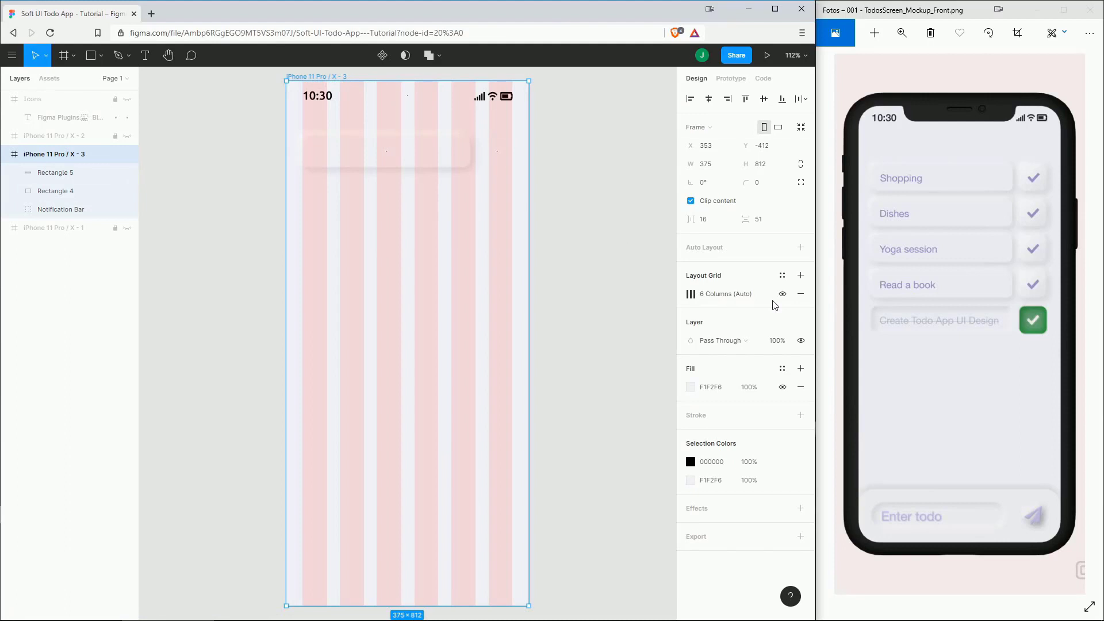
Hide the column grid and paste the bar's neumorphic properties onto the square.
left_click(791, 294)
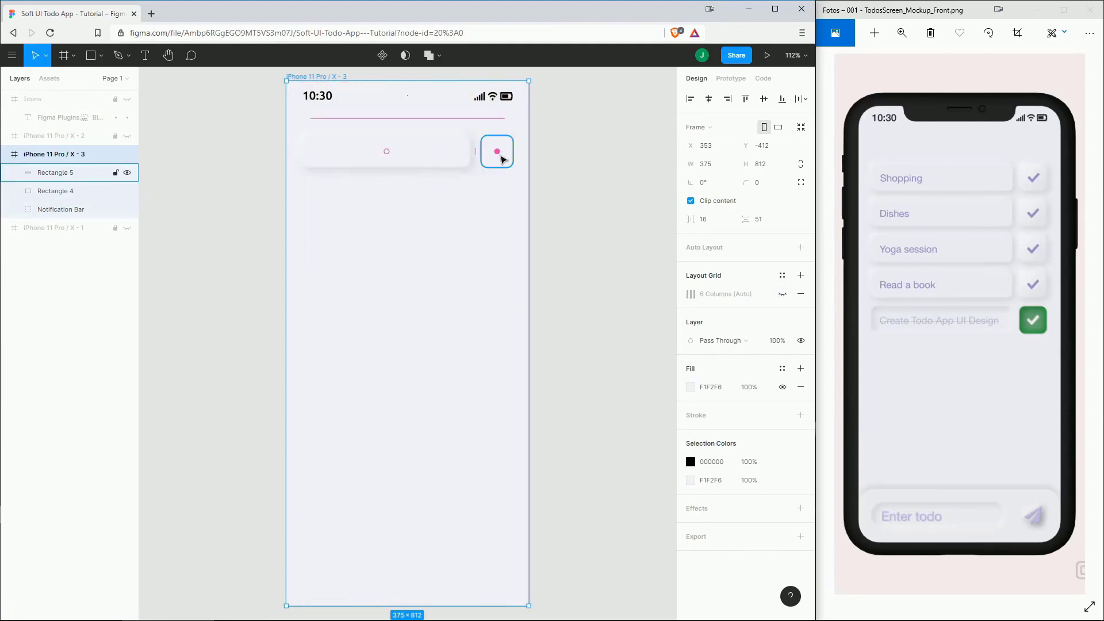
right_click(386, 152)
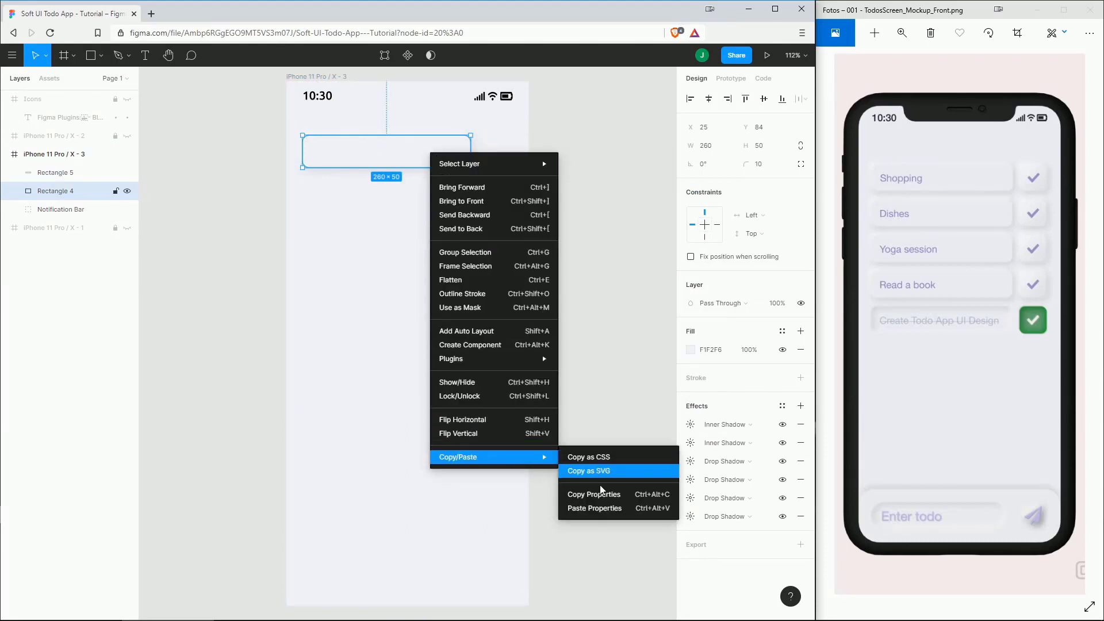
left_click(588, 470)
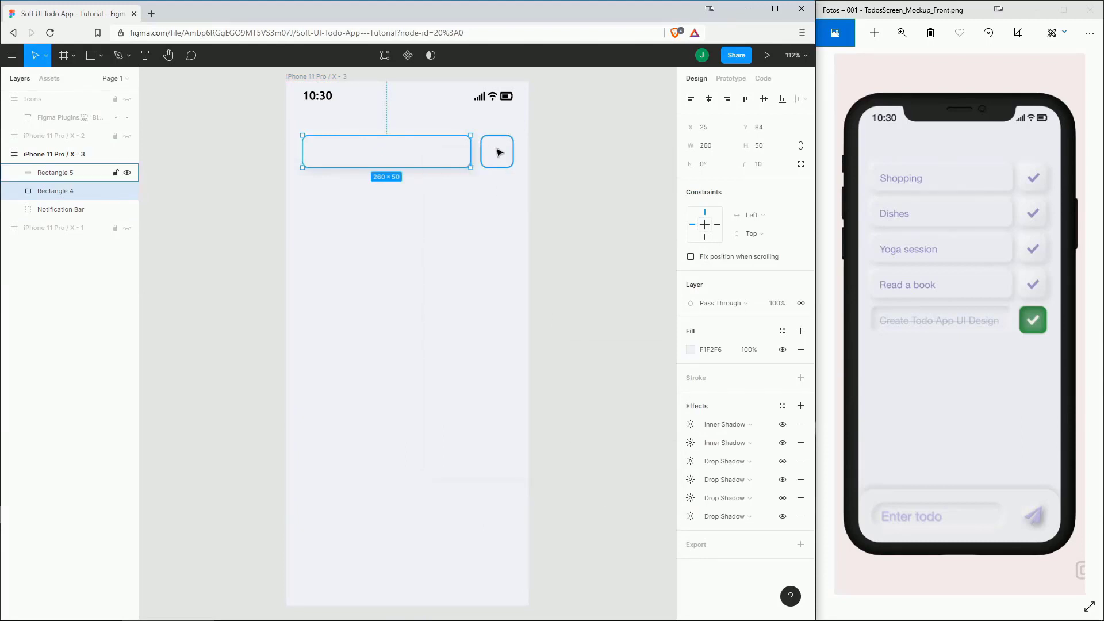
right_click(496, 151)
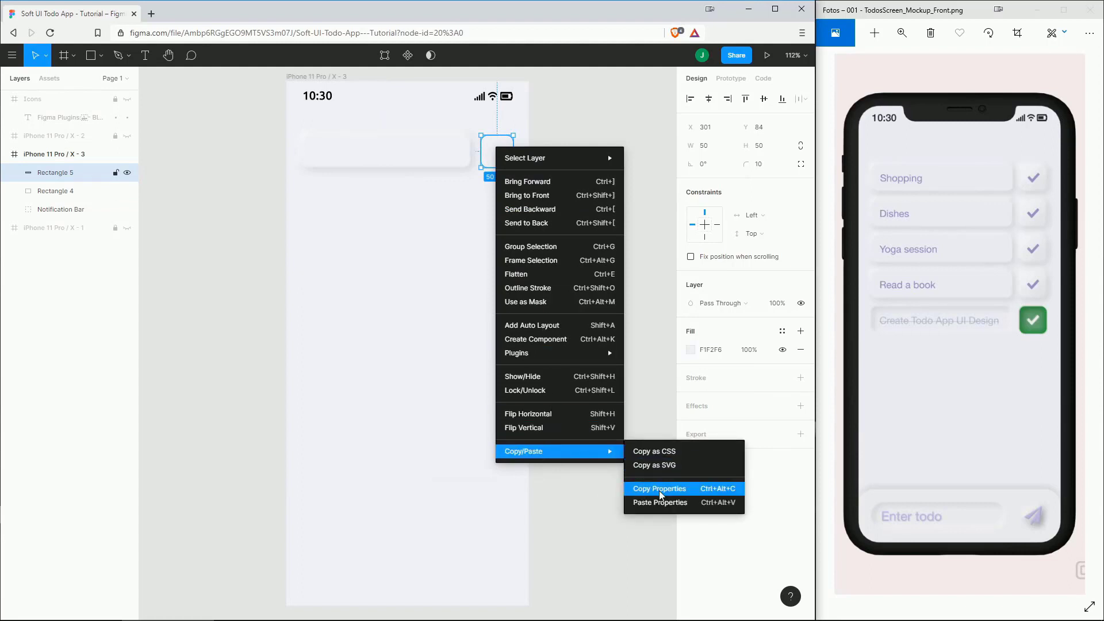
mouse_move(660, 502)
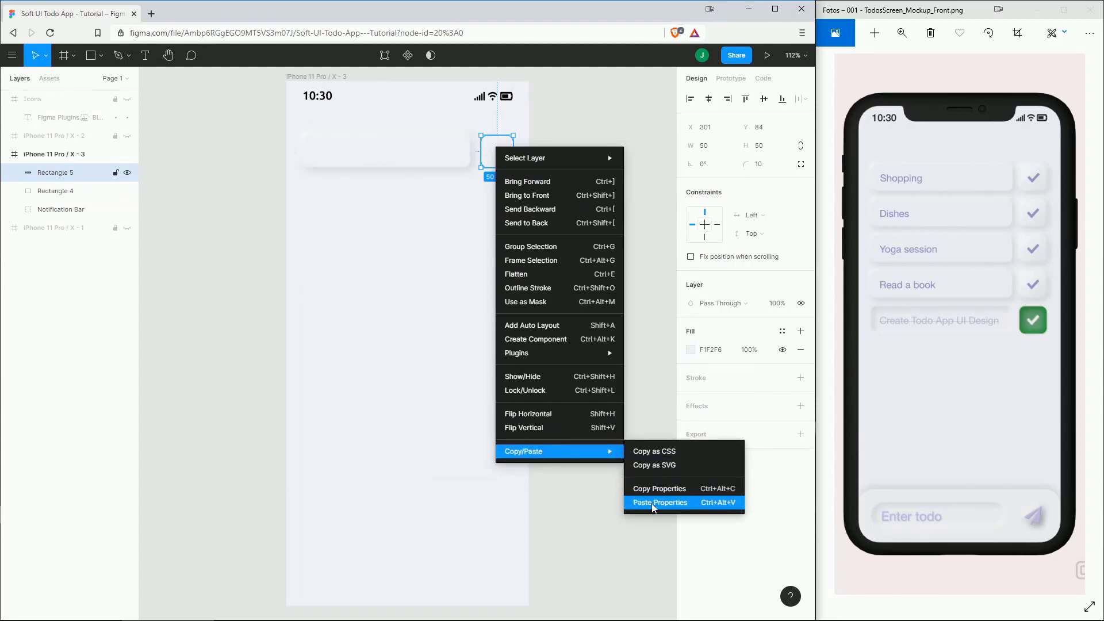
left_click(659, 502)
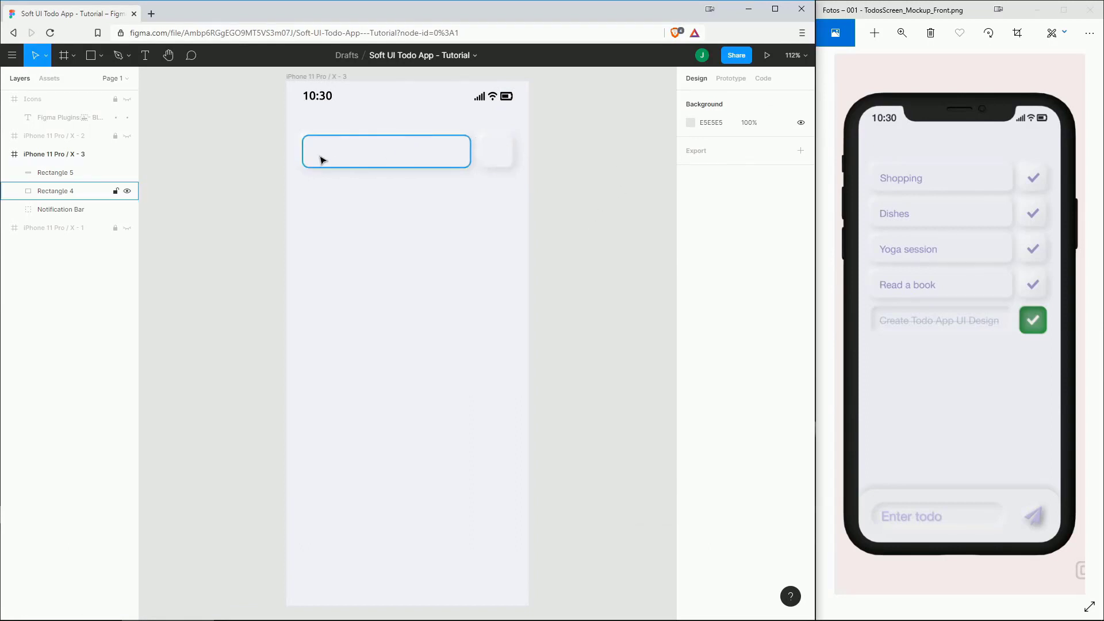
left_click(614, 238)
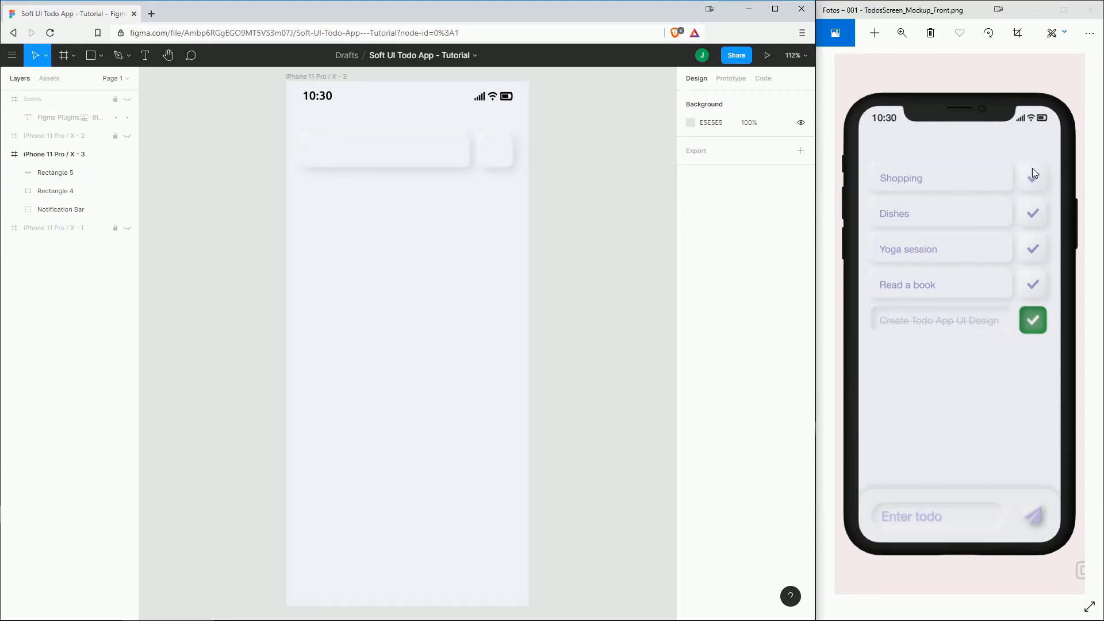
Switch the square to a different neumorphic Shape style in the Neumorphism plugin.
right_click(496, 148)
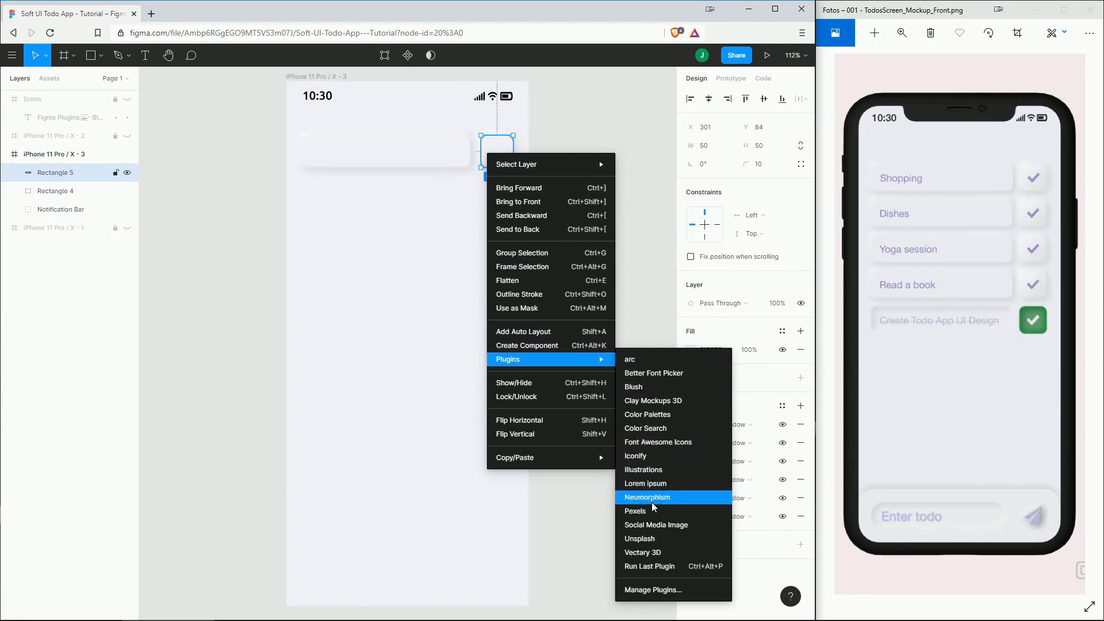
left_click(646, 496)
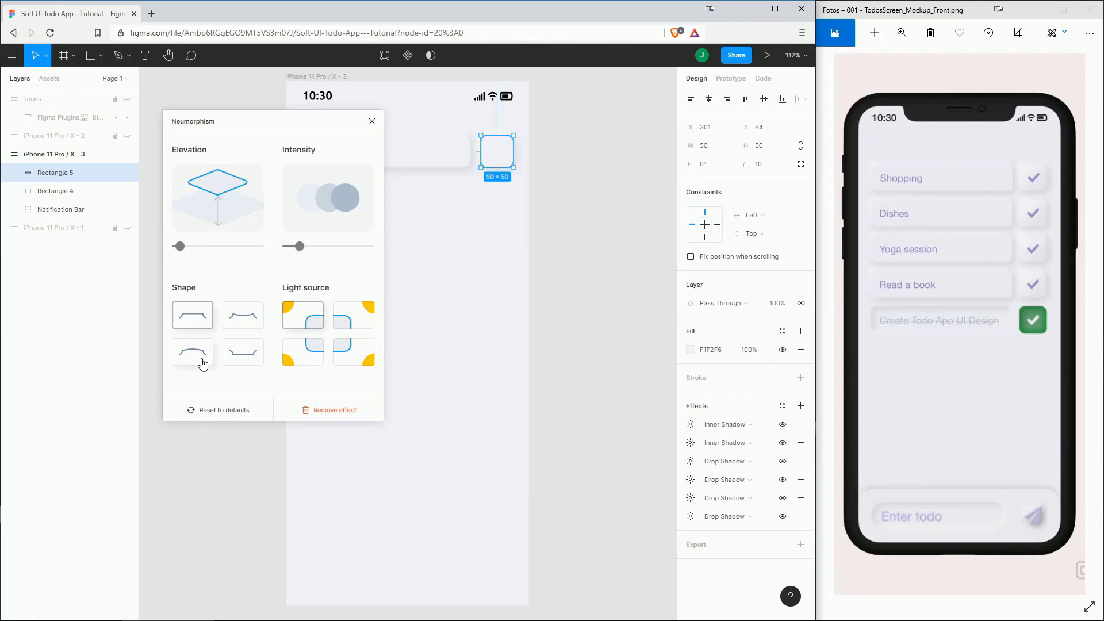
left_click(192, 352)
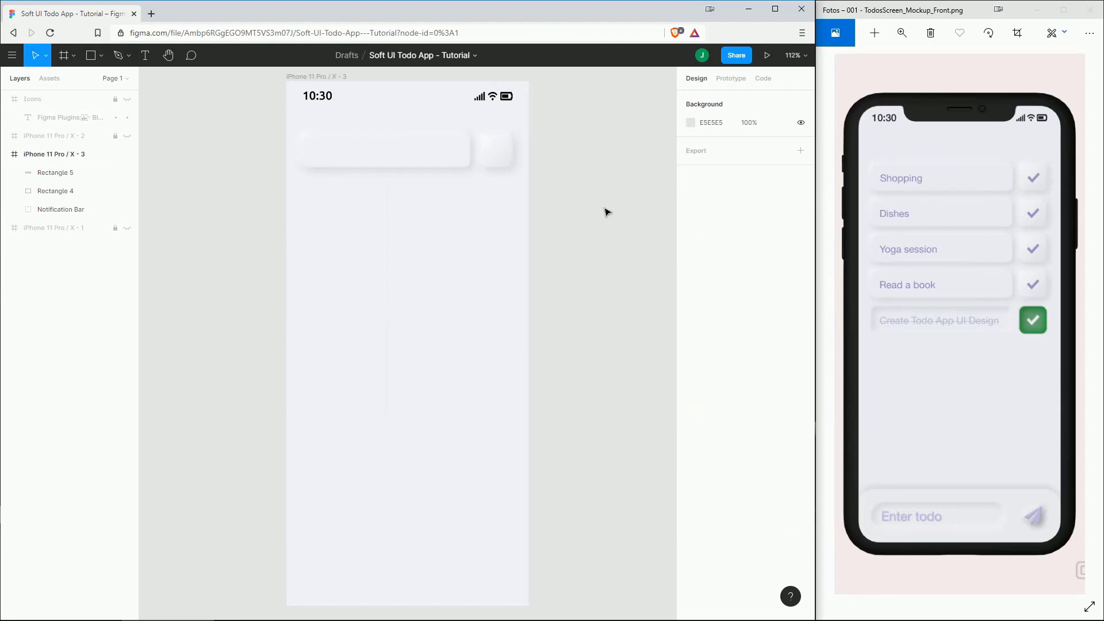
Add a 'Shopping' text label on the first task bar.
left_click(145, 55)
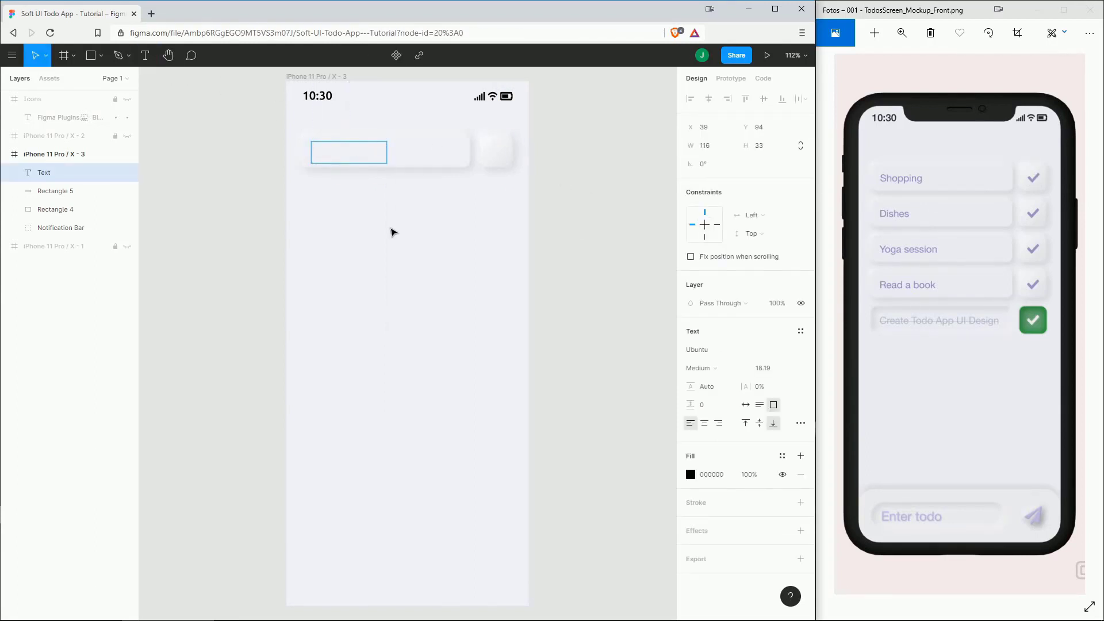
type("Shop")
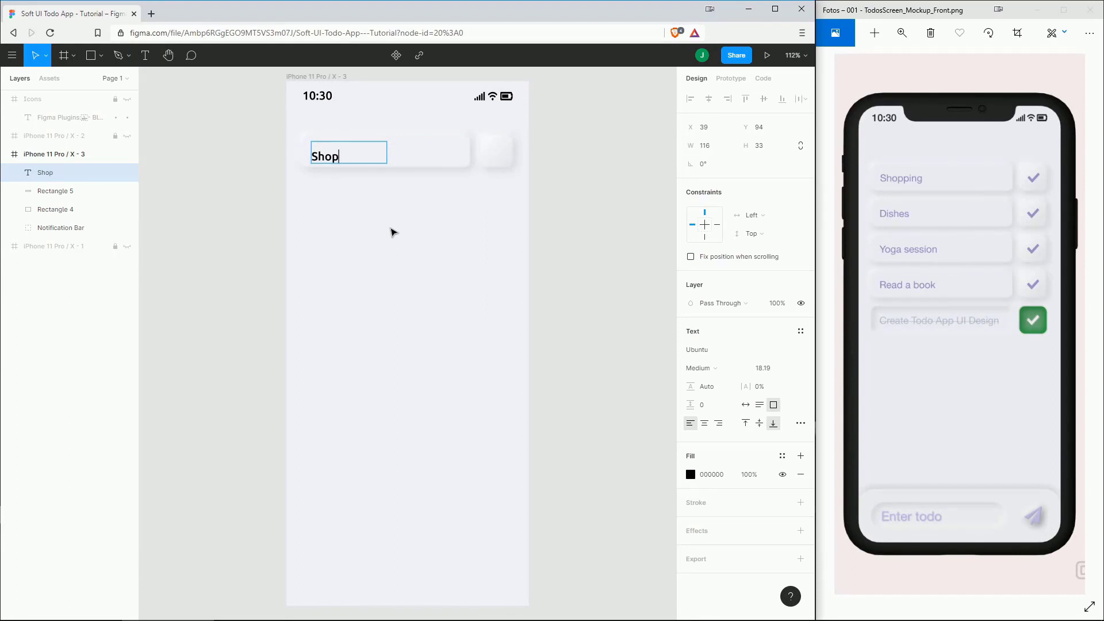
type("ping")
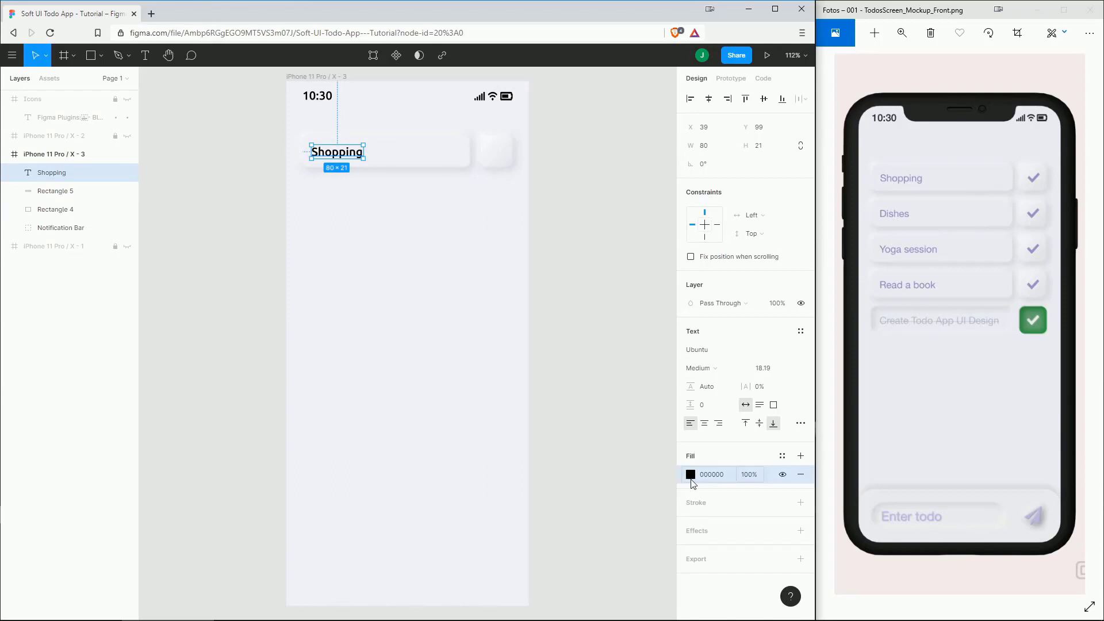
Colour the Shopping label 9893B4 at 90% opacity.
left_click(690, 474)
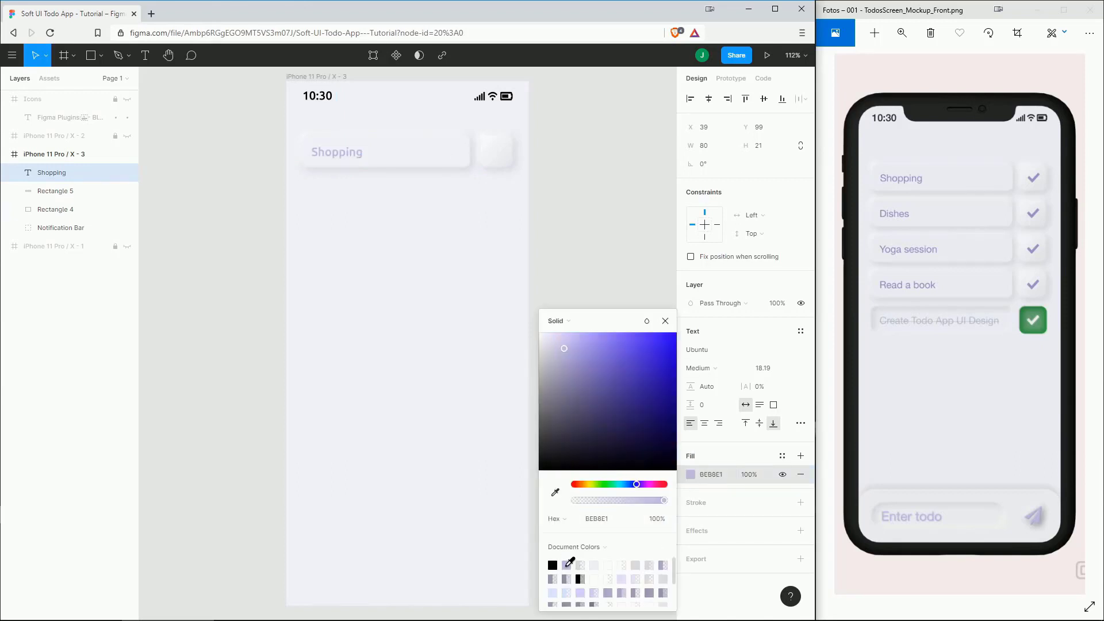
left_click(483, 247)
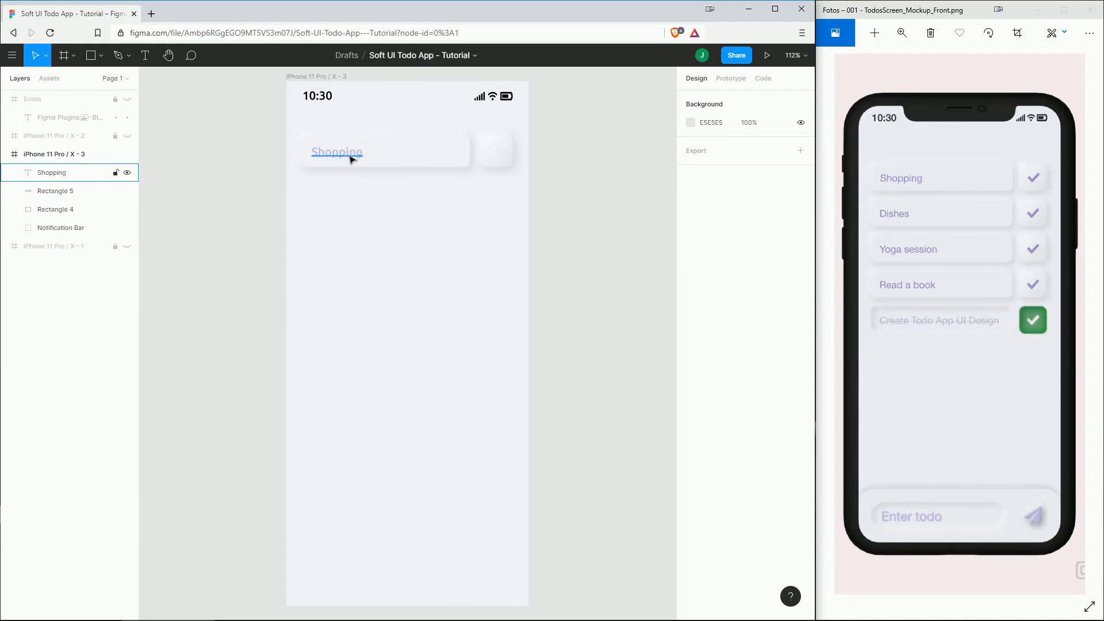
left_click(336, 151)
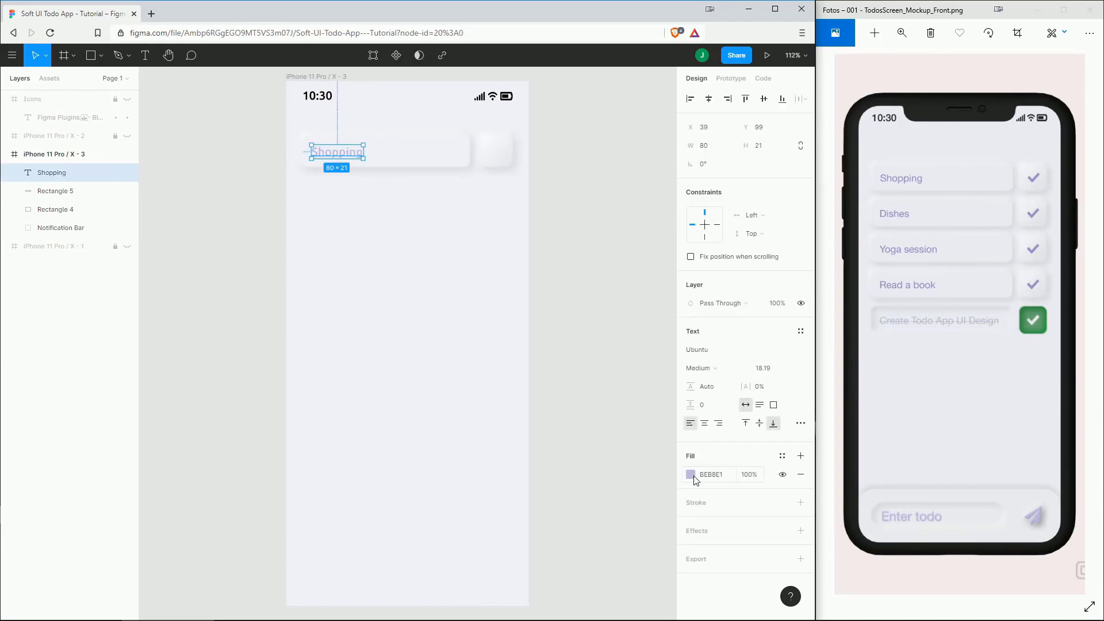
left_click(690, 474)
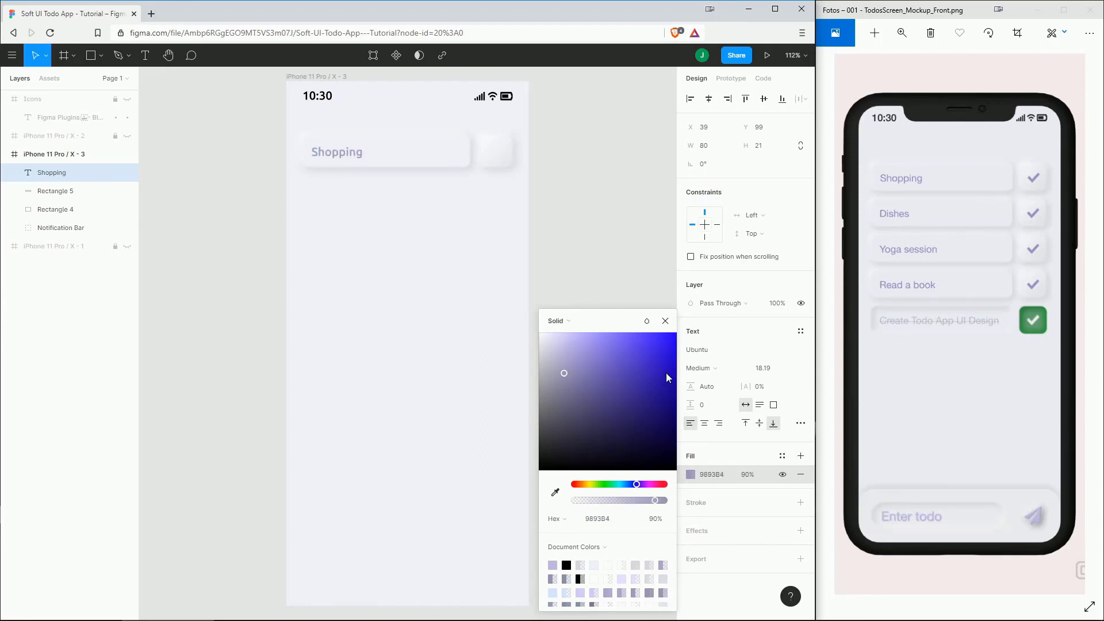
left_click(616, 247)
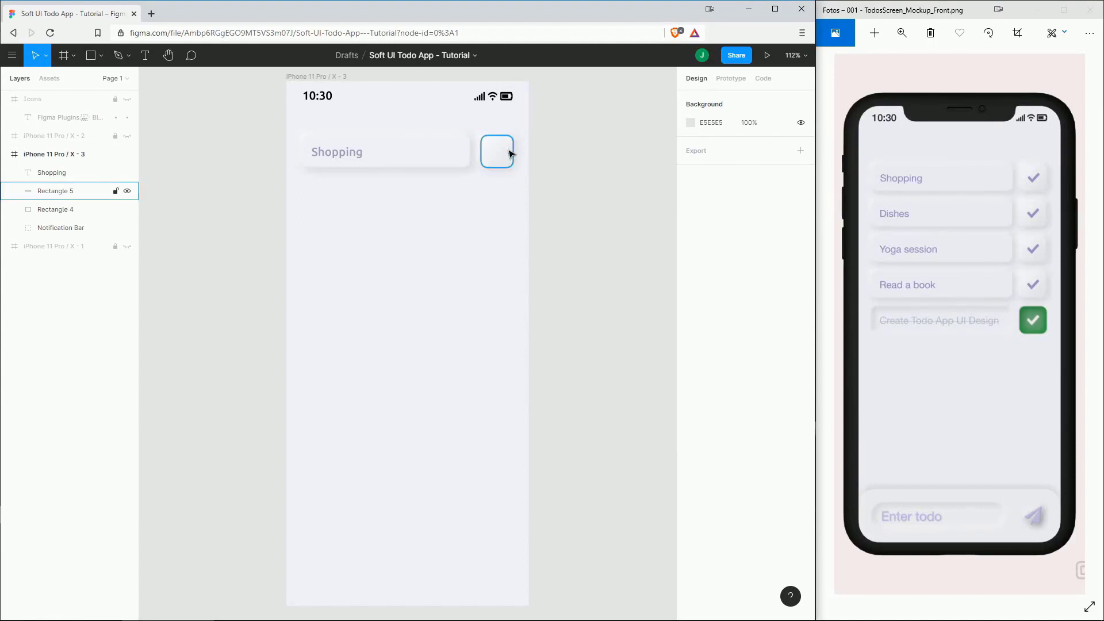
Insert a Font Awesome 'check' icon using the Font Awesome Icons plugin.
right_click(496, 151)
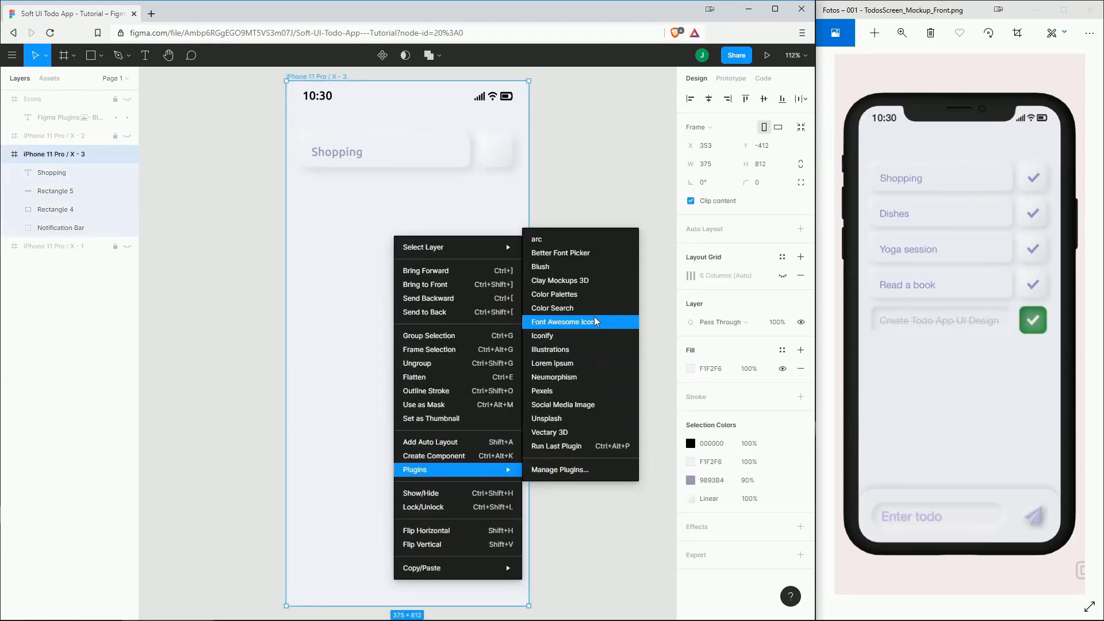
left_click(562, 322)
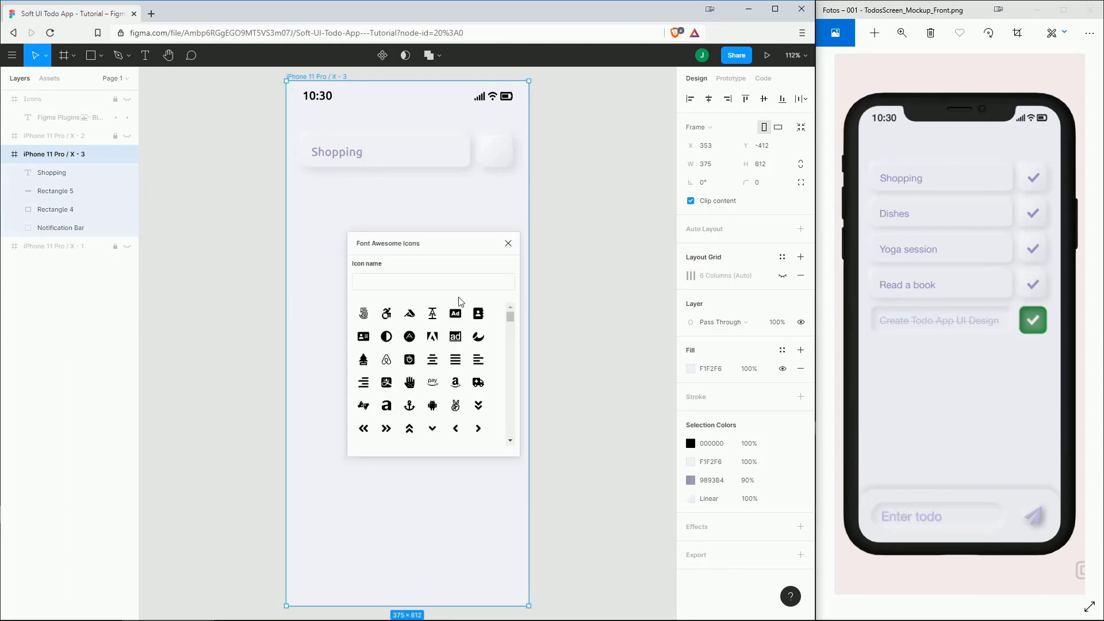
type("check")
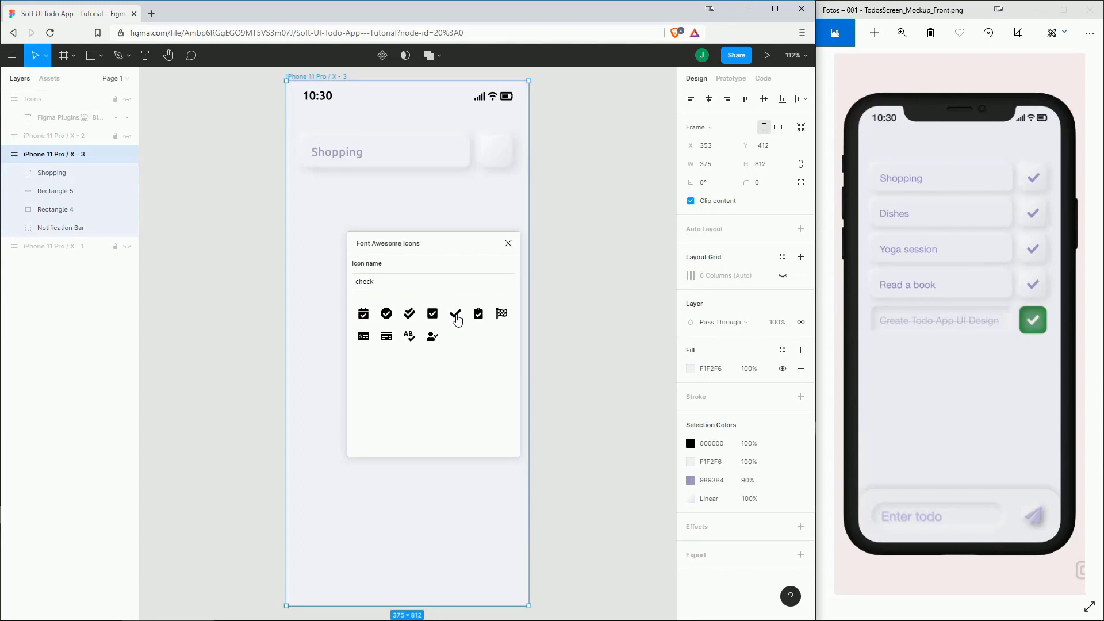
left_click(455, 314)
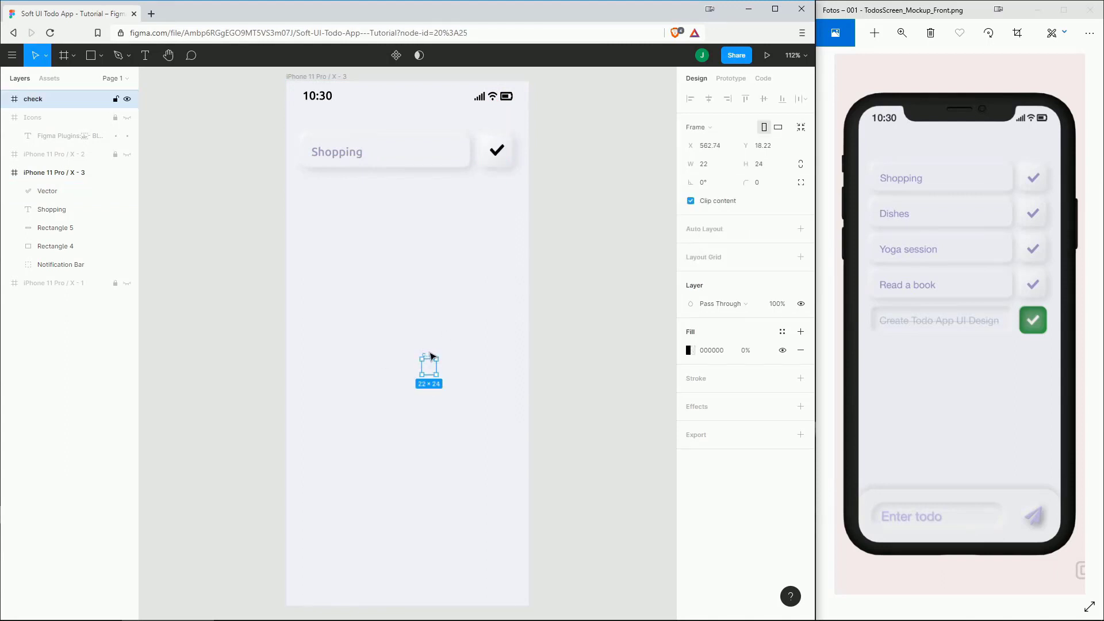
mouse_move(465, 394)
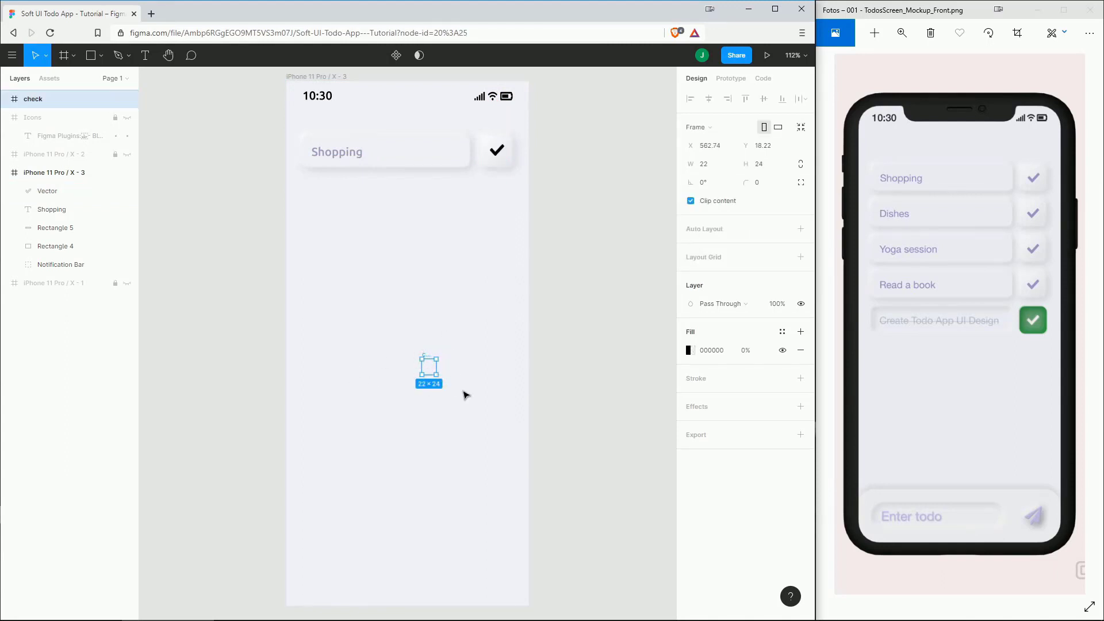
Place the check mark inside the square box and colour it 9893B4.
left_click(586, 190)
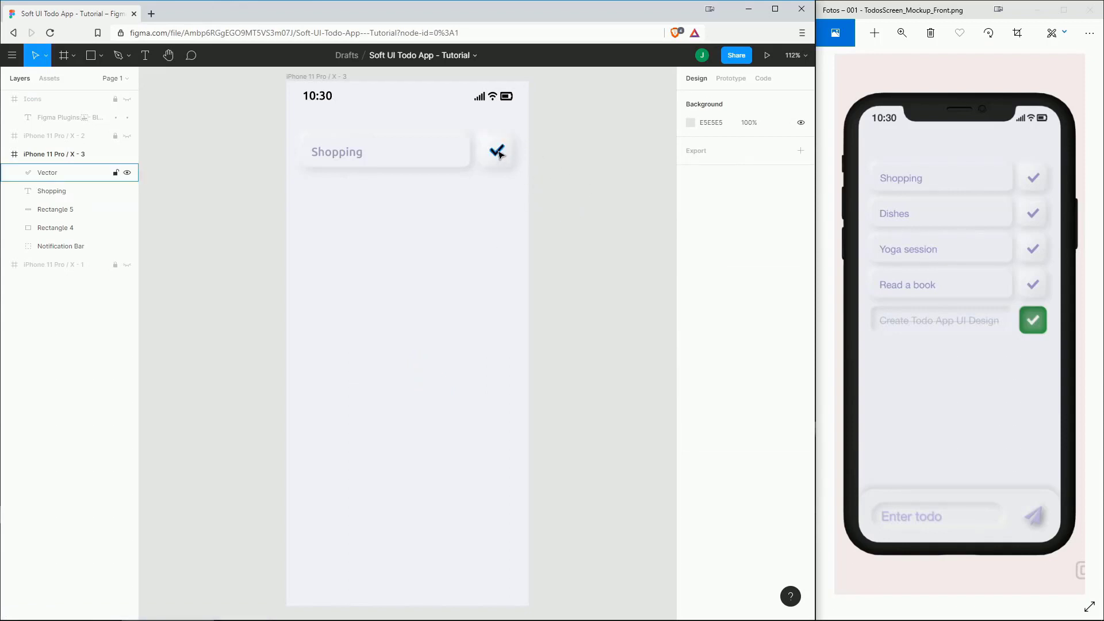
left_click(497, 151)
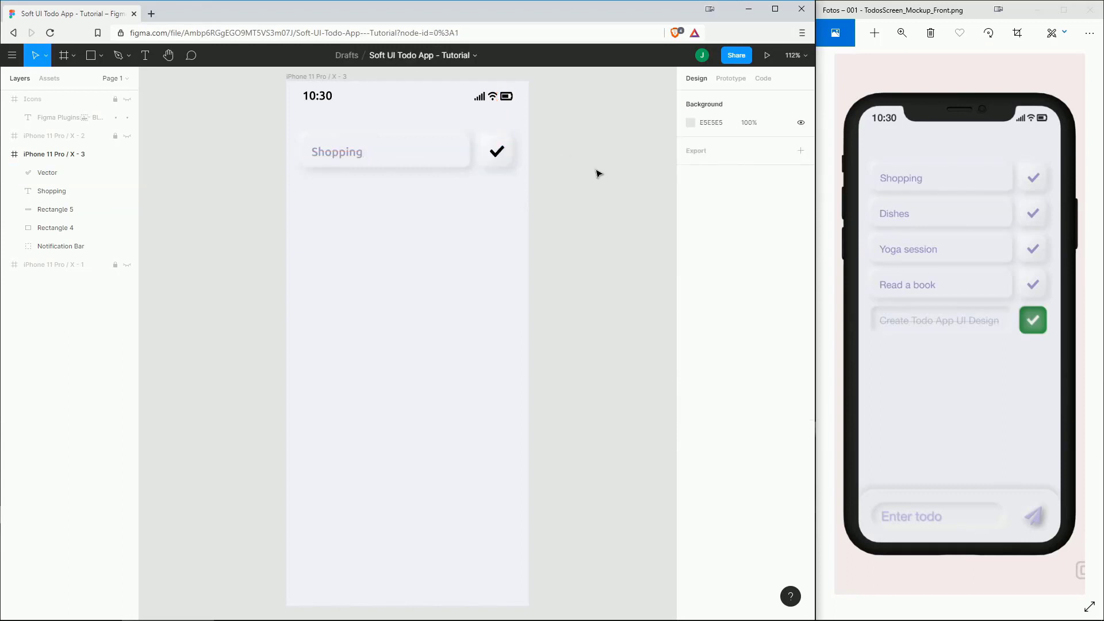
left_click(496, 151)
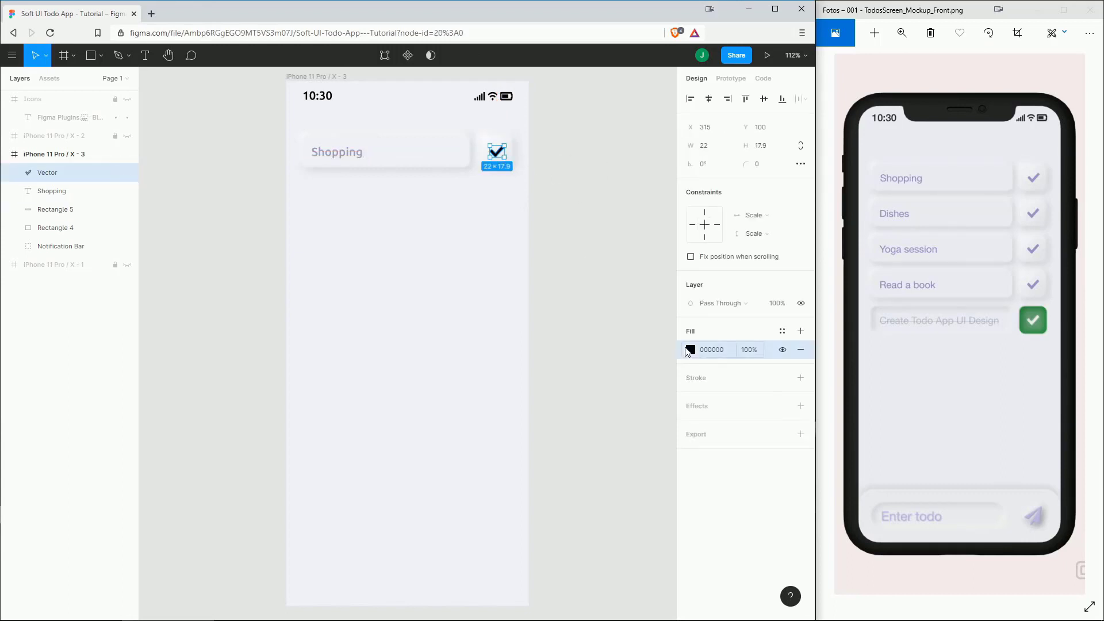
left_click(690, 349)
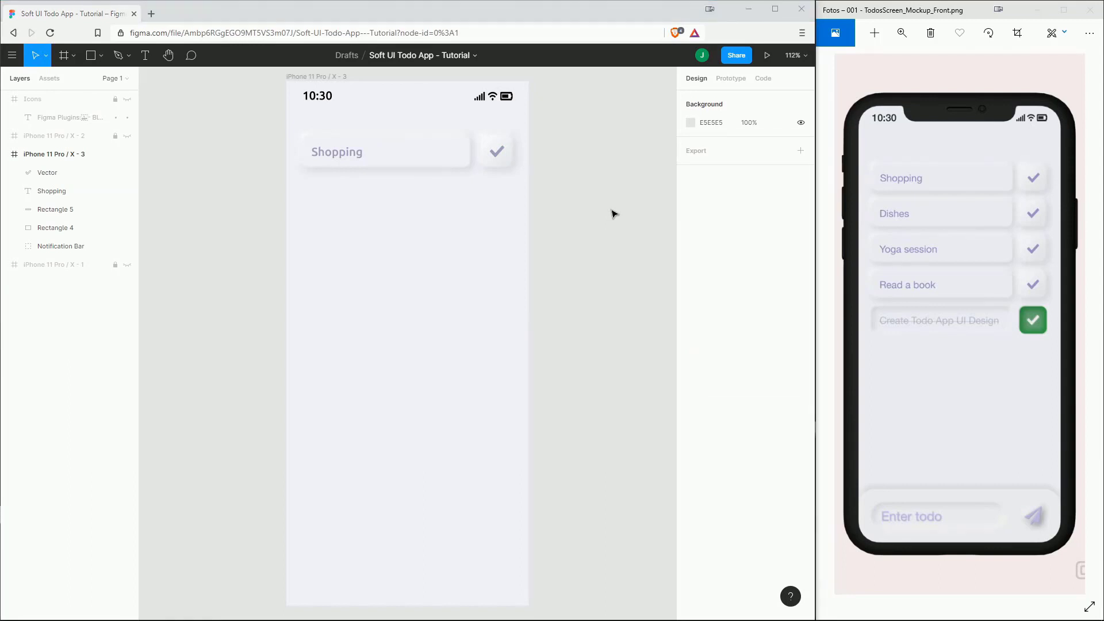
Group the Shopping row as 'List Item' and duplicate it into four stacked rows.
left_click(407, 150)
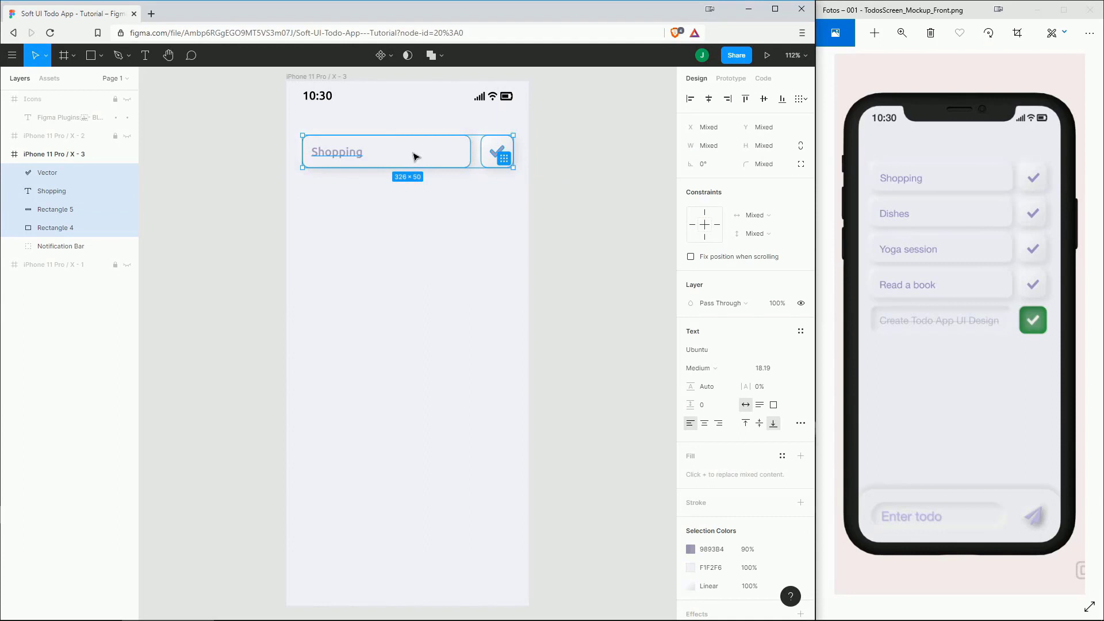
key("ctrl+g")
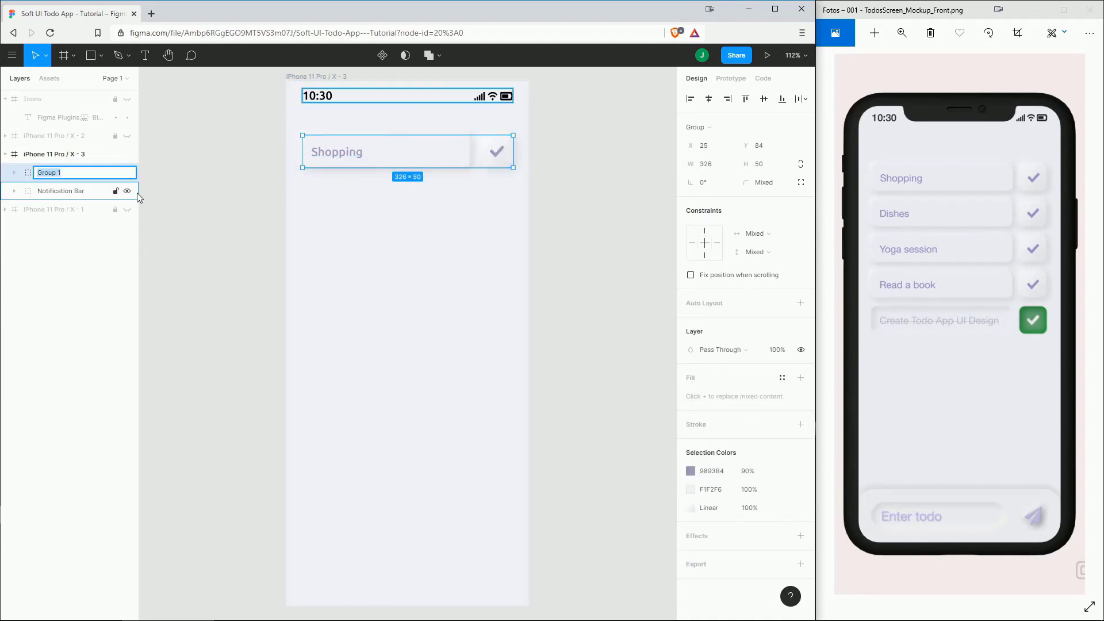
type("List Item")
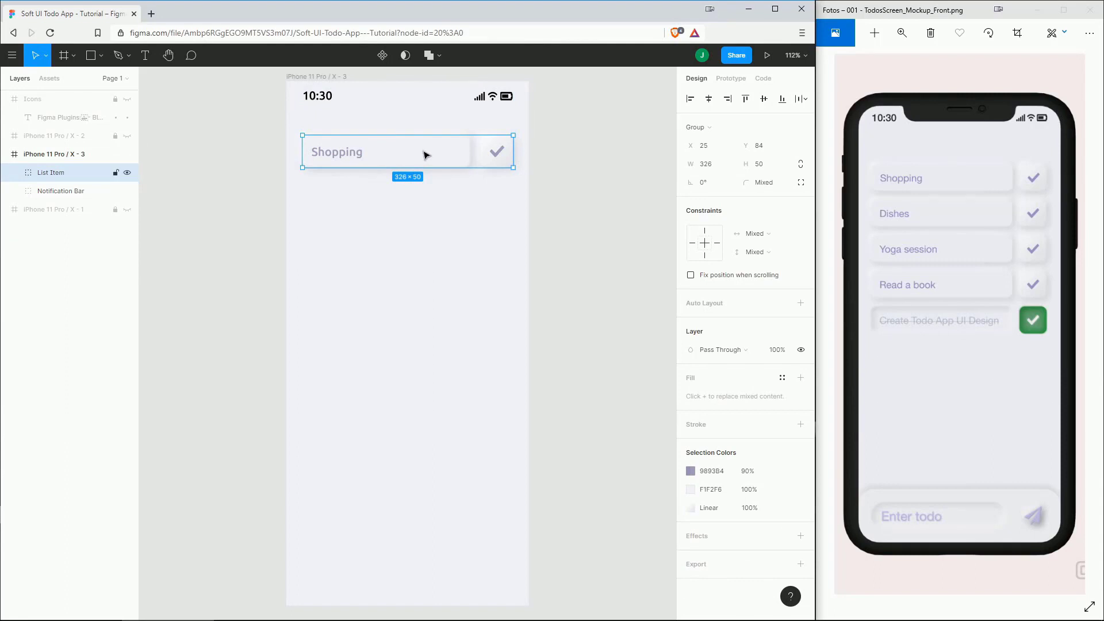
mouse_move(438, 158)
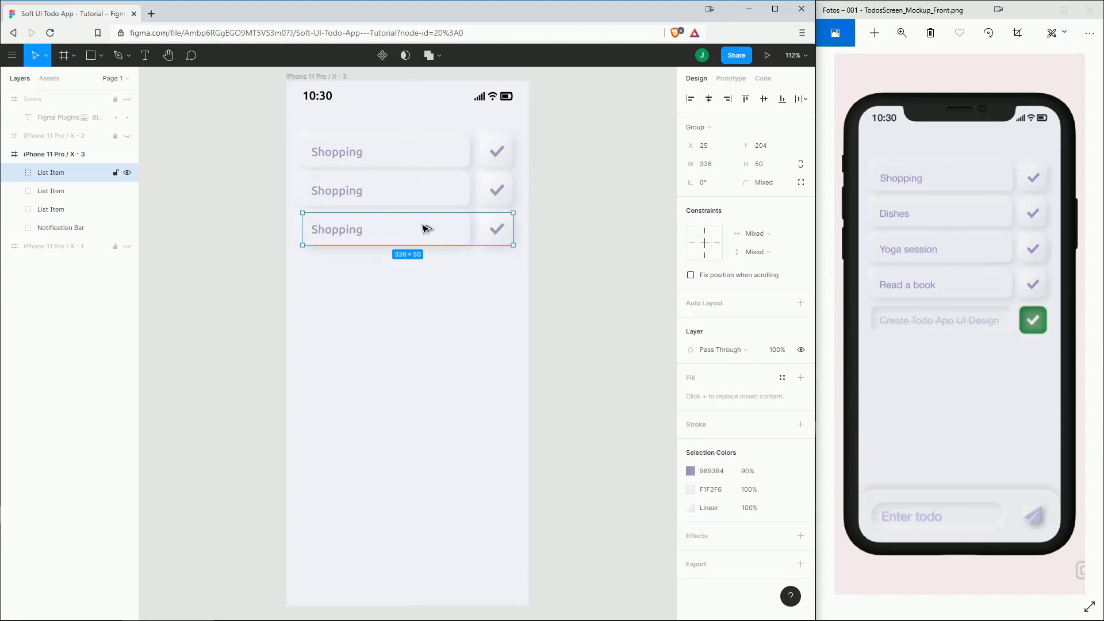
left_click(629, 230)
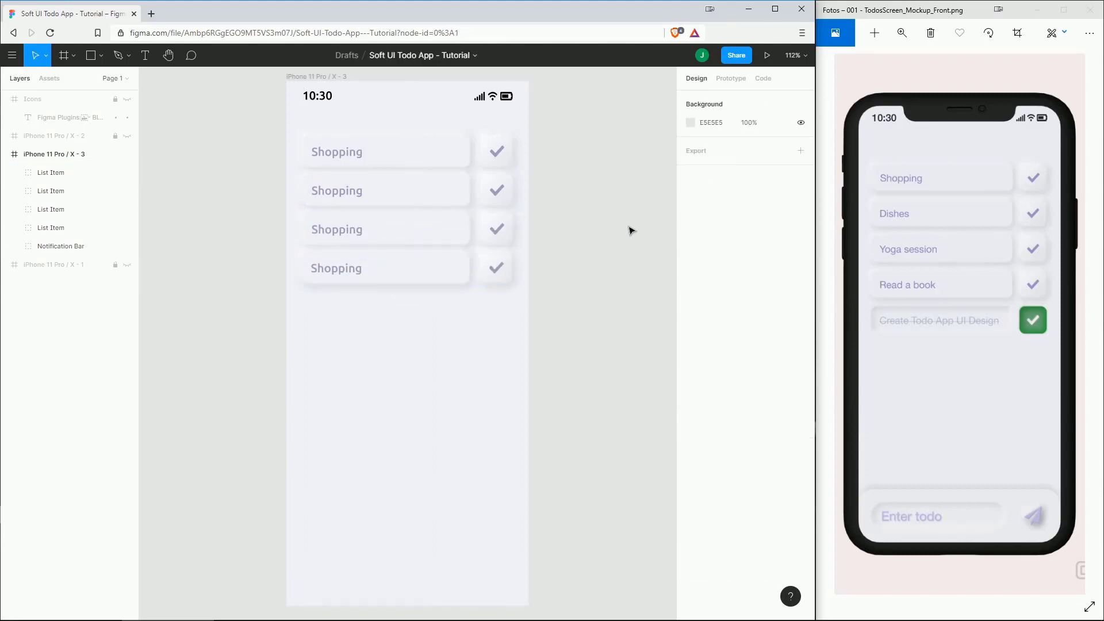
mouse_move(600, 219)
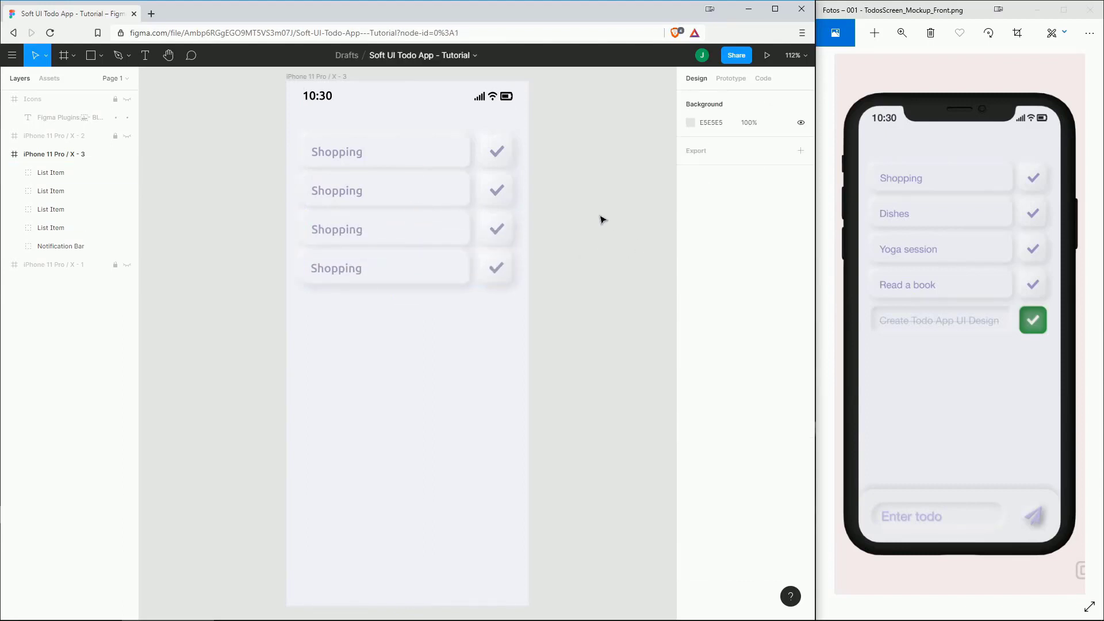
Retype the copied rows' labels as Dishes, Yoga session and Read a book.
double_click(337, 190)
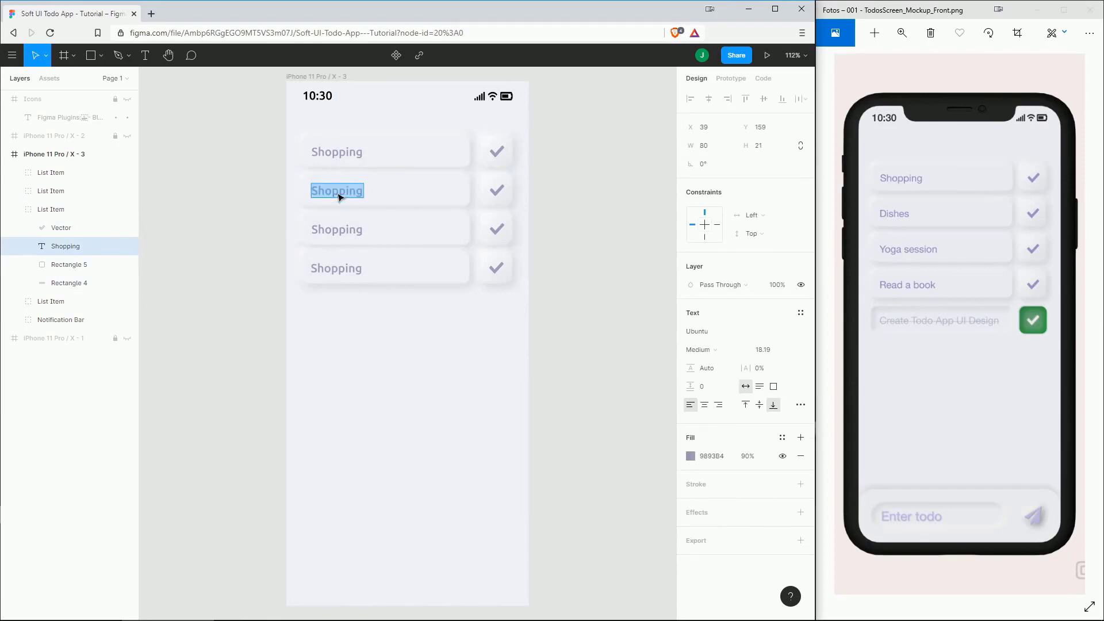
type("Dishes")
left_click(337, 230)
type("Yoga session")
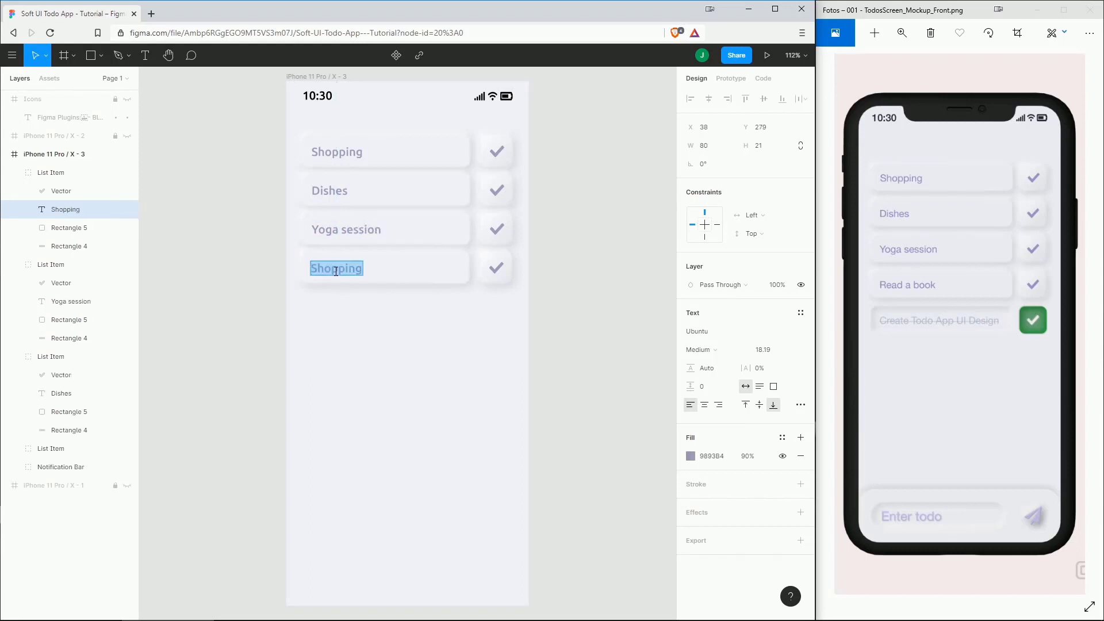
type("Read a book")
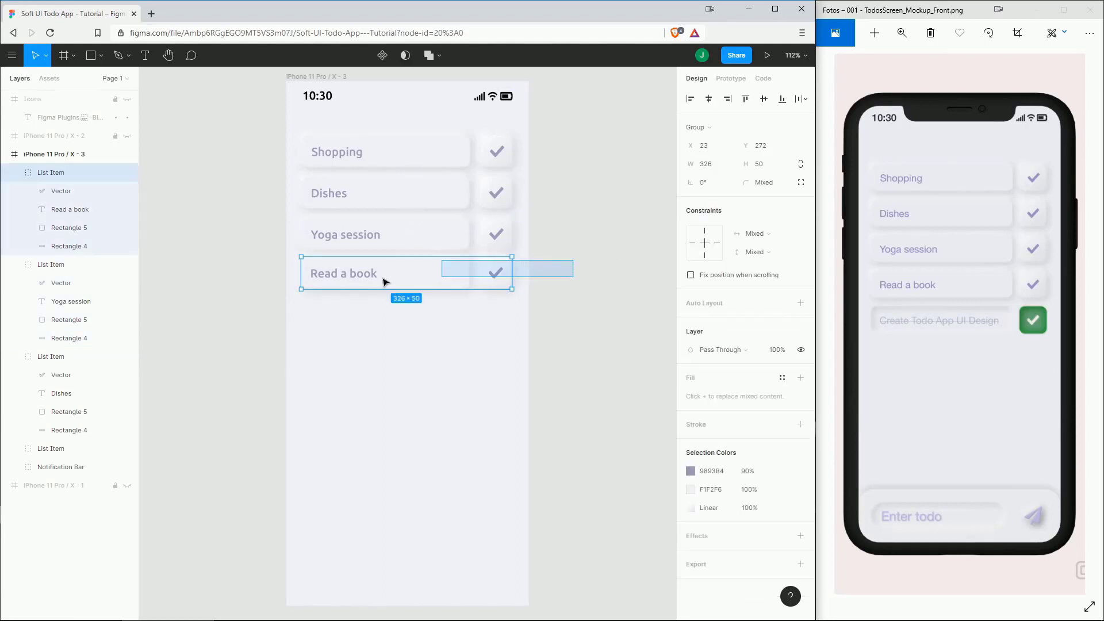
Evenly space and lower the four rows, then duplicate the Read a book row.
left_click(609, 287)
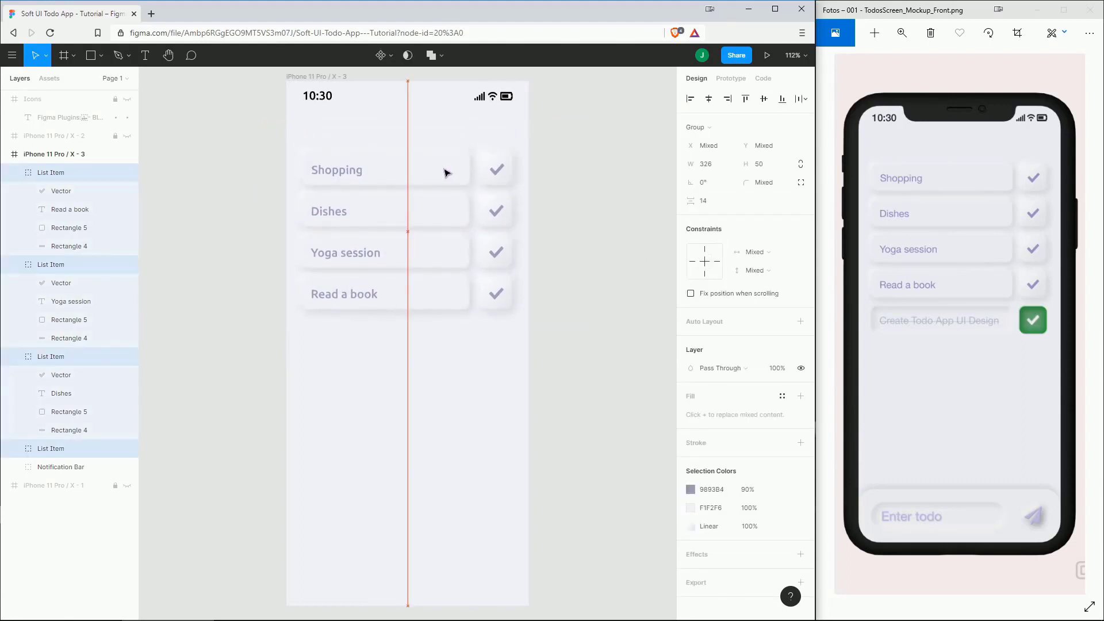
left_click(610, 230)
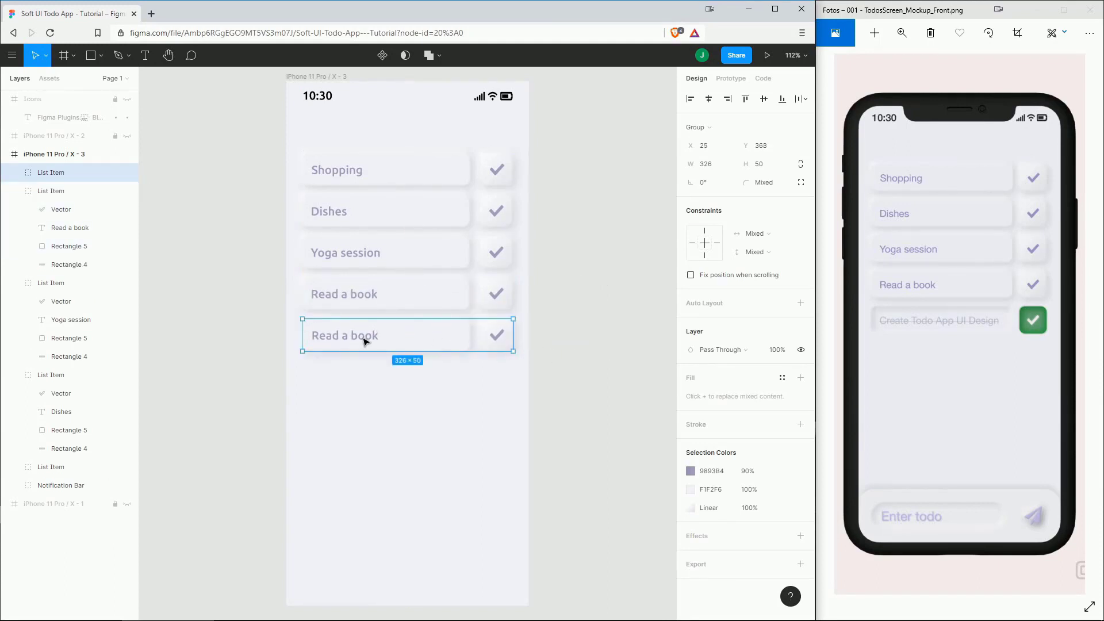
Rename the fifth row to Create Todo App UI Design and fade its text to 40% opacity.
double_click(345, 335)
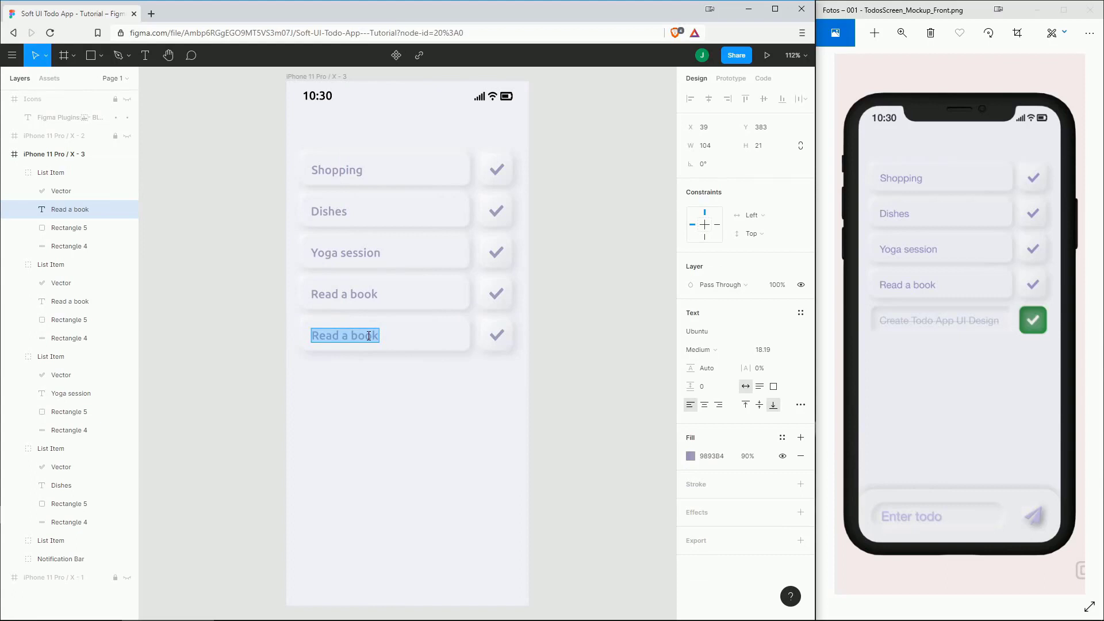
type("Create Todo App UI Design")
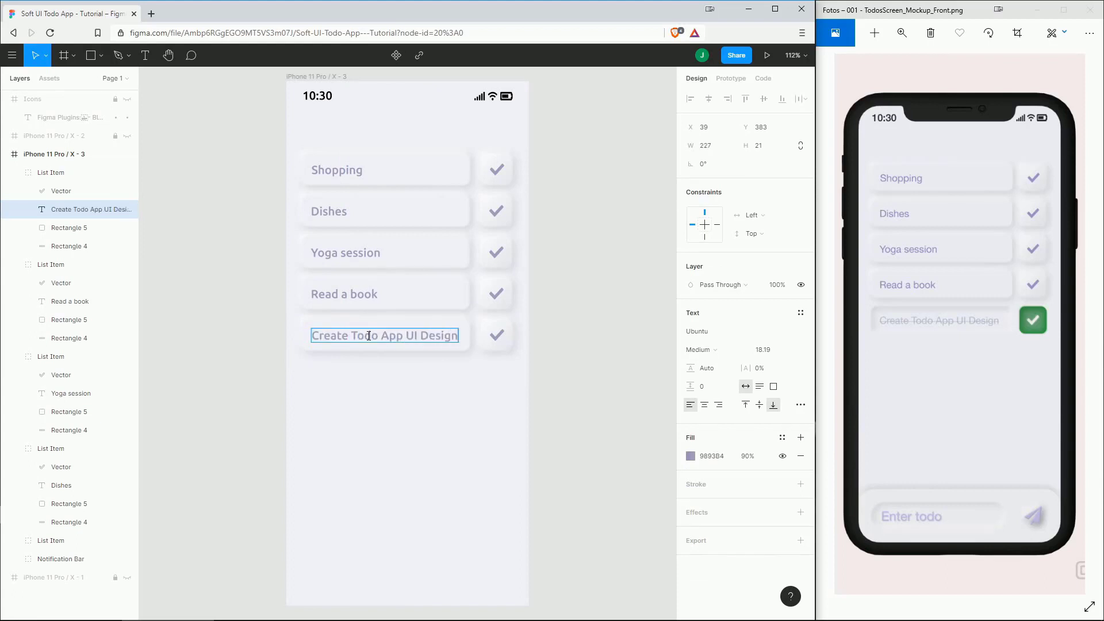
left_click(690, 455)
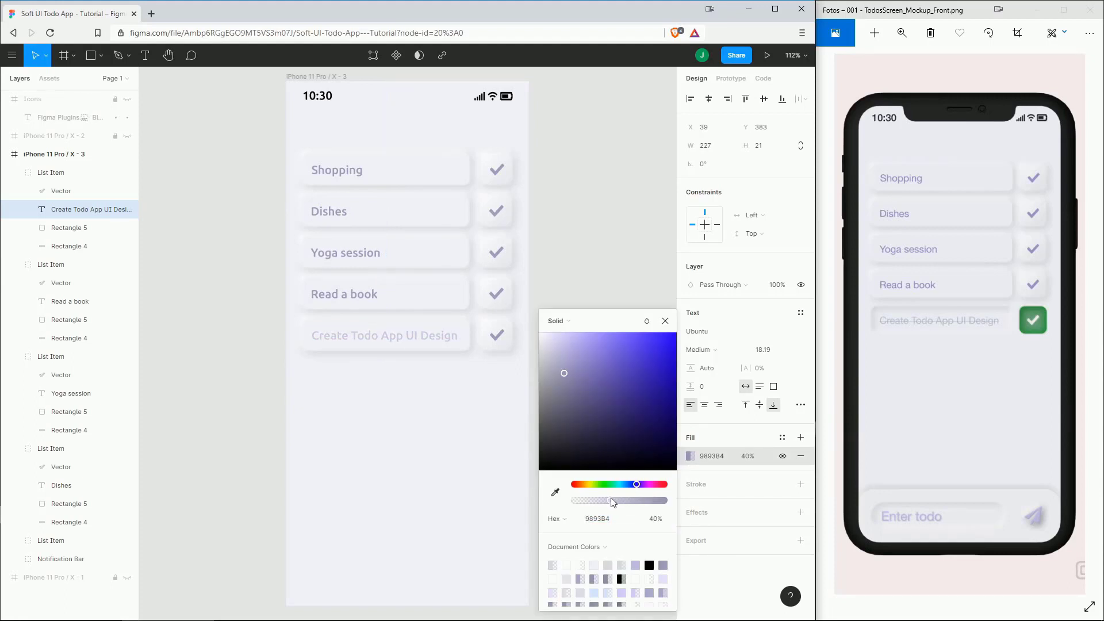
left_click(384, 335)
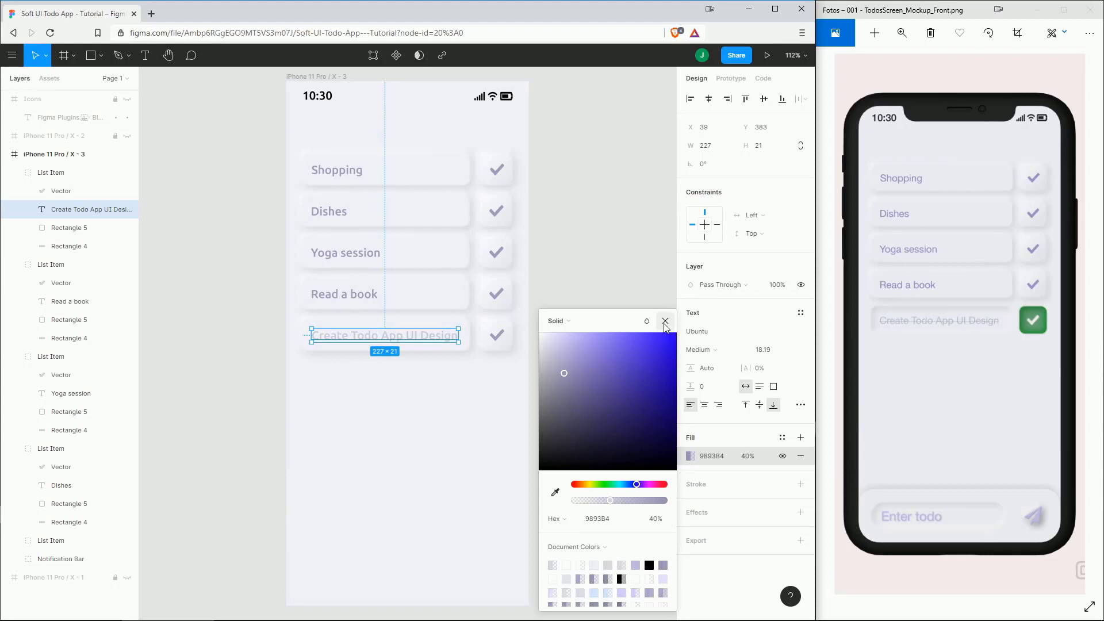
left_click(664, 321)
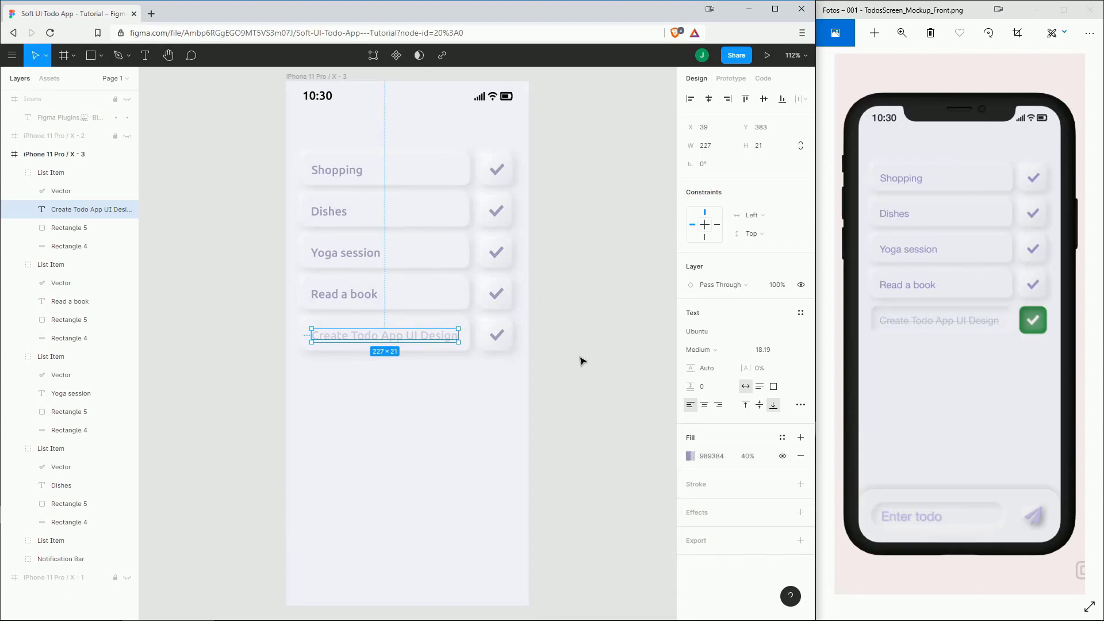
mouse_move(800, 405)
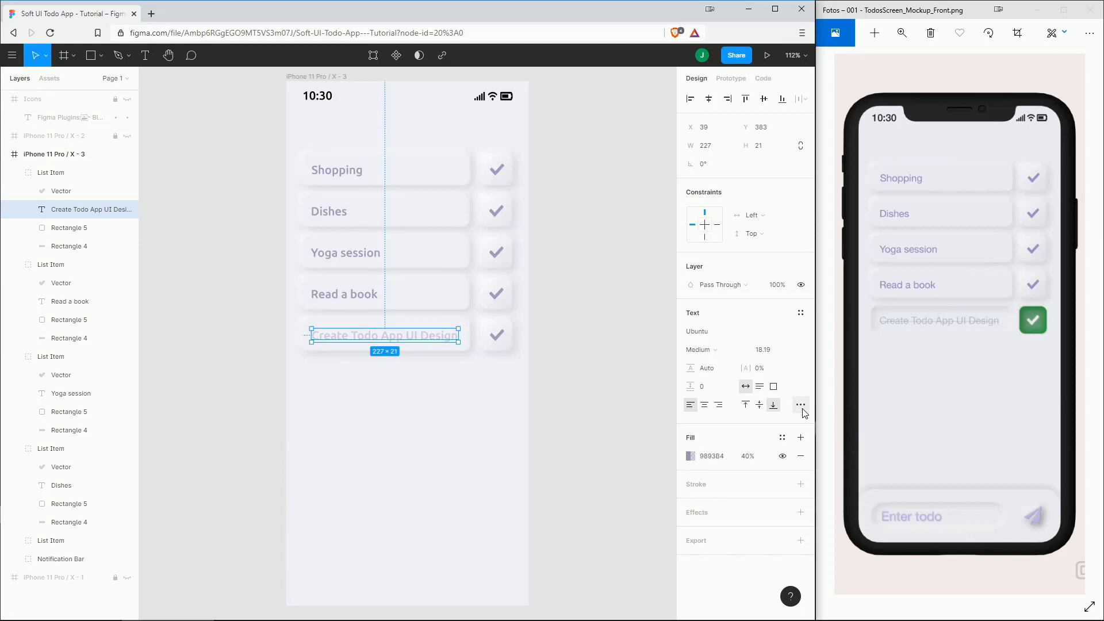
mouse_move(800, 404)
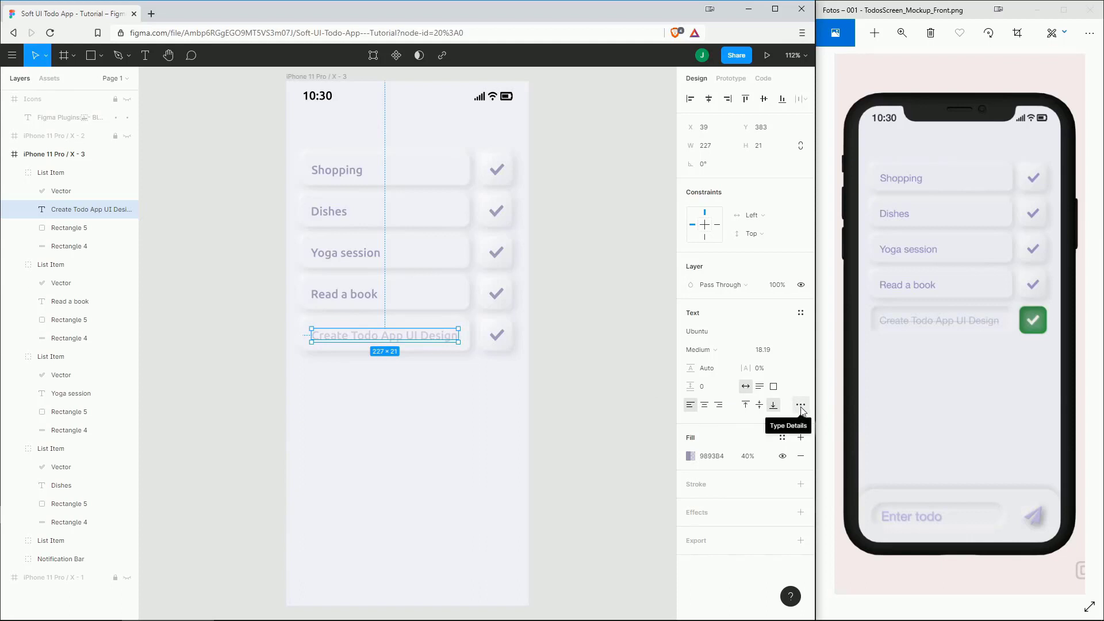
Apply a strikethrough decoration to the Create Todo App UI Design label in Type Details.
left_click(801, 404)
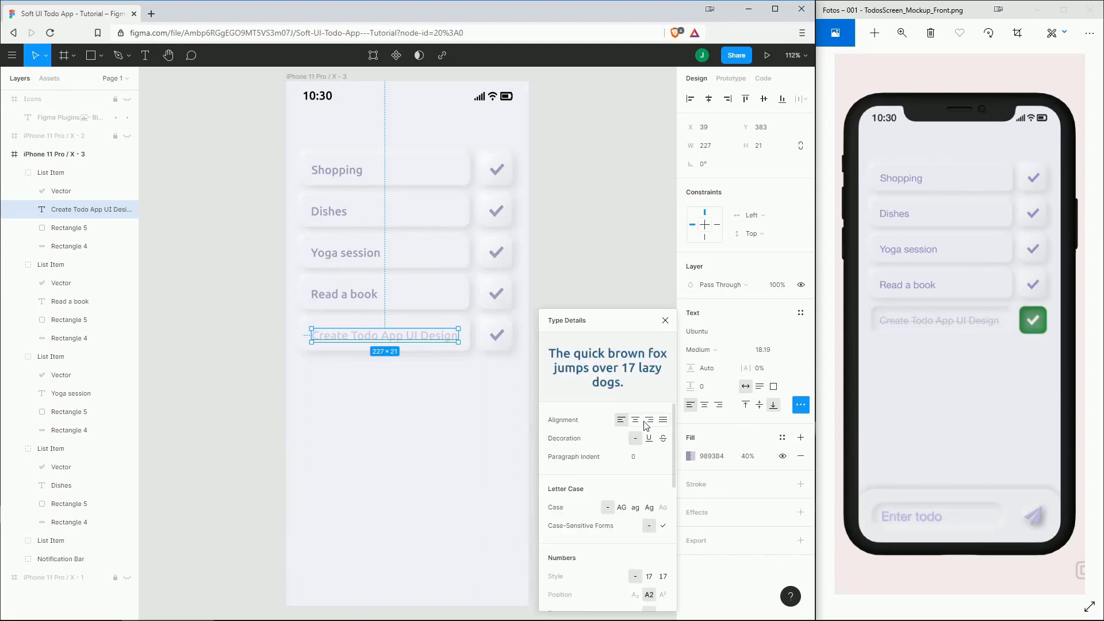
left_click(662, 438)
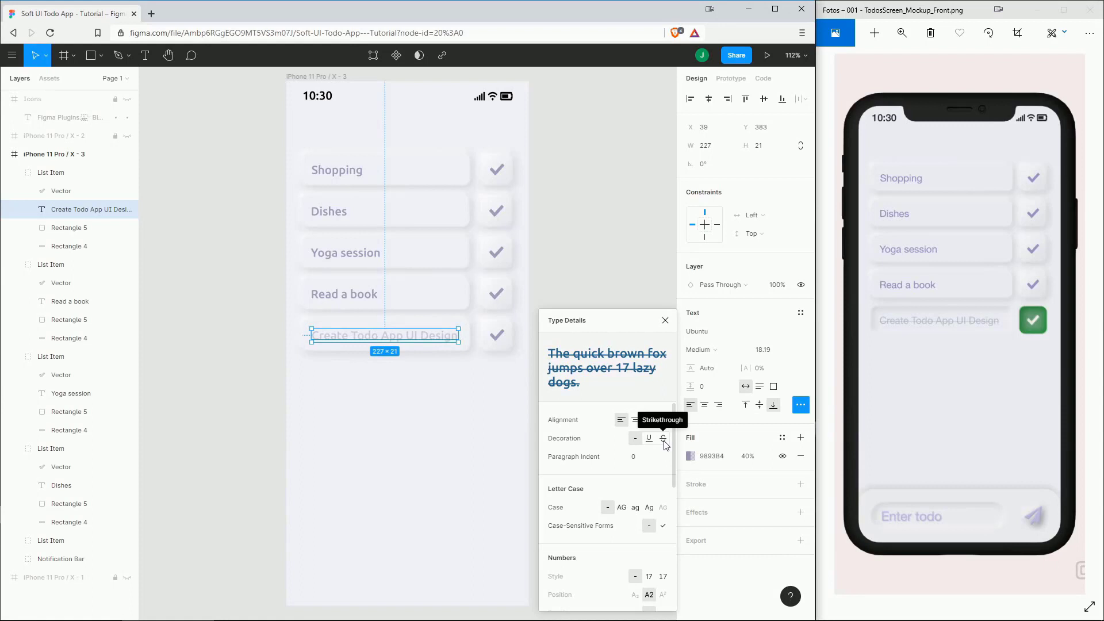
left_click(662, 437)
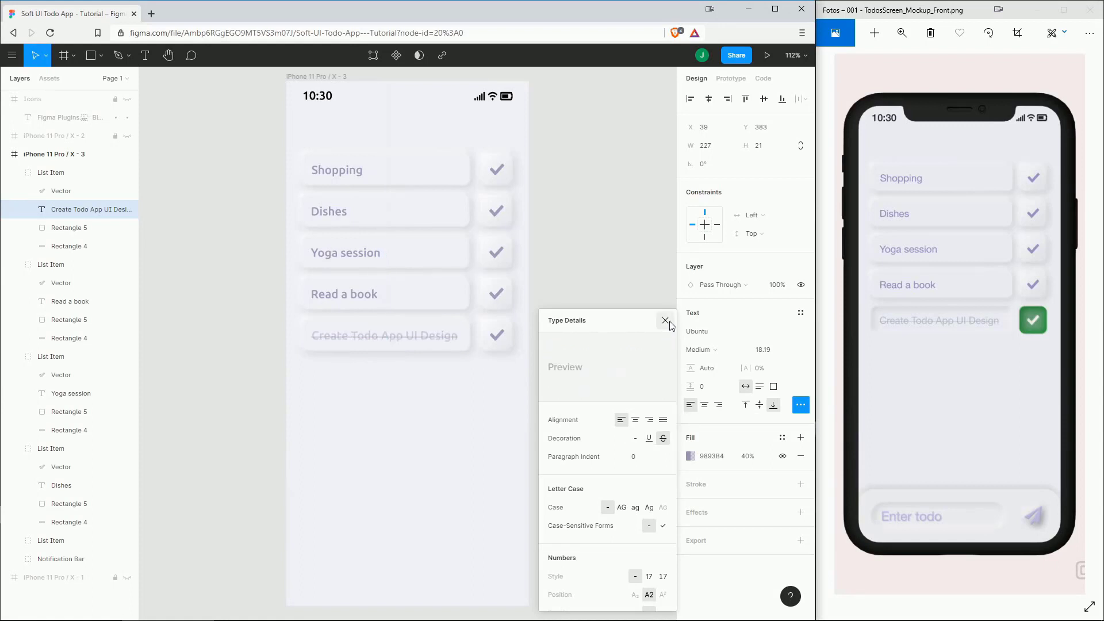
left_click(662, 320)
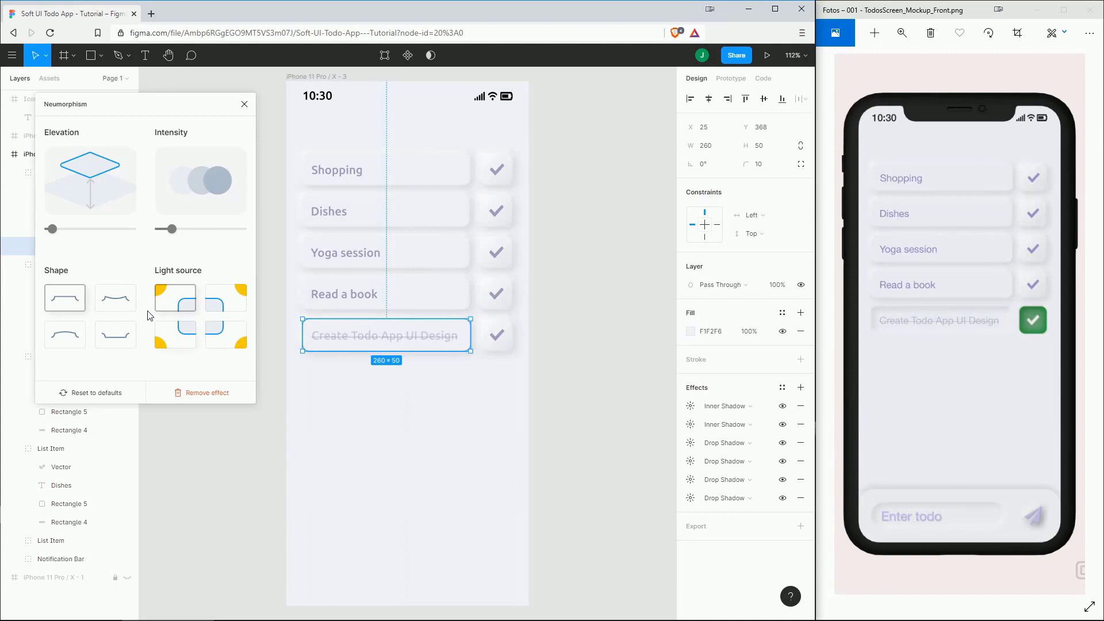
Give the last row's rectangle the Neumorphism plugin's pressed inset shape.
left_click(115, 333)
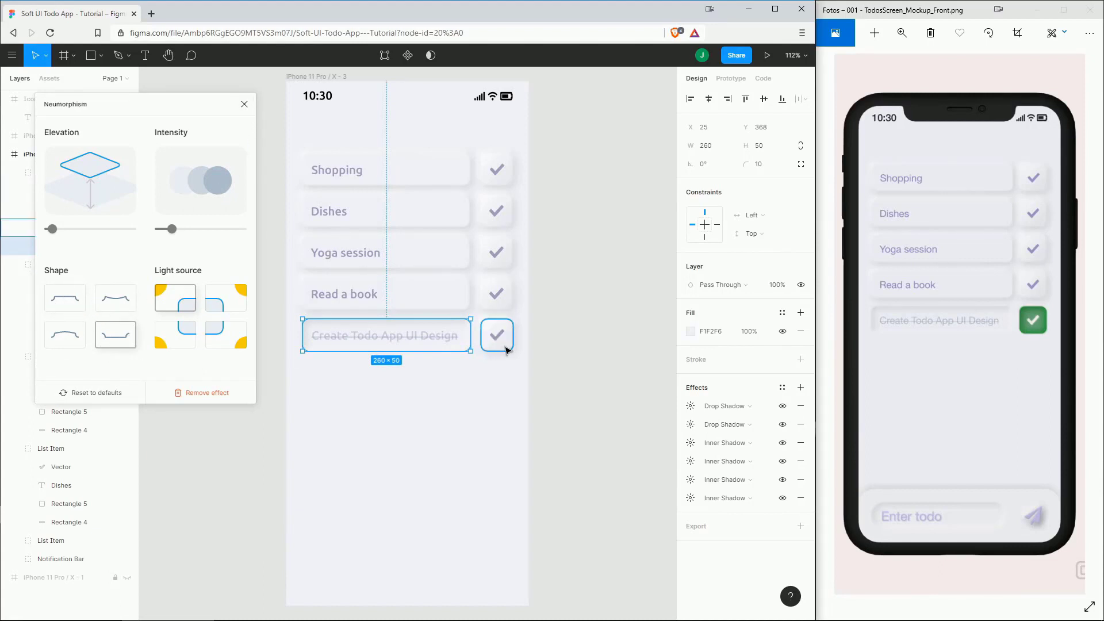
left_click(496, 335)
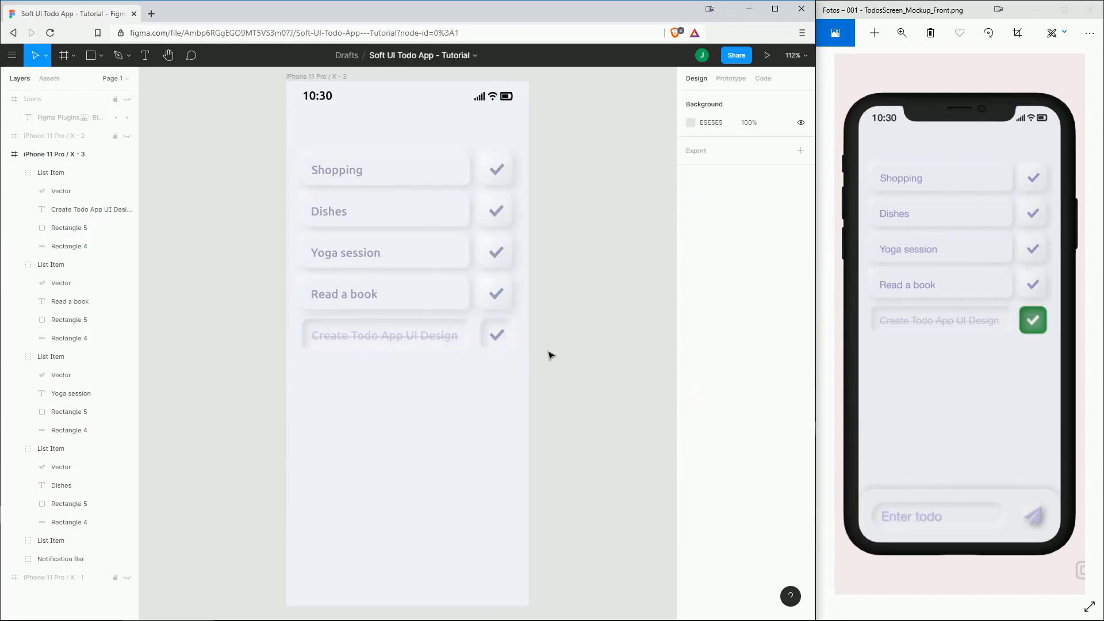
Recolour the last row's Vector check mark fill to white.
left_click(496, 335)
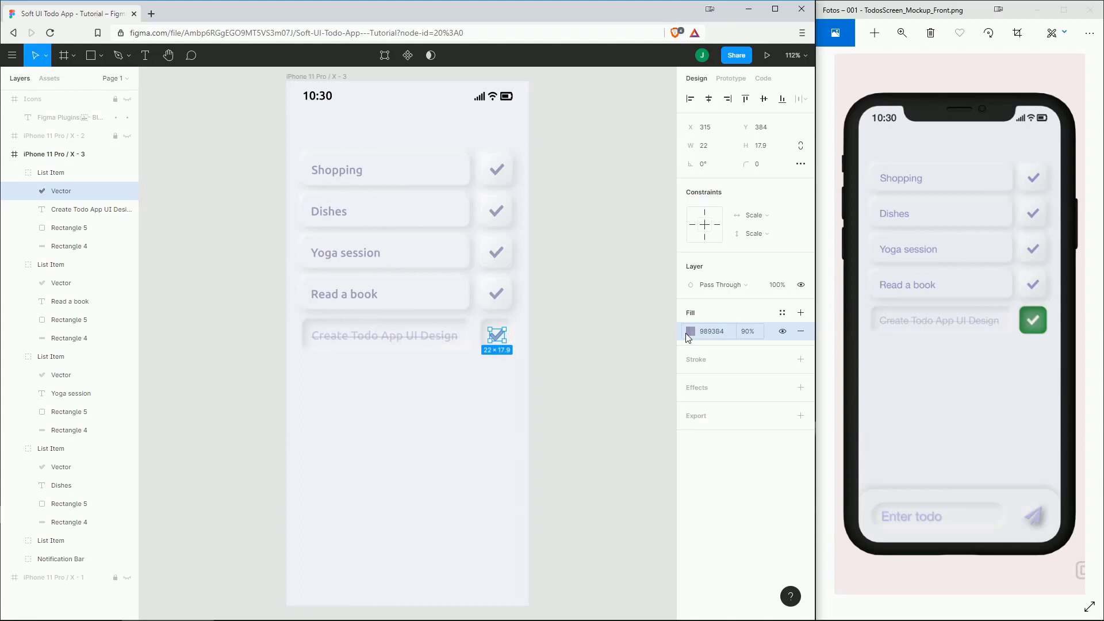
left_click(690, 331)
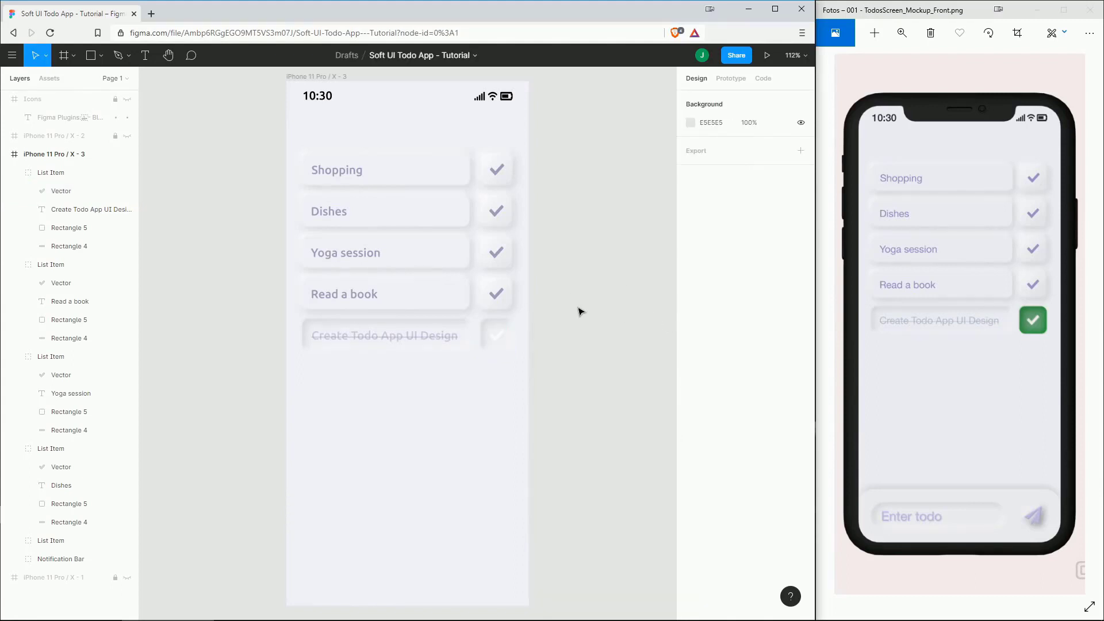
Fill Rectangle 5 with 1A7323 at 50% opacity and reapply higher-intensity neumorphic shadows.
left_click(496, 335)
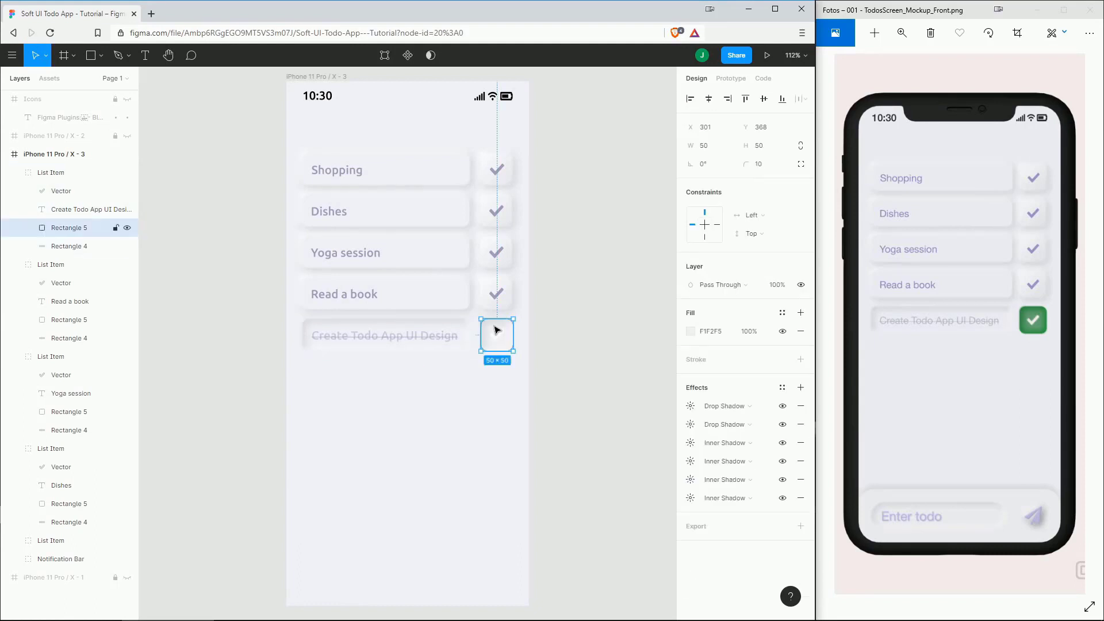
mouse_move(621, 339)
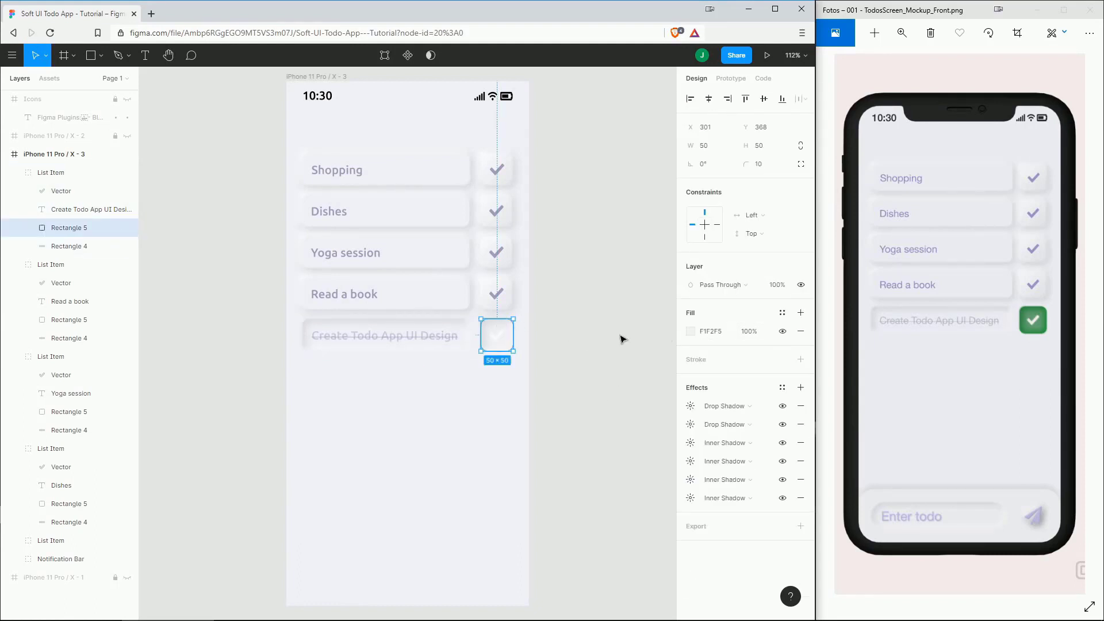
mouse_move(755, 427)
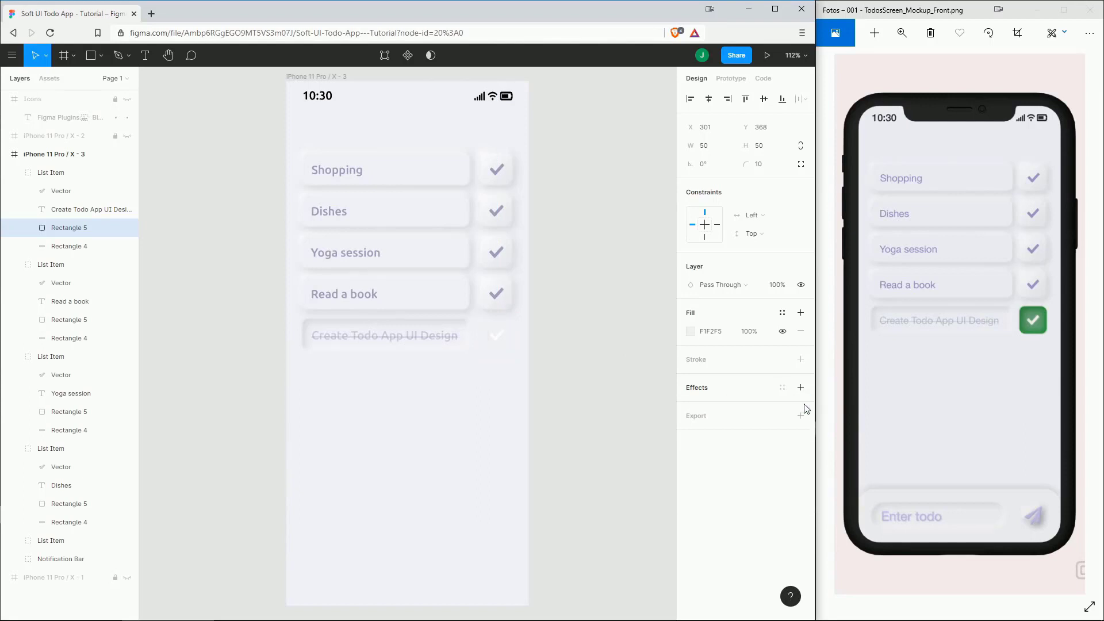
left_click(690, 332)
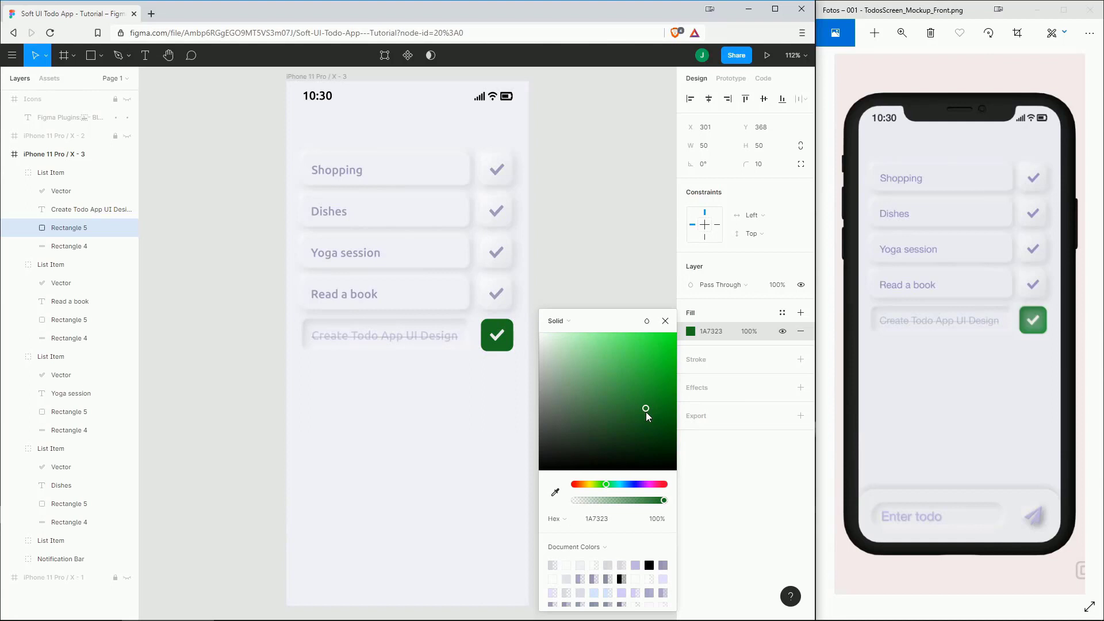
right_click(496, 334)
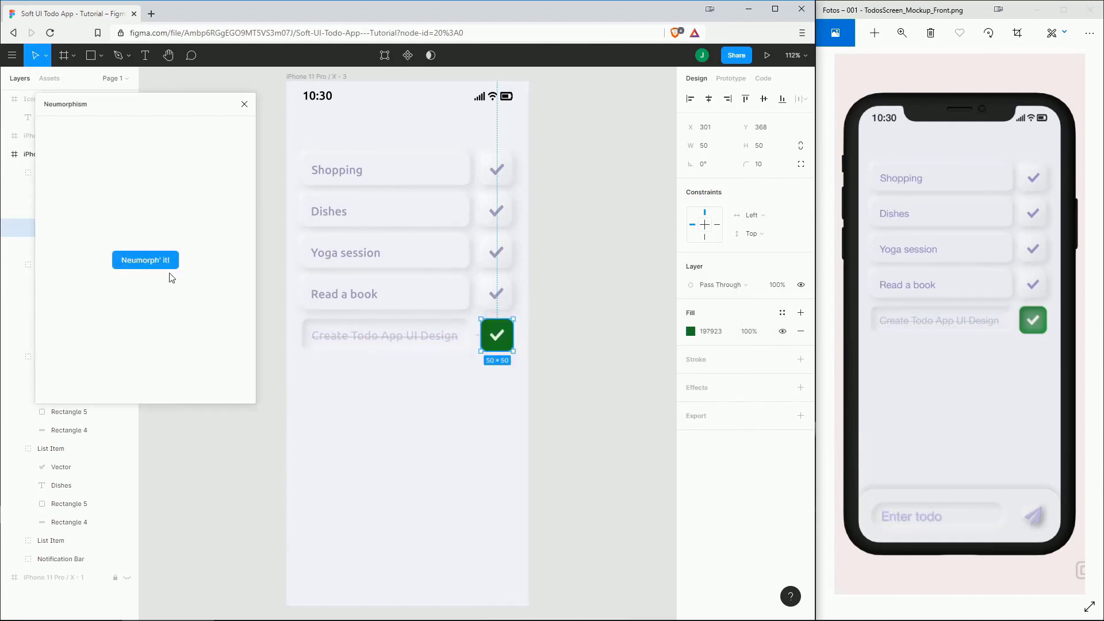
left_click(145, 260)
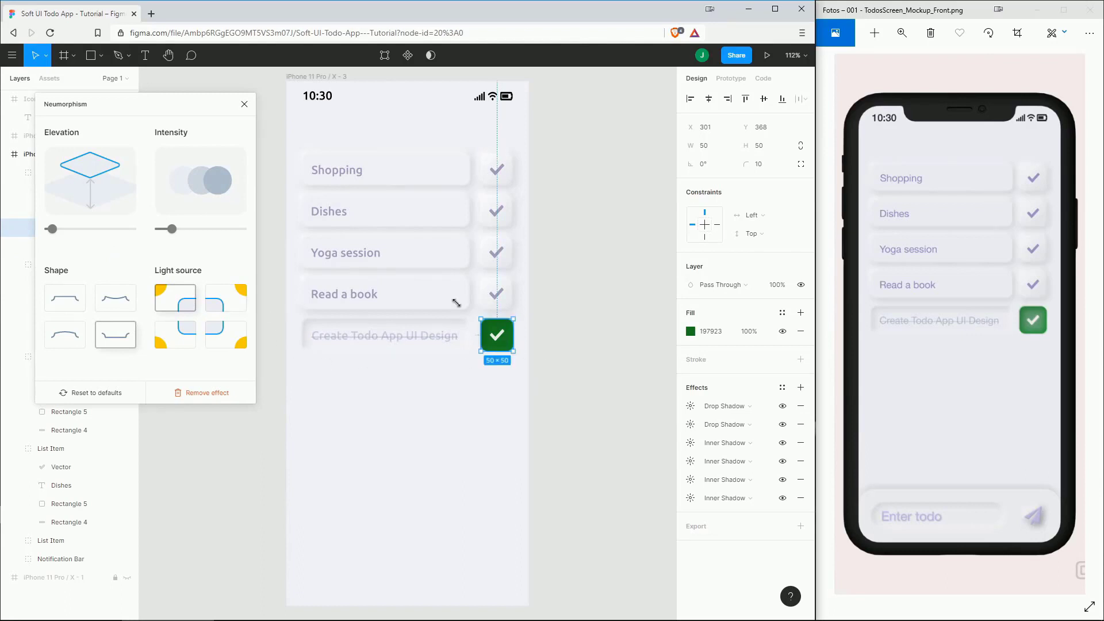
left_click_drag(172, 229, 207, 229)
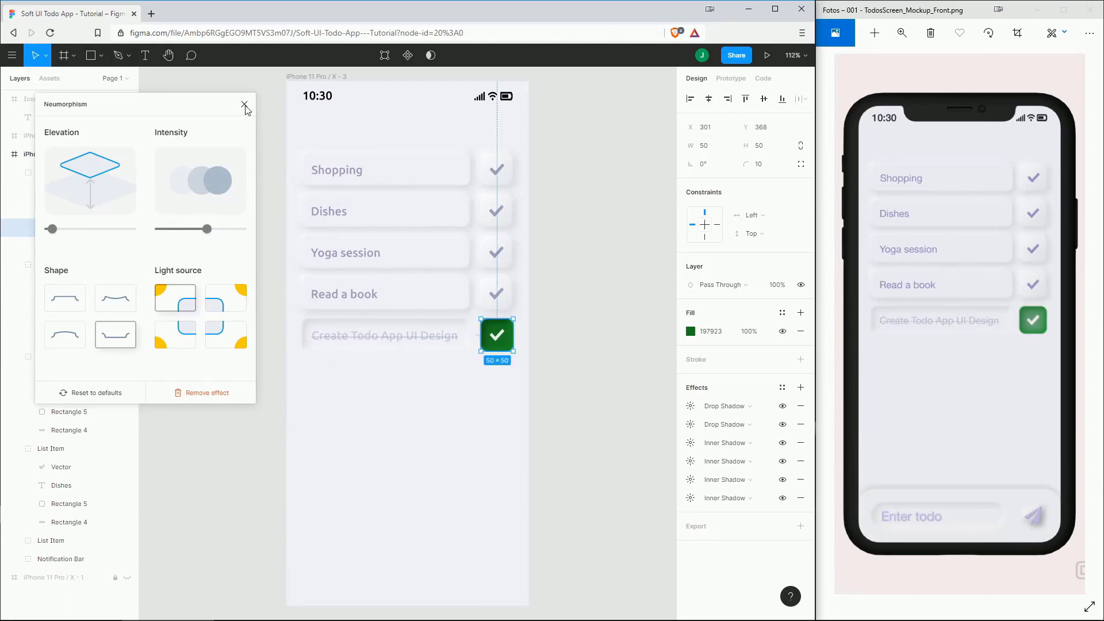
left_click(245, 106)
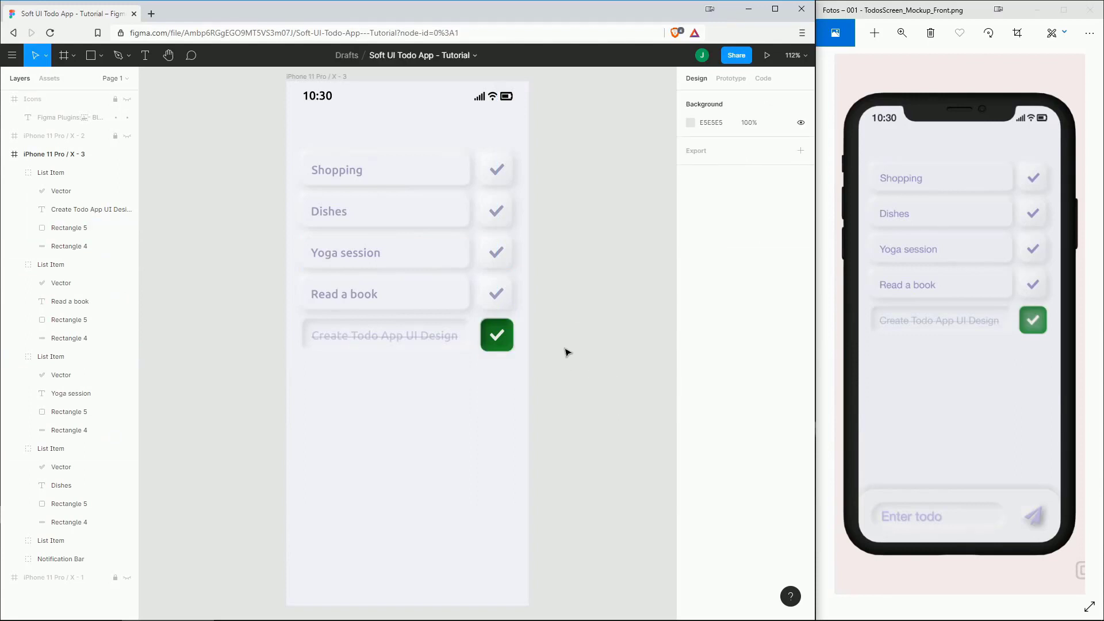
left_click(496, 334)
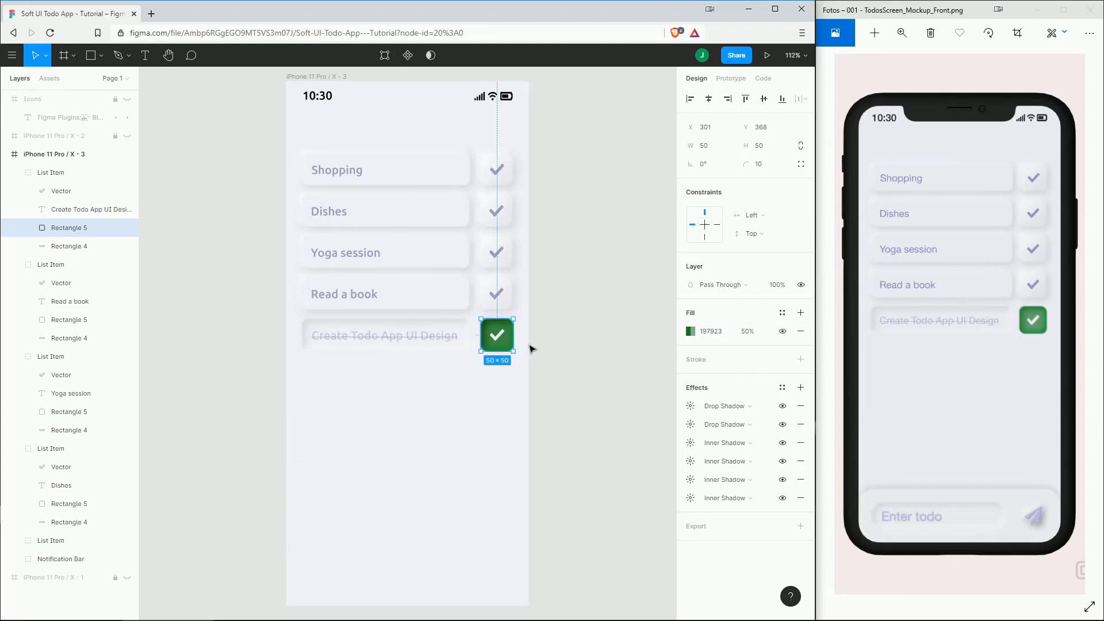
left_click(616, 344)
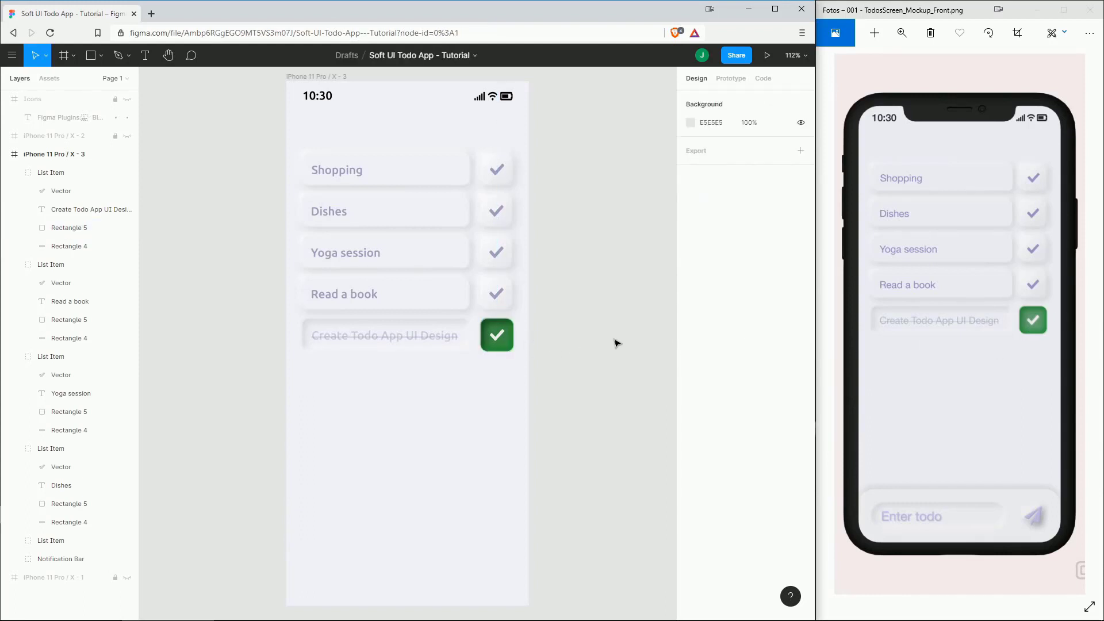
mouse_move(990, 502)
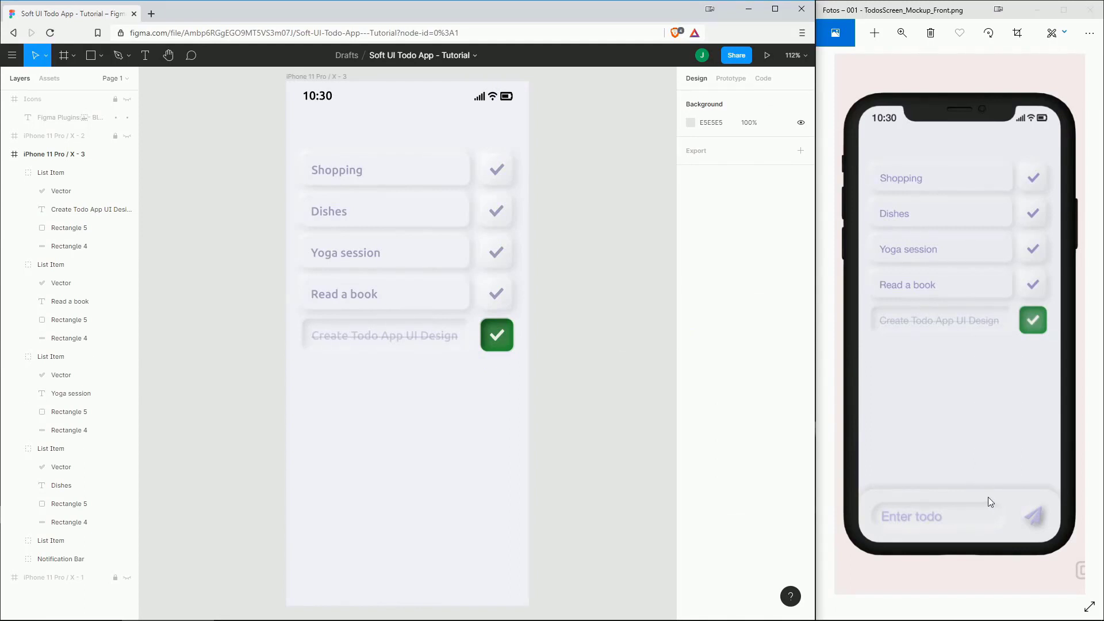
Draw a 375×100 grey rectangle across the bottom of the phone frame.
left_click(91, 56)
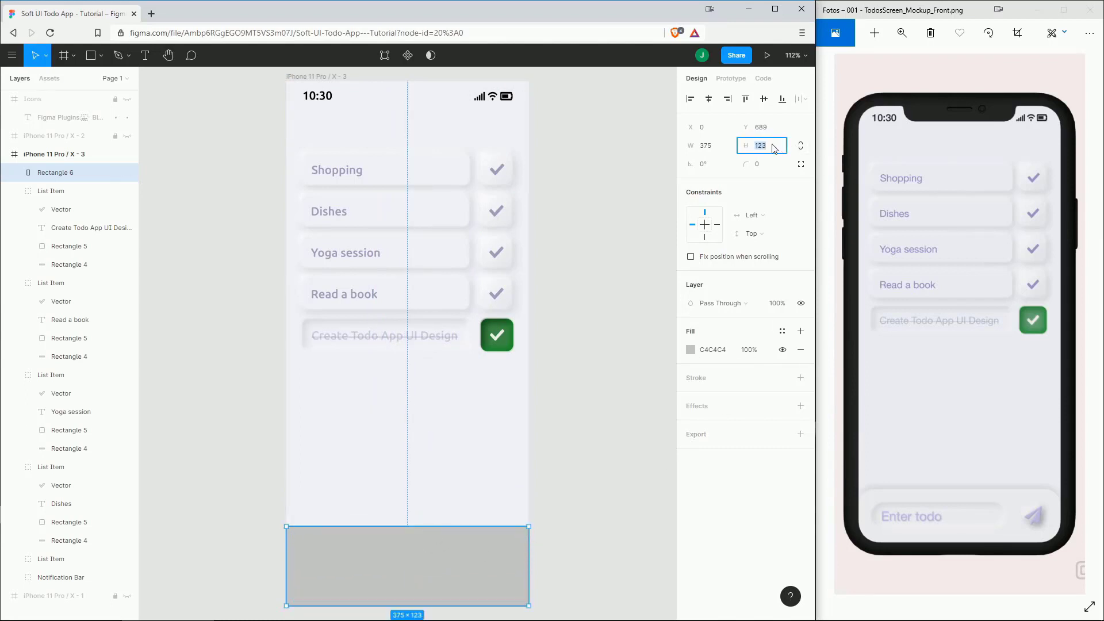
type("100")
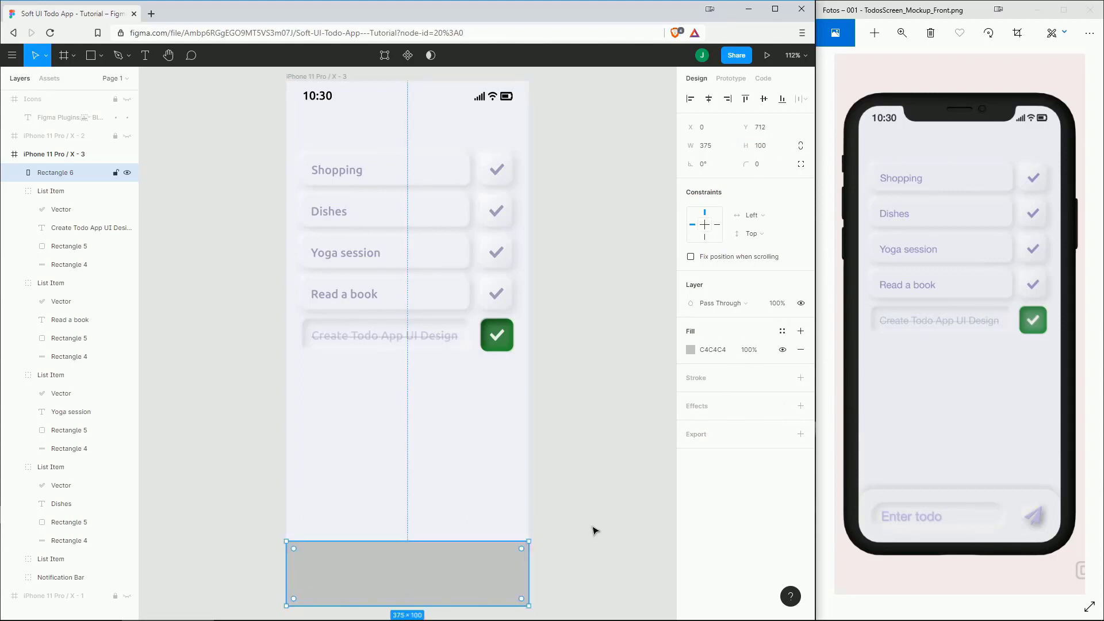
left_click(598, 455)
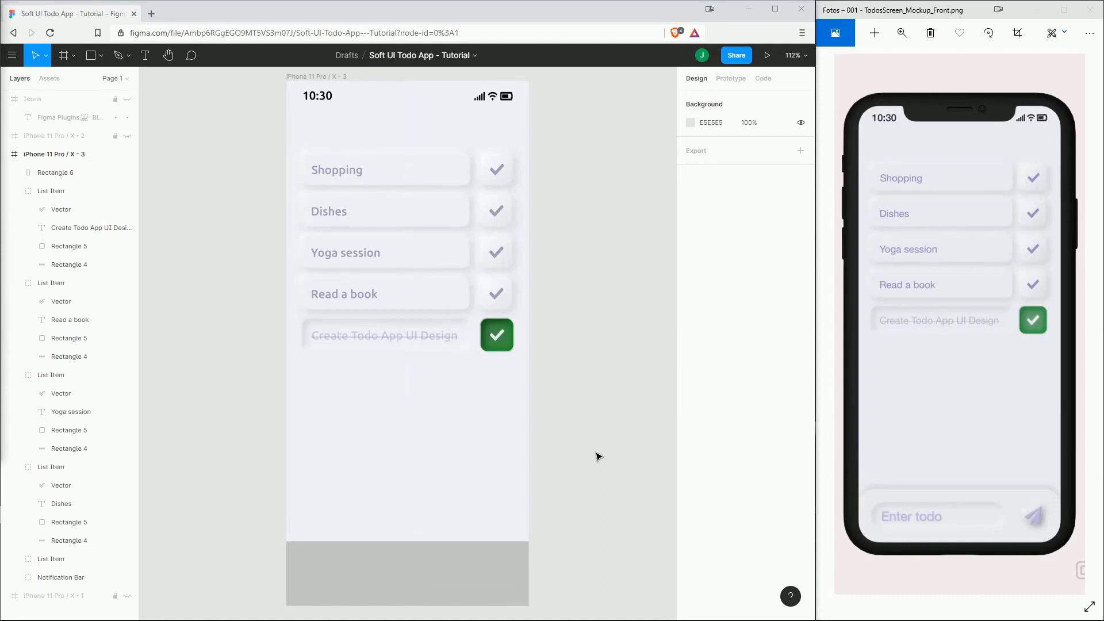
Round the rectangle's top-left and top-right corners to 30 using independent corners.
left_click(407, 573)
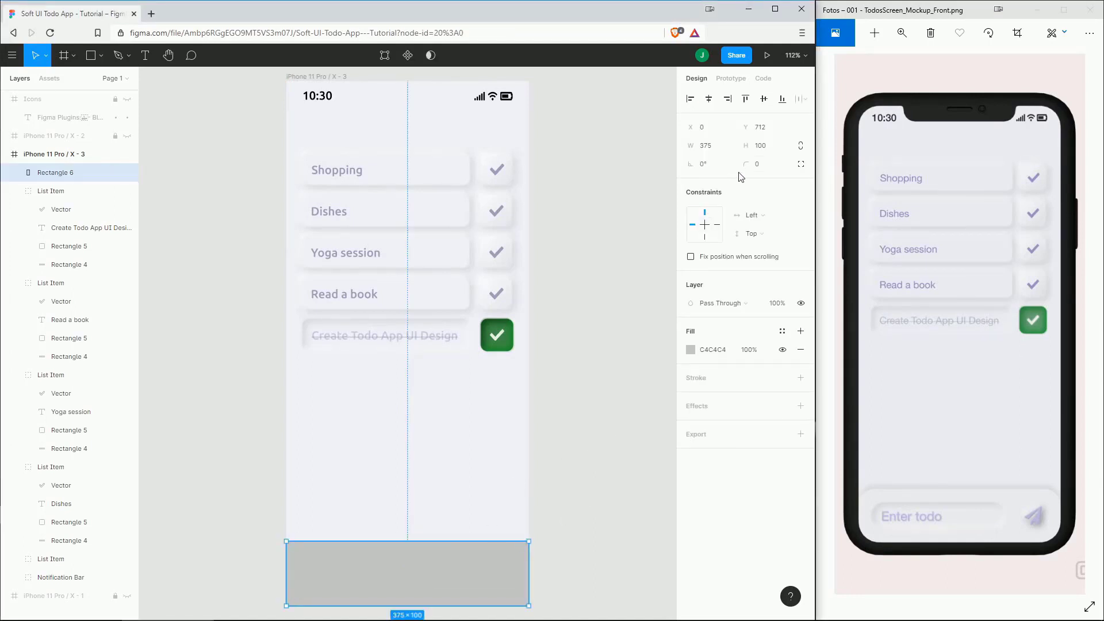
mouse_move(800, 164)
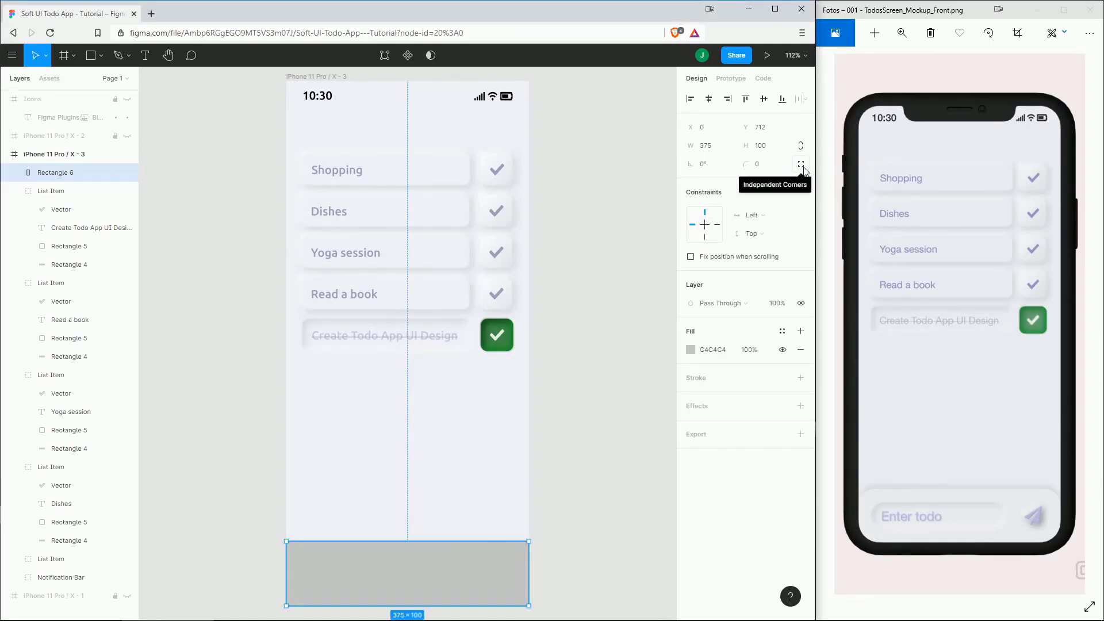
left_click(800, 163)
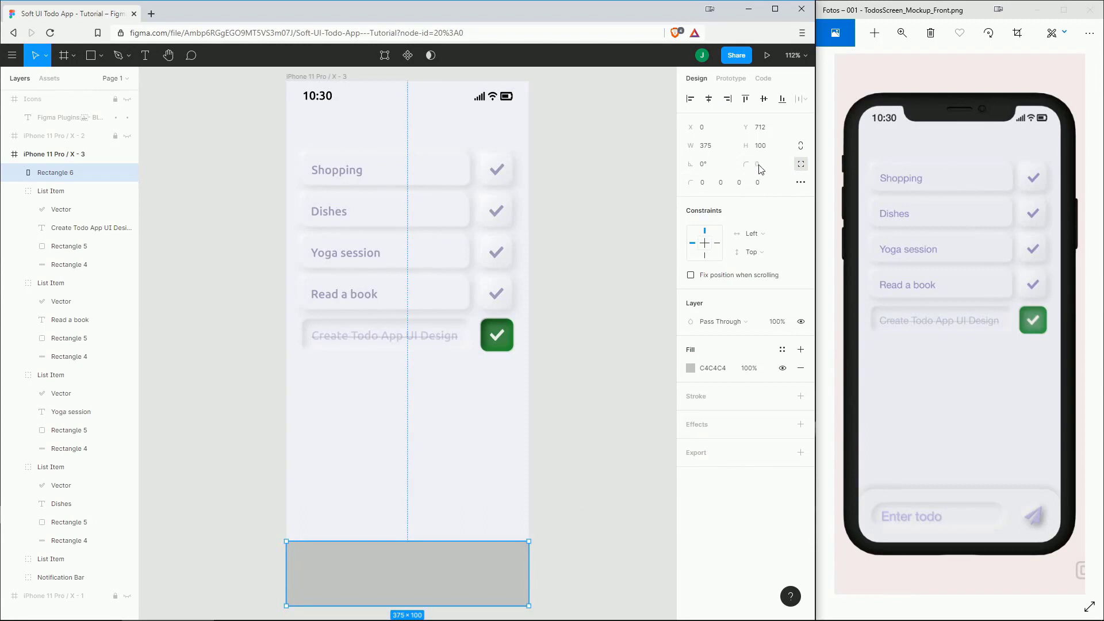
mouse_move(700, 184)
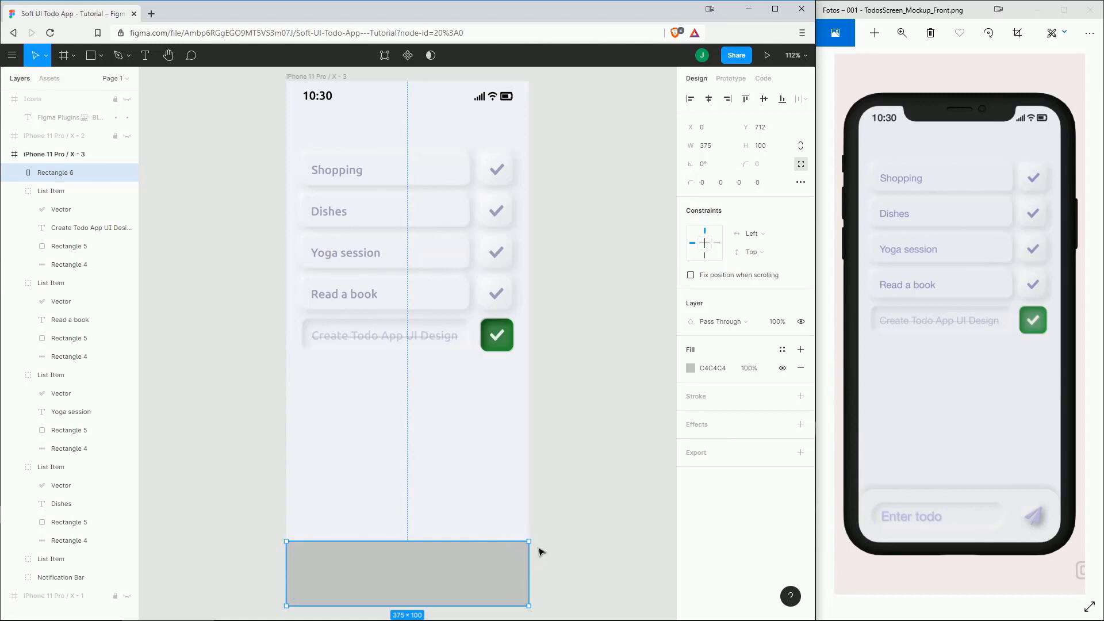
left_click(702, 182)
type("30")
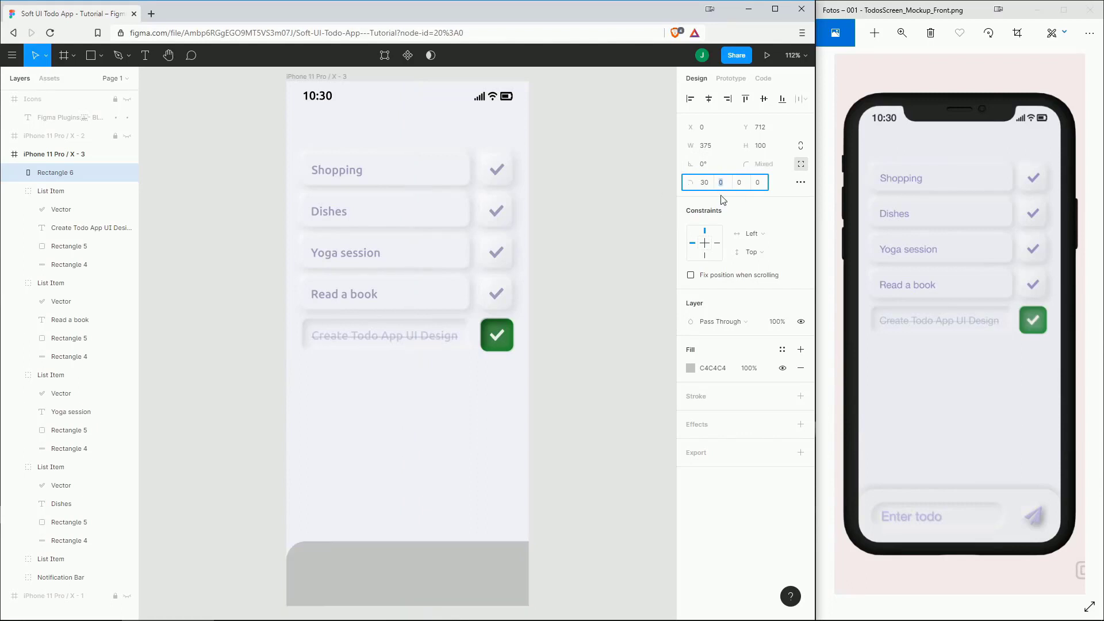
left_click(558, 480)
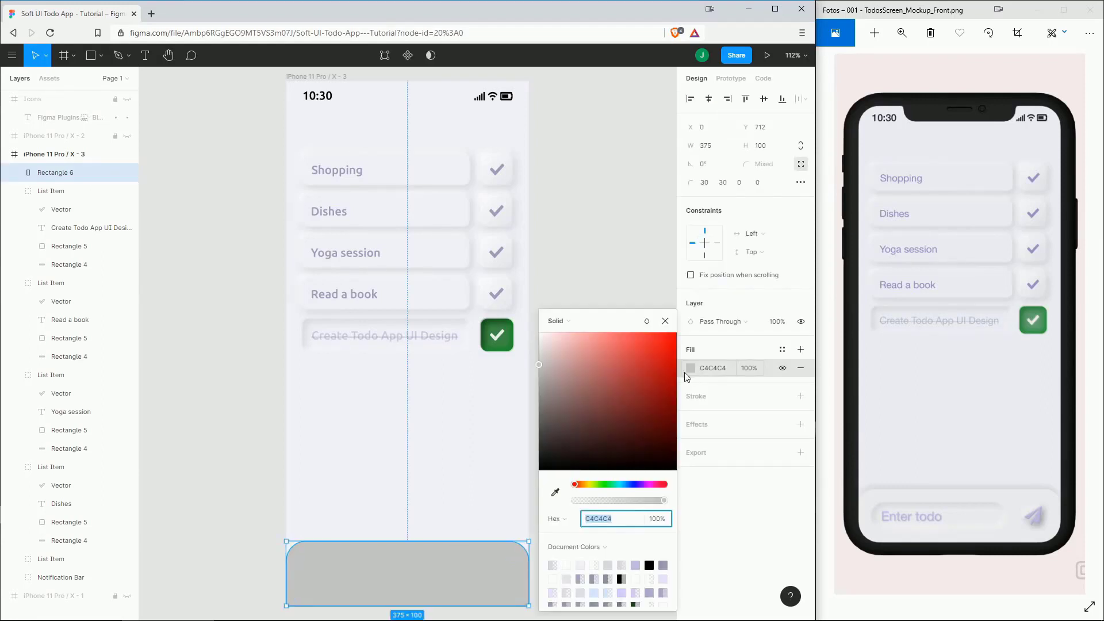
Fill the bottom sheet with F1F2F6 and add neumorphic shadows from a chosen light source.
left_click(664, 321)
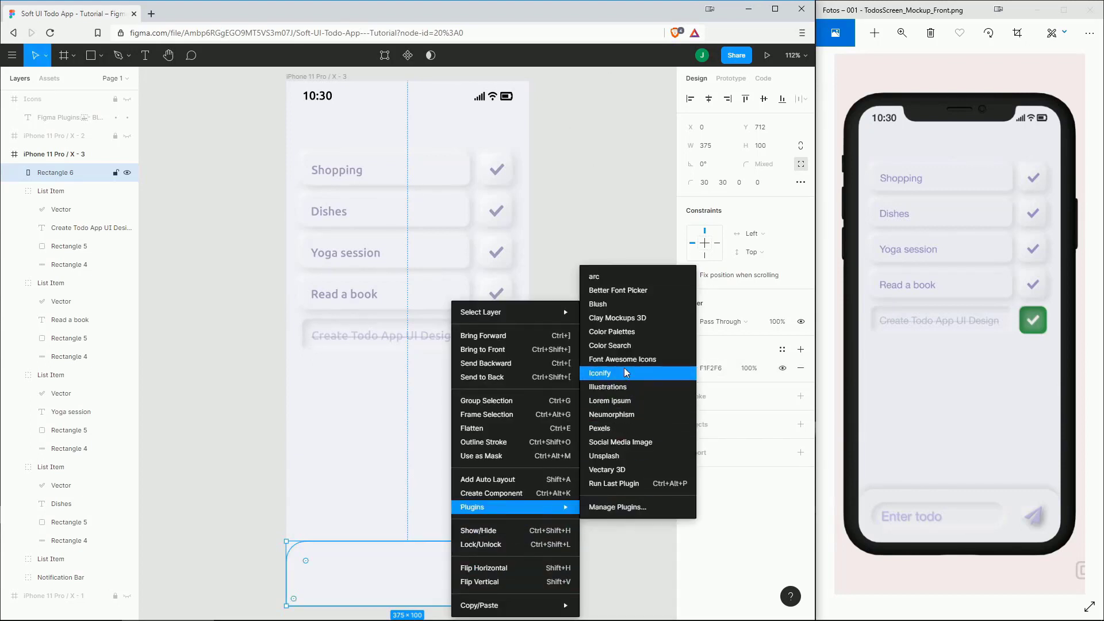
left_click(611, 414)
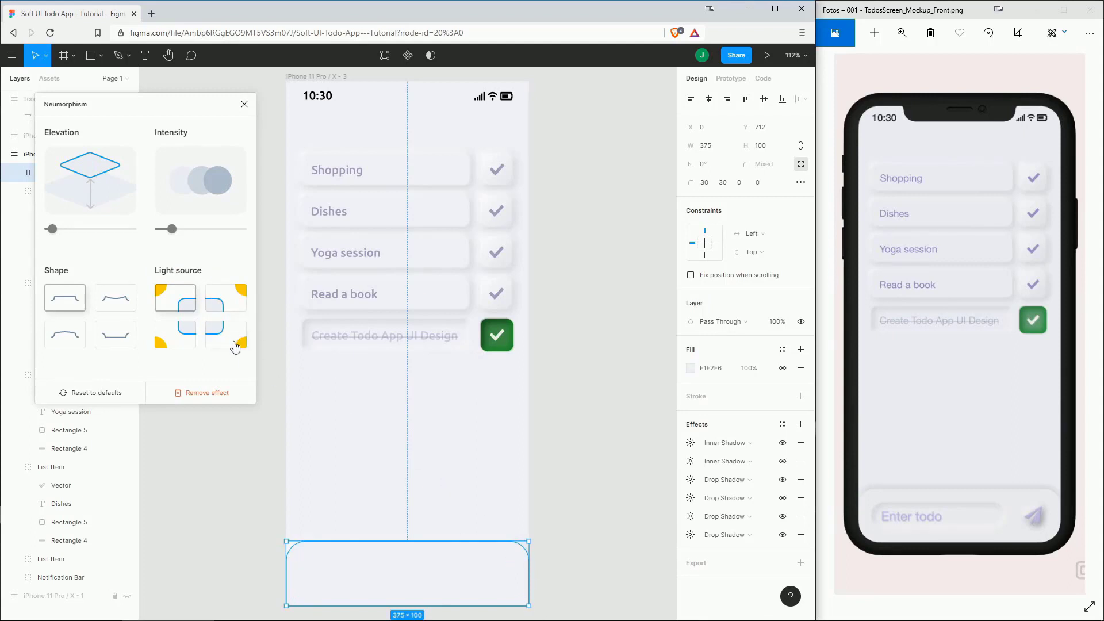
left_click(226, 335)
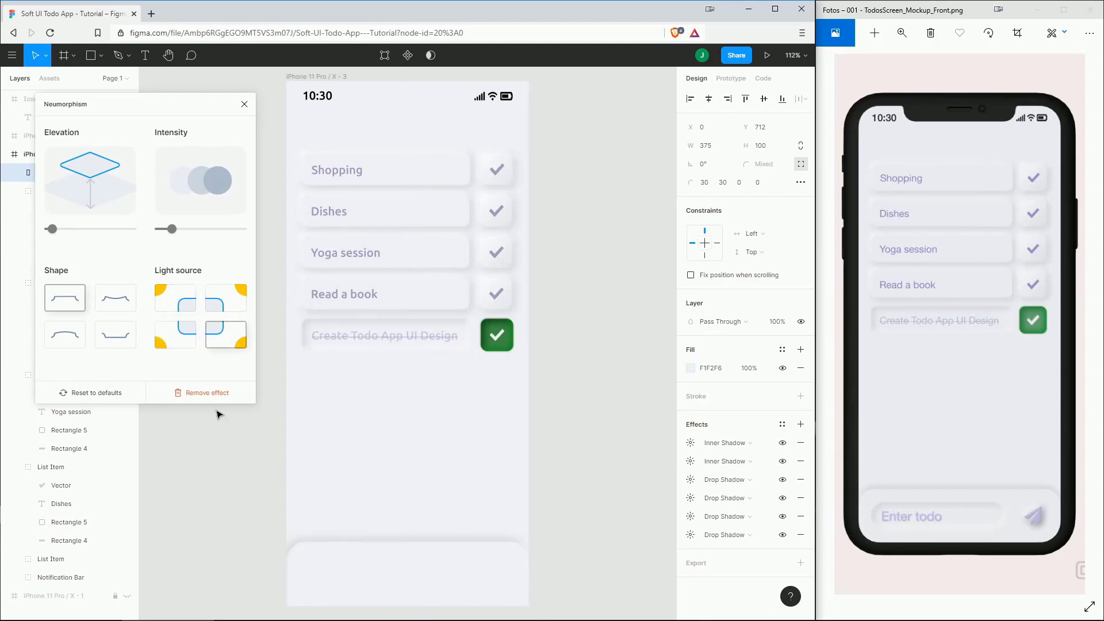
left_click(406, 571)
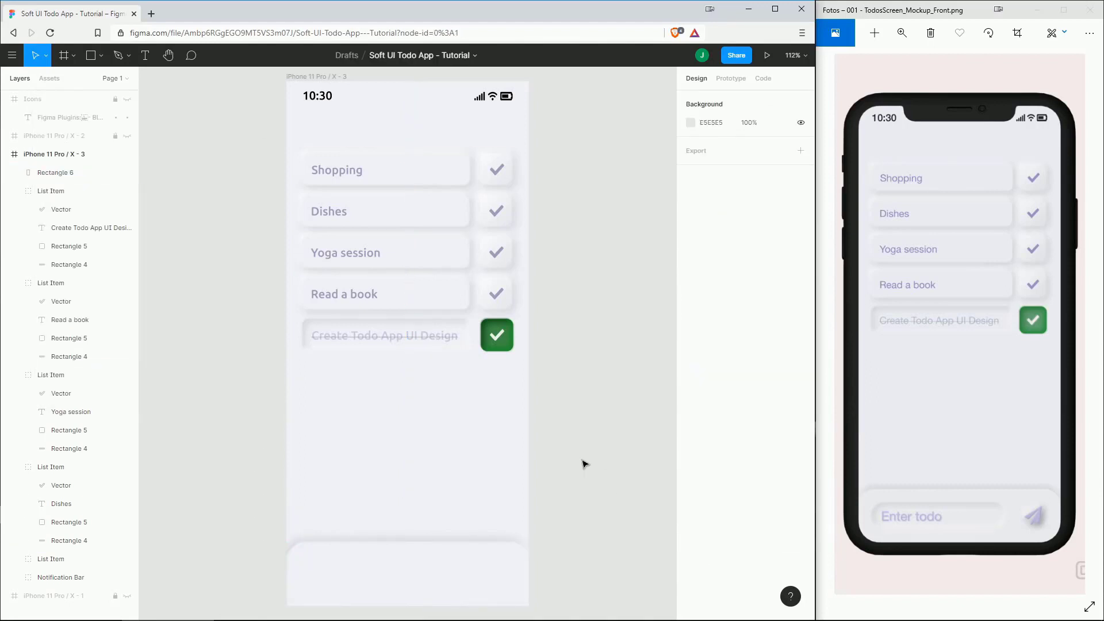
mouse_move(354, 539)
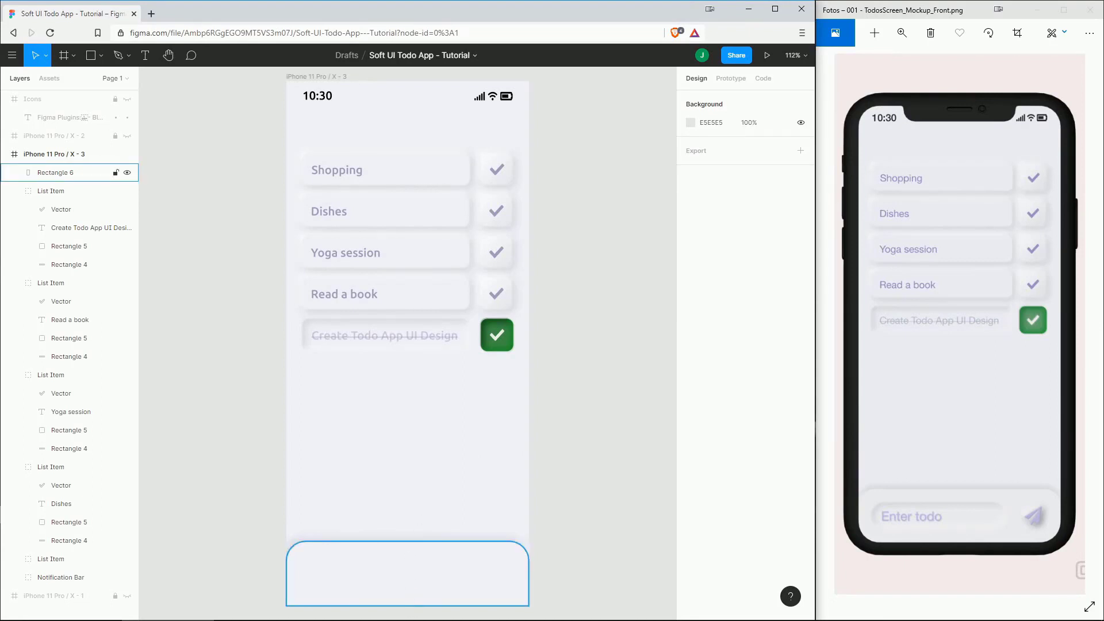
Paste the Enter email input field into the bottom sheet.
left_click(306, 581)
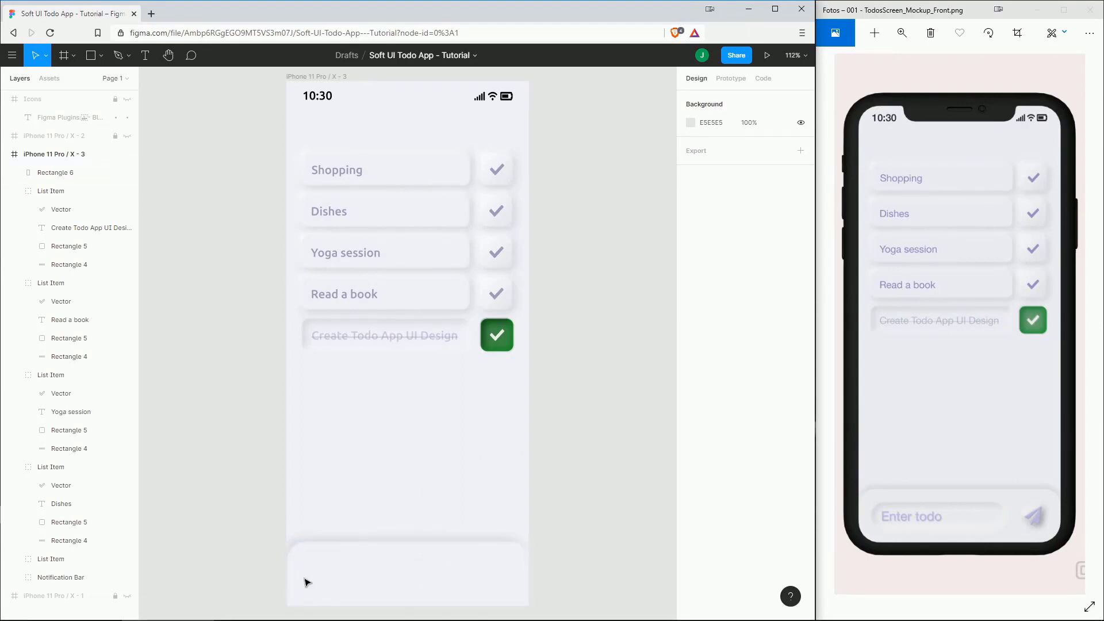
left_click(691, 480)
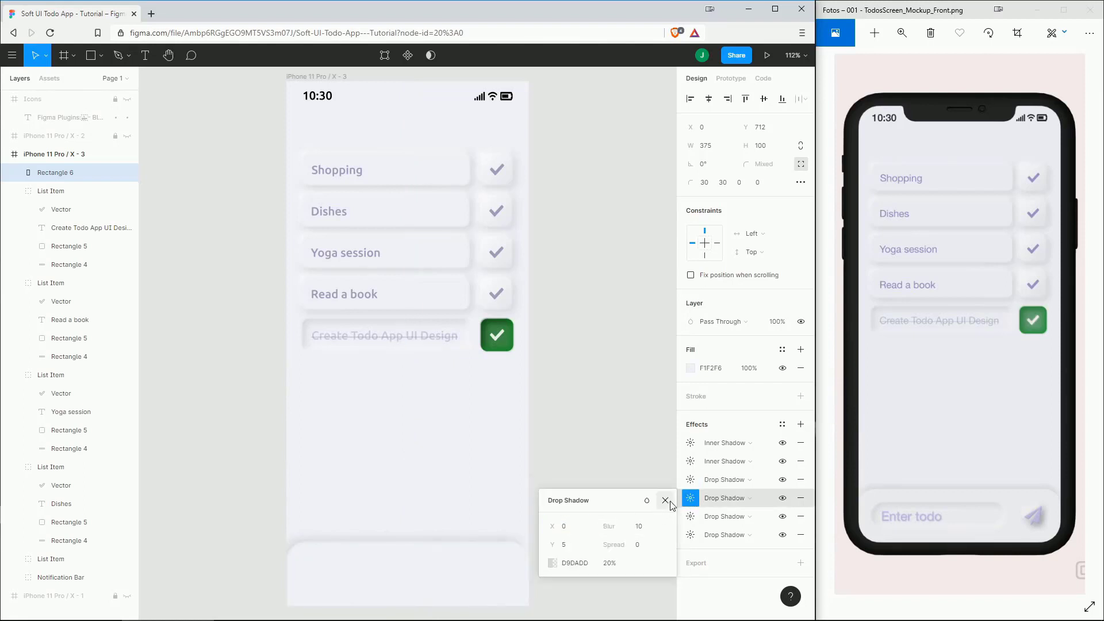
left_click(664, 499)
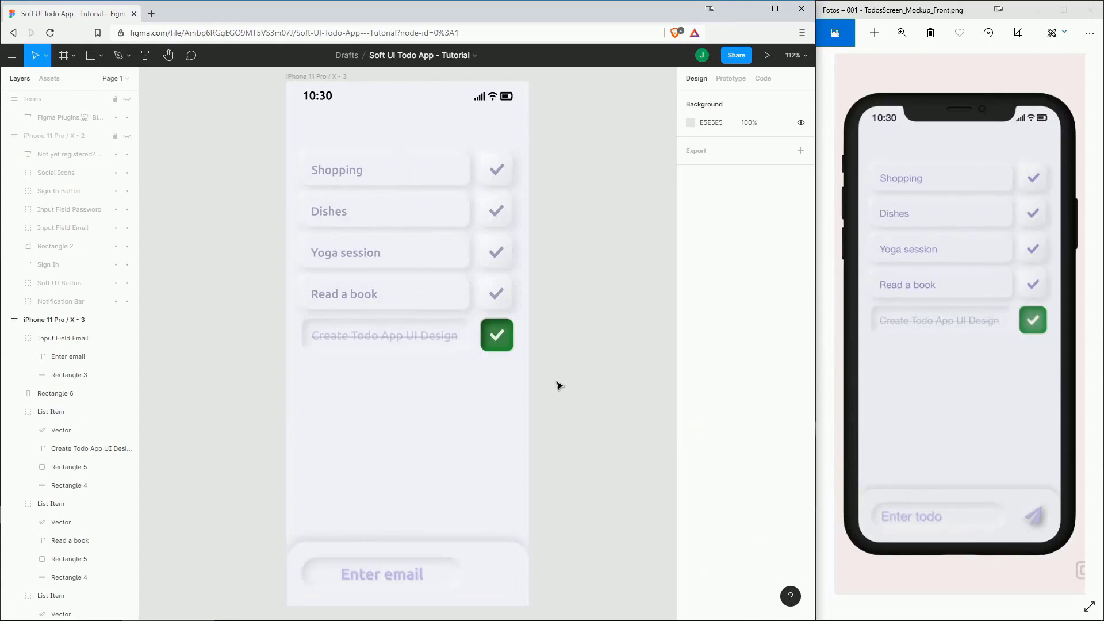
Change the input placeholder text from Enter email to Enter todo.
left_click(381, 574)
type("todo")
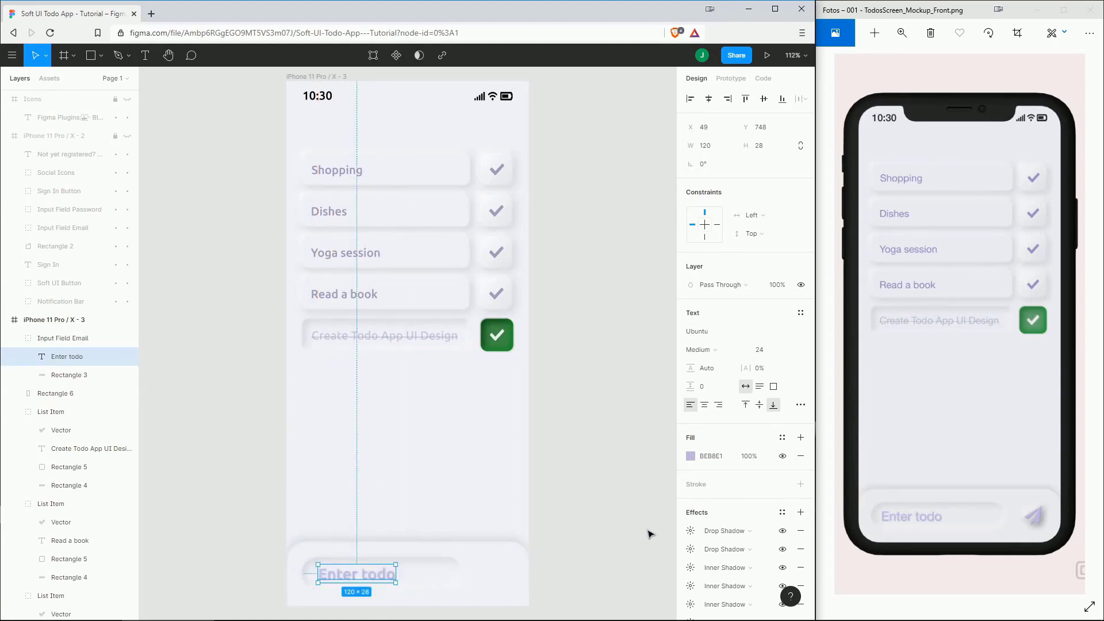
left_click(648, 535)
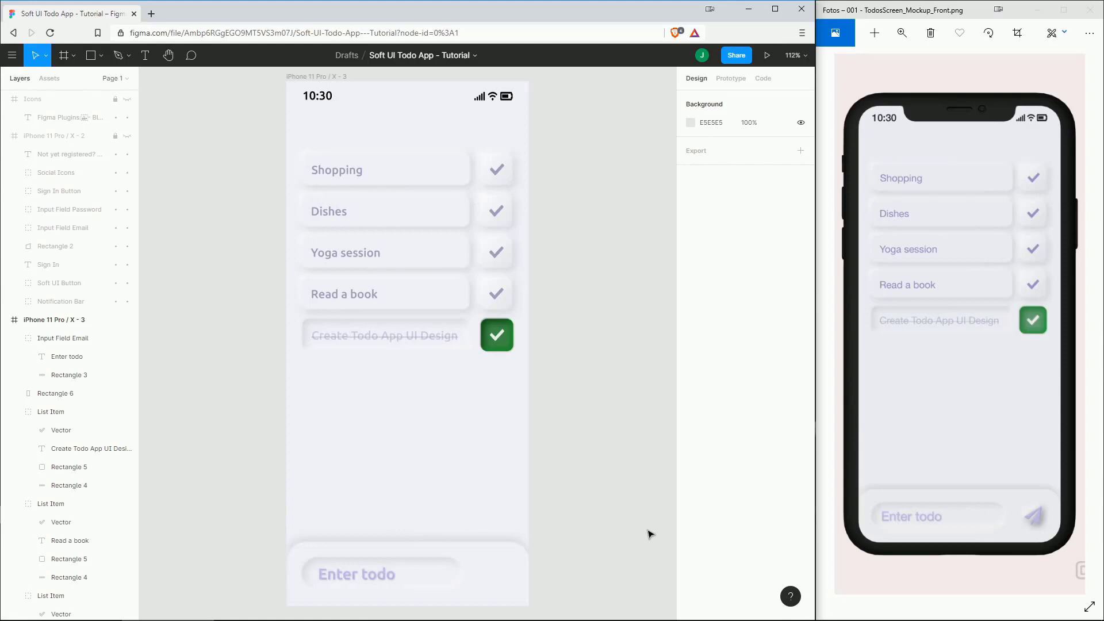
Insert Iconify's bx:bxs-paper-plane icon and place it beside the Enter todo field.
right_click(407, 335)
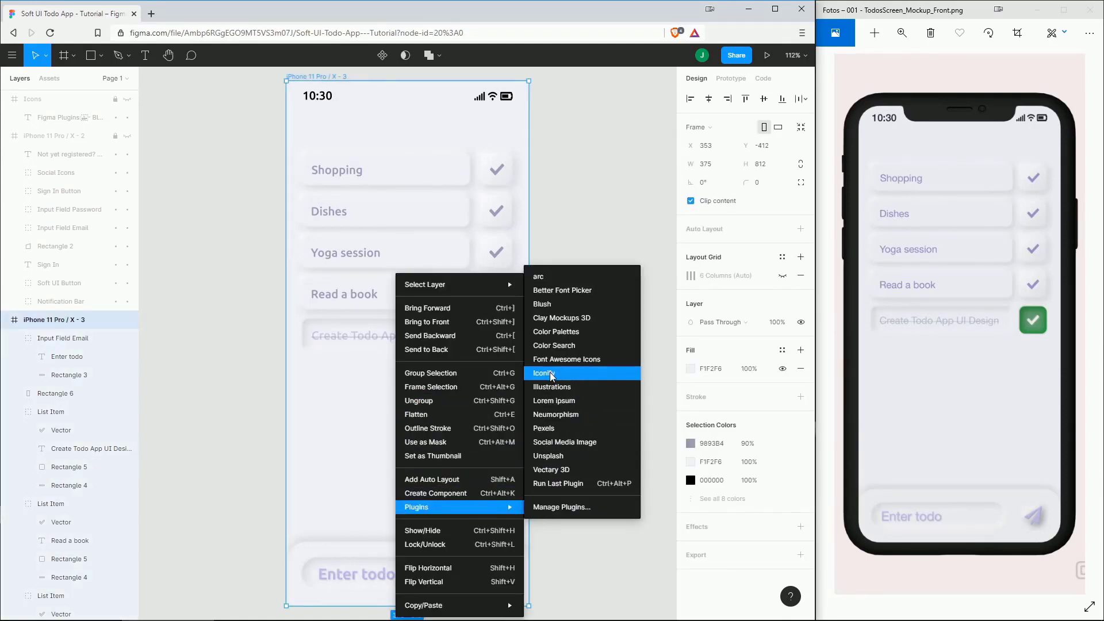
left_click(543, 373)
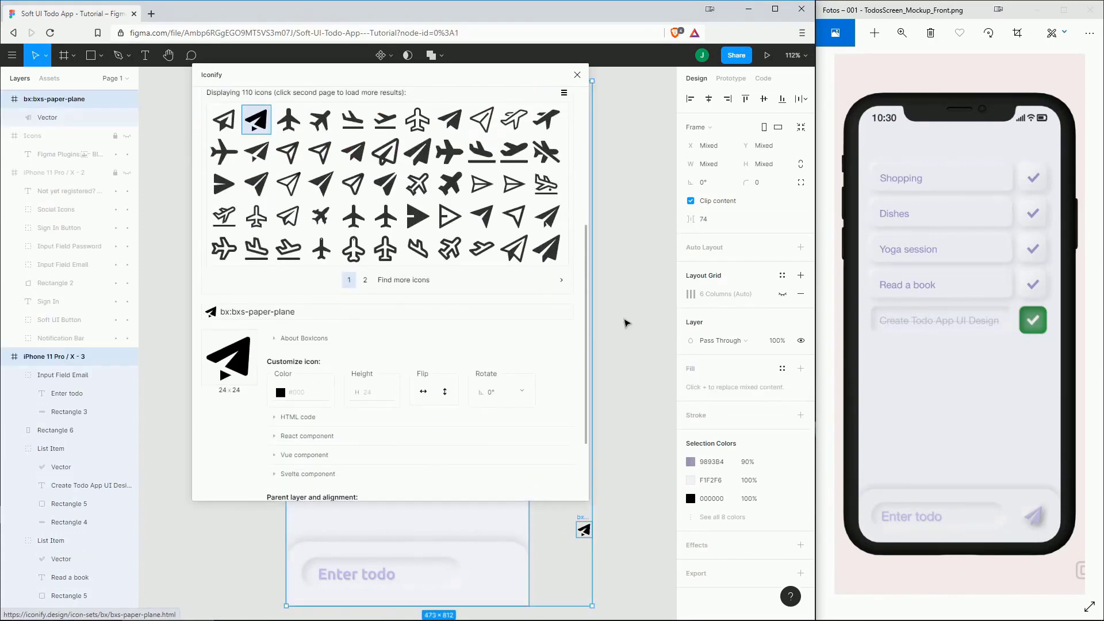
left_click(577, 74)
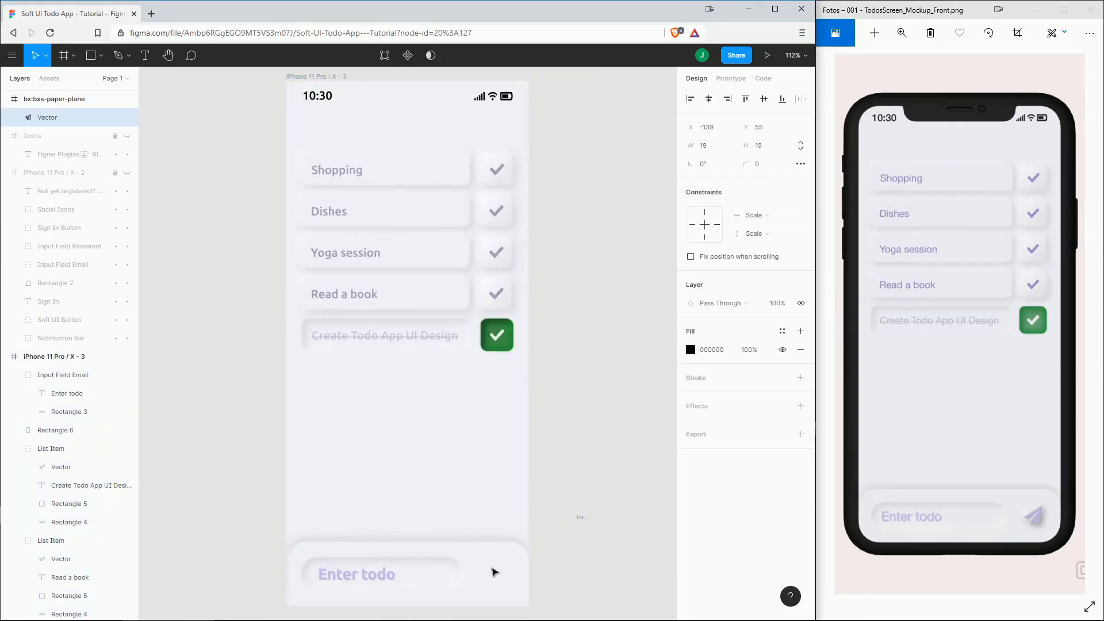
left_click(496, 574)
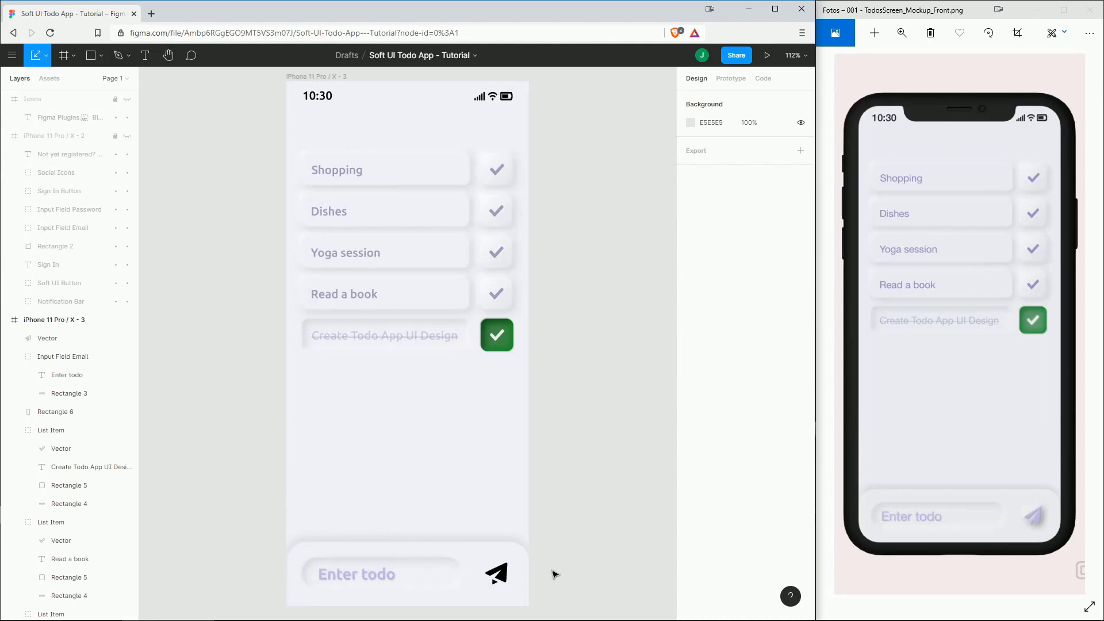
mouse_move(1026, 514)
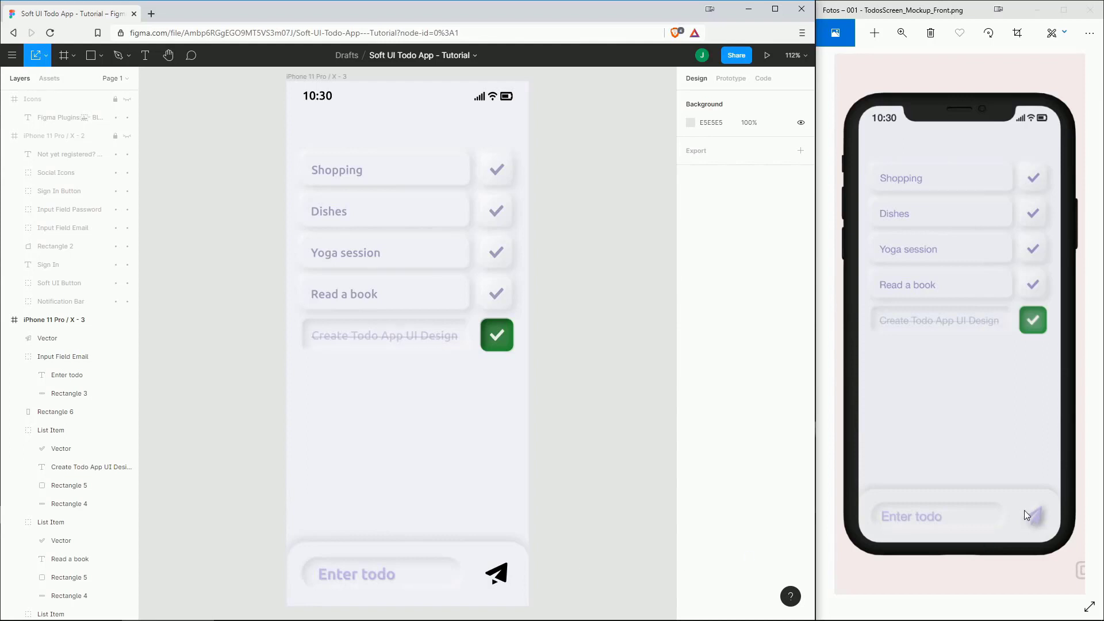
left_click(496, 573)
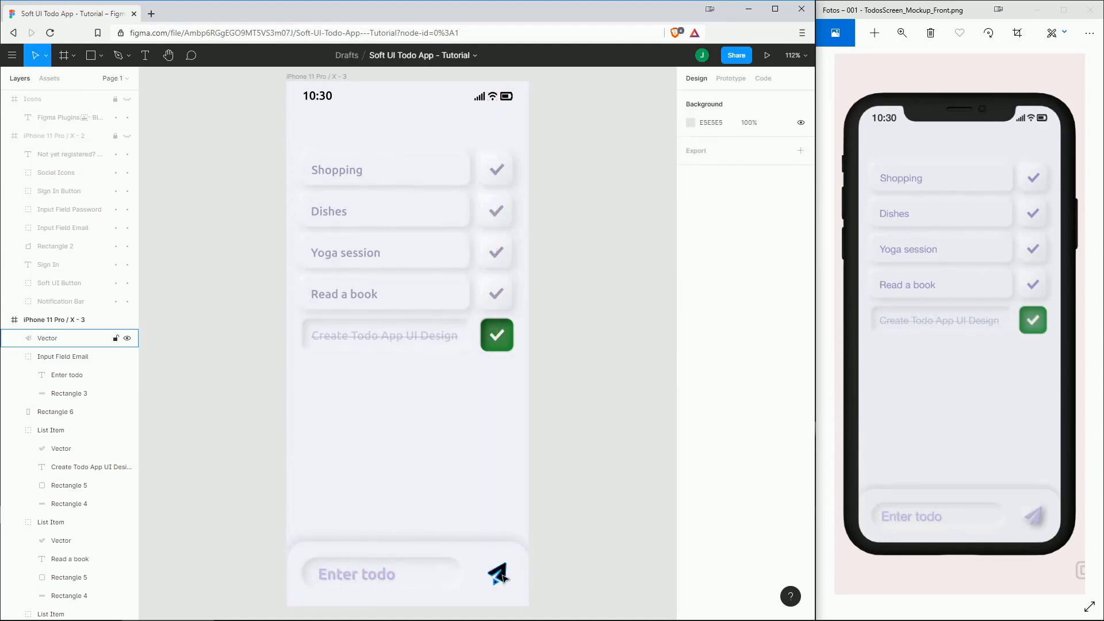
Give the paper-plane icon Neumorphism shadows with low elevation and intensity about 41.
left_click(690, 349)
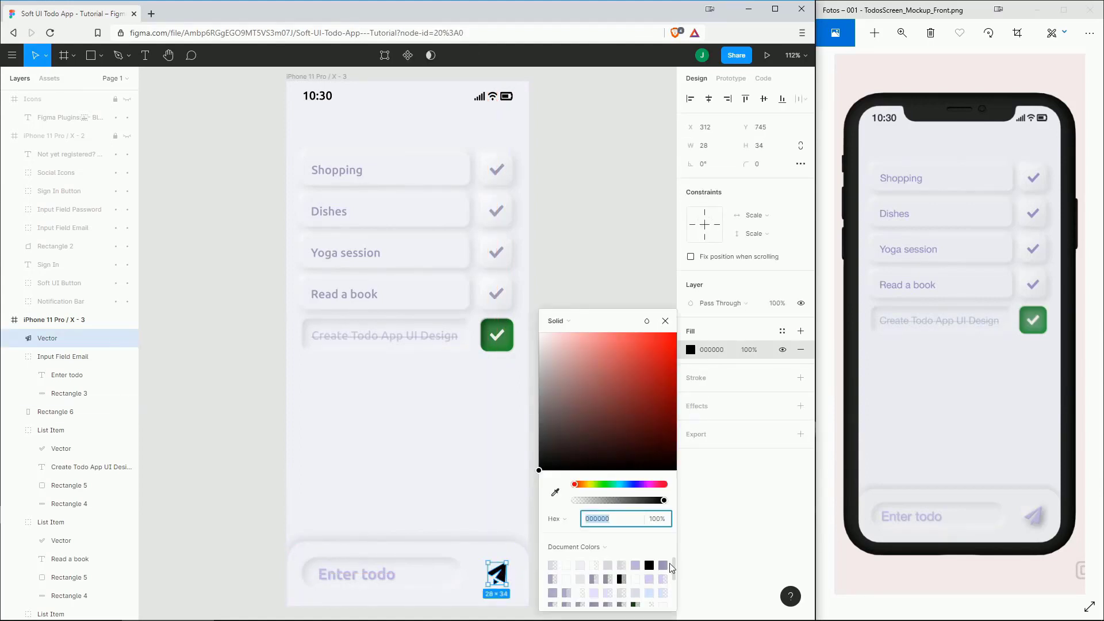
right_click(493, 334)
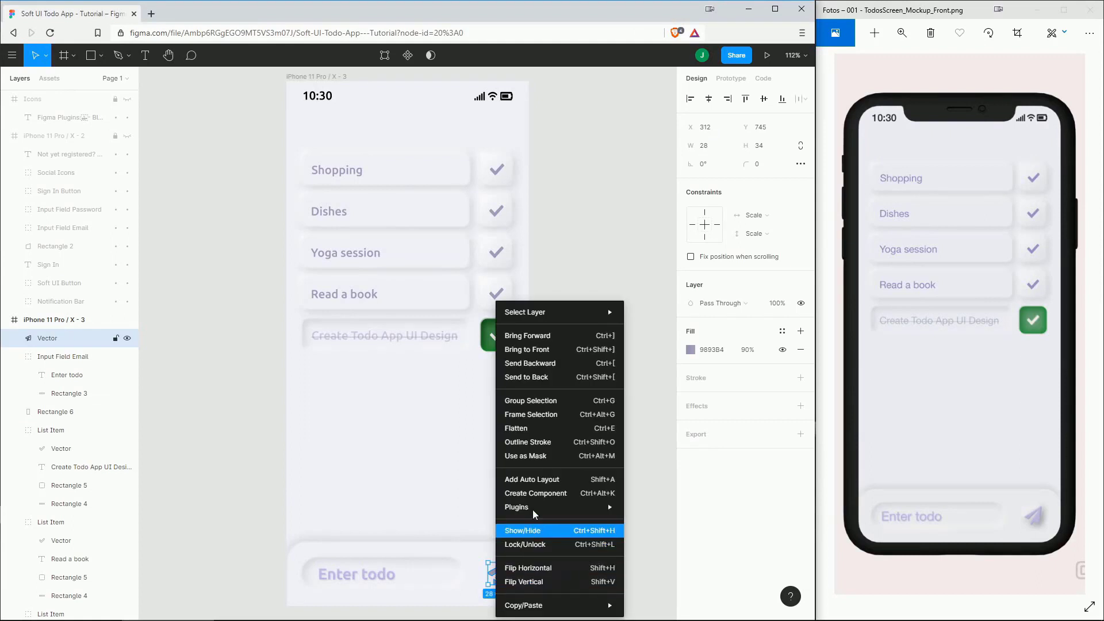
mouse_move(516, 507)
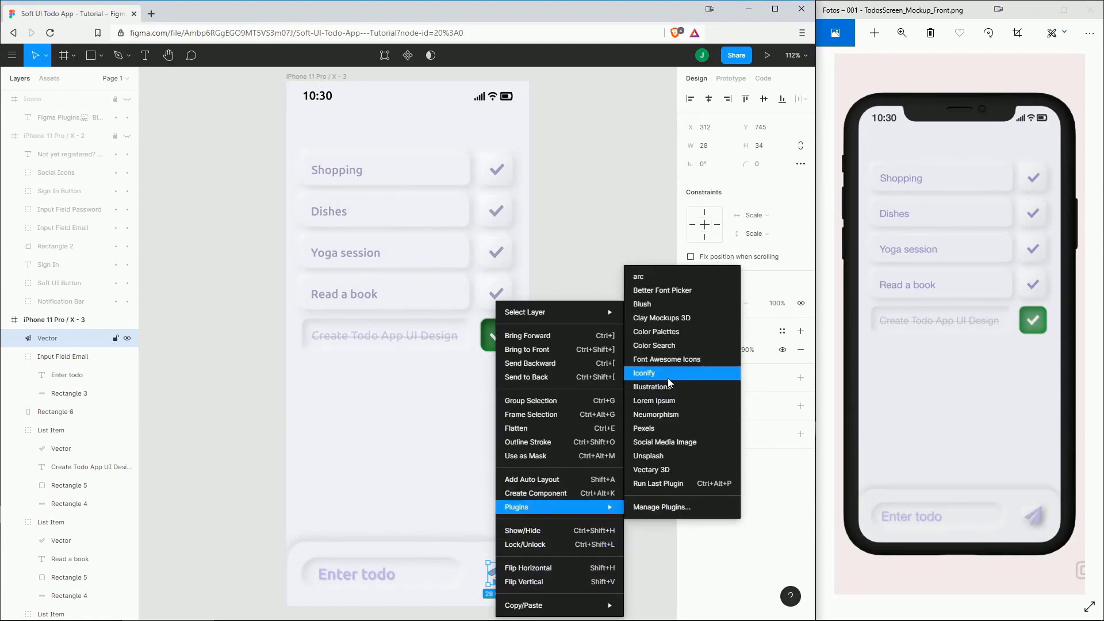
left_click(656, 414)
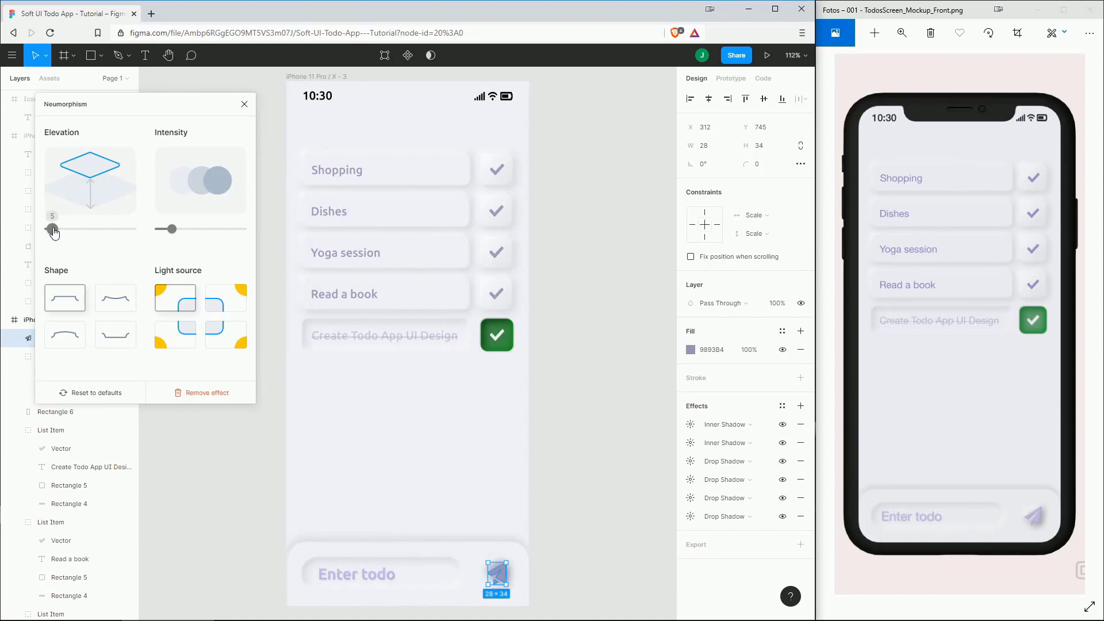
left_click_drag(167, 228, 190, 228)
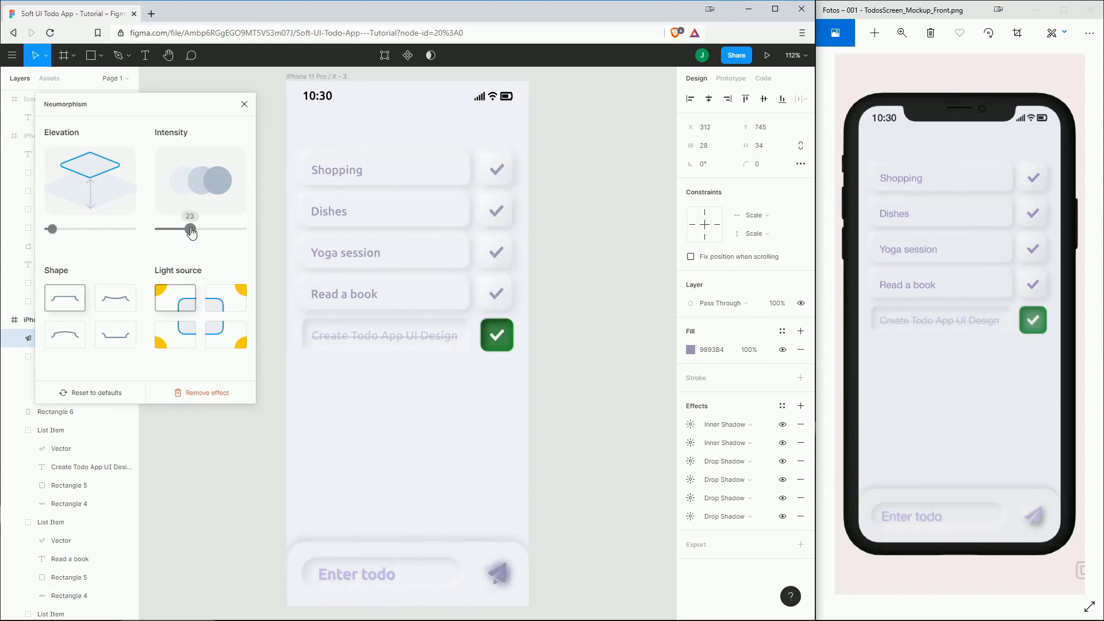
left_click_drag(190, 229, 215, 229)
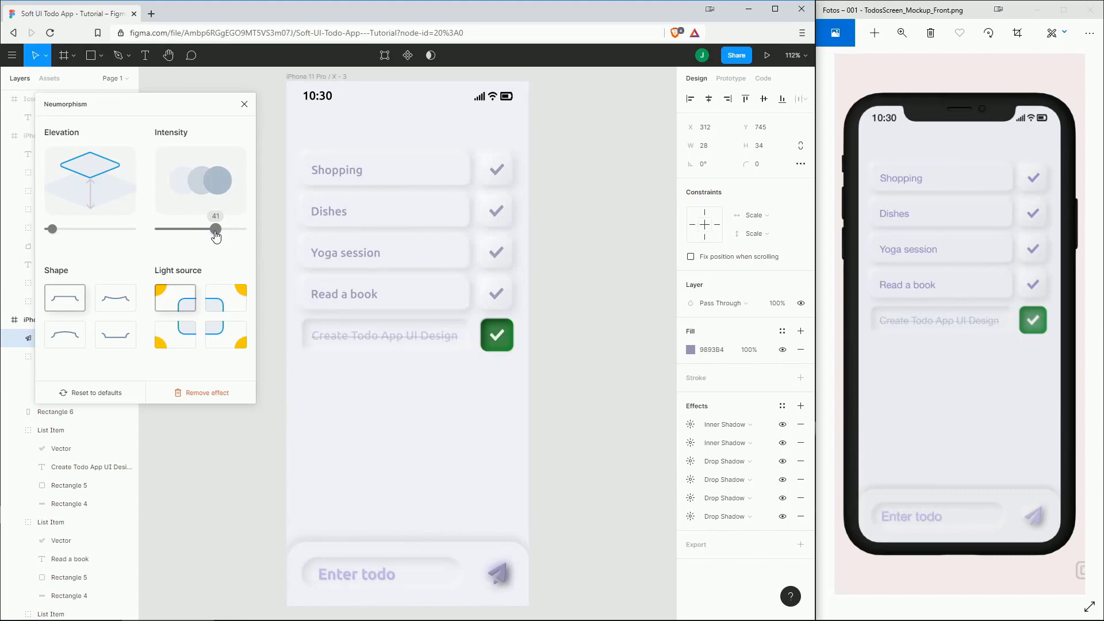